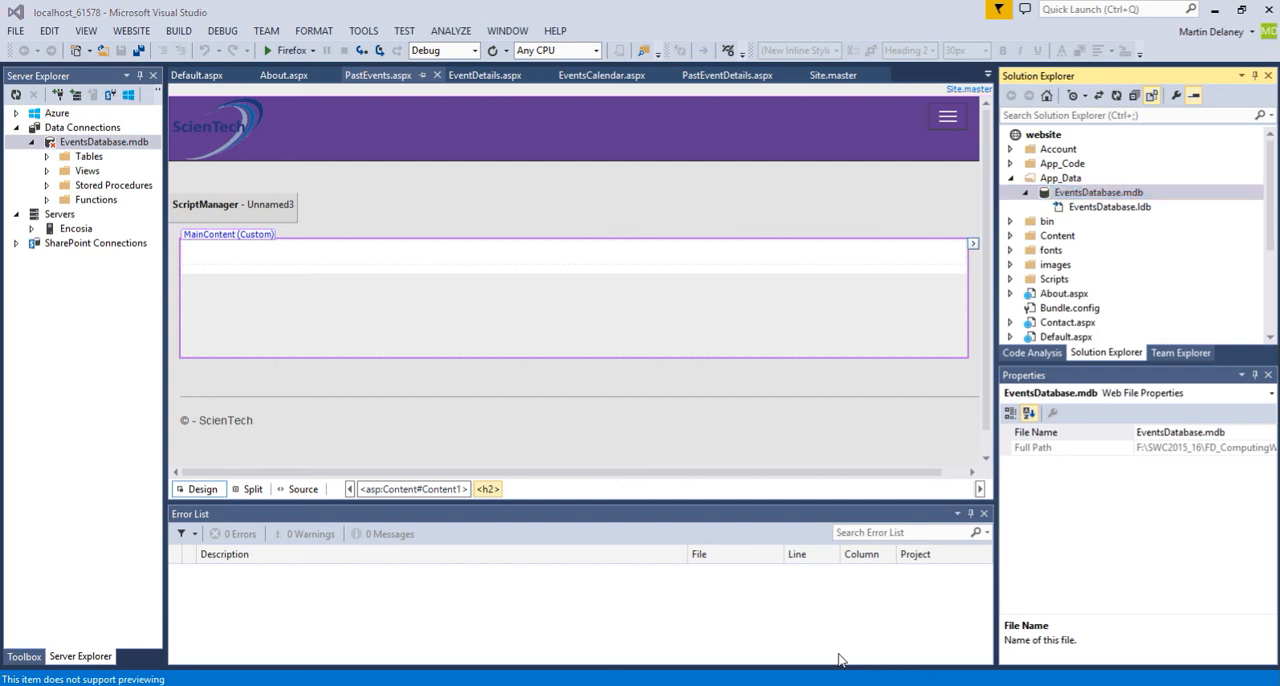
mouse_move(980, 408)
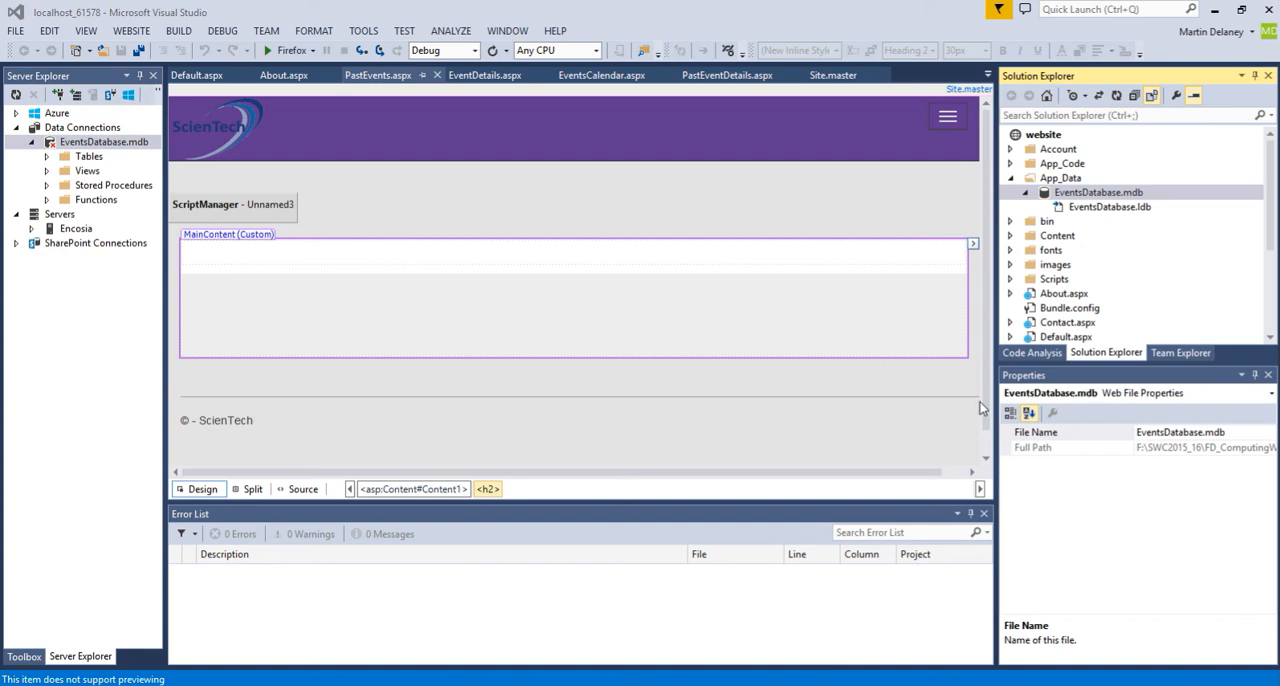
Open EventsDatabase.mdb from Solution Explorer in Microsoft Access, showing its three tables.
click(1098, 192)
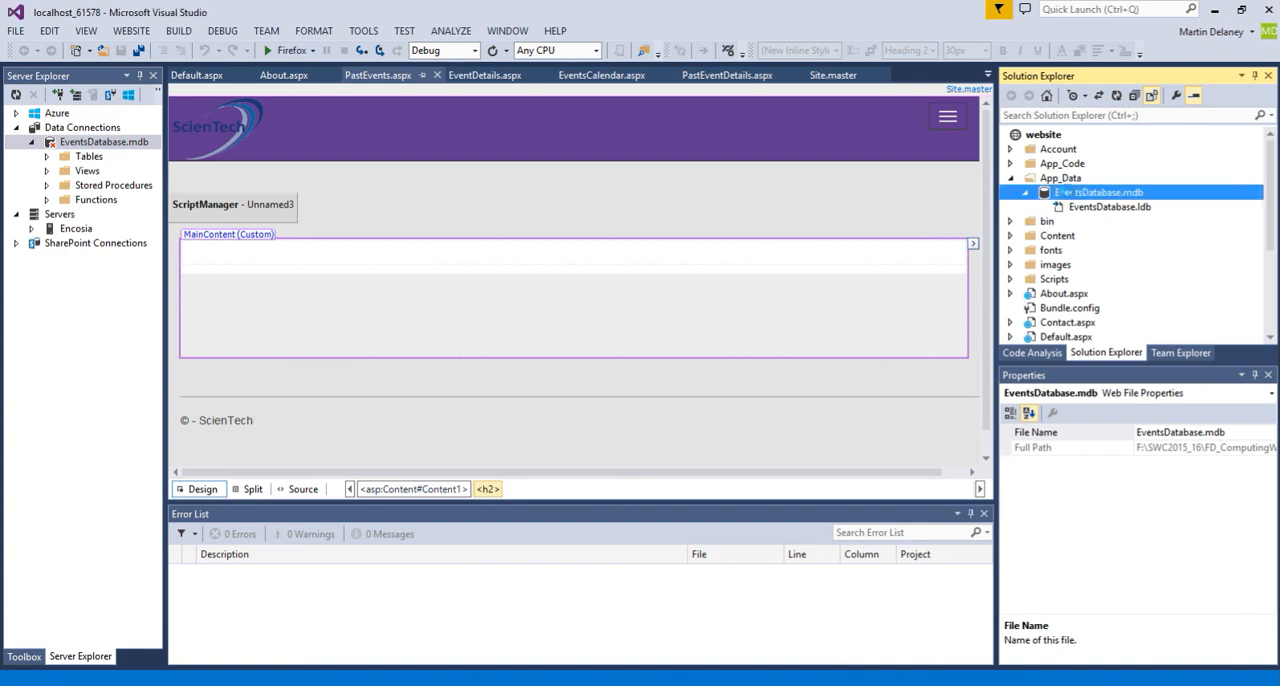
double_click(1100, 192)
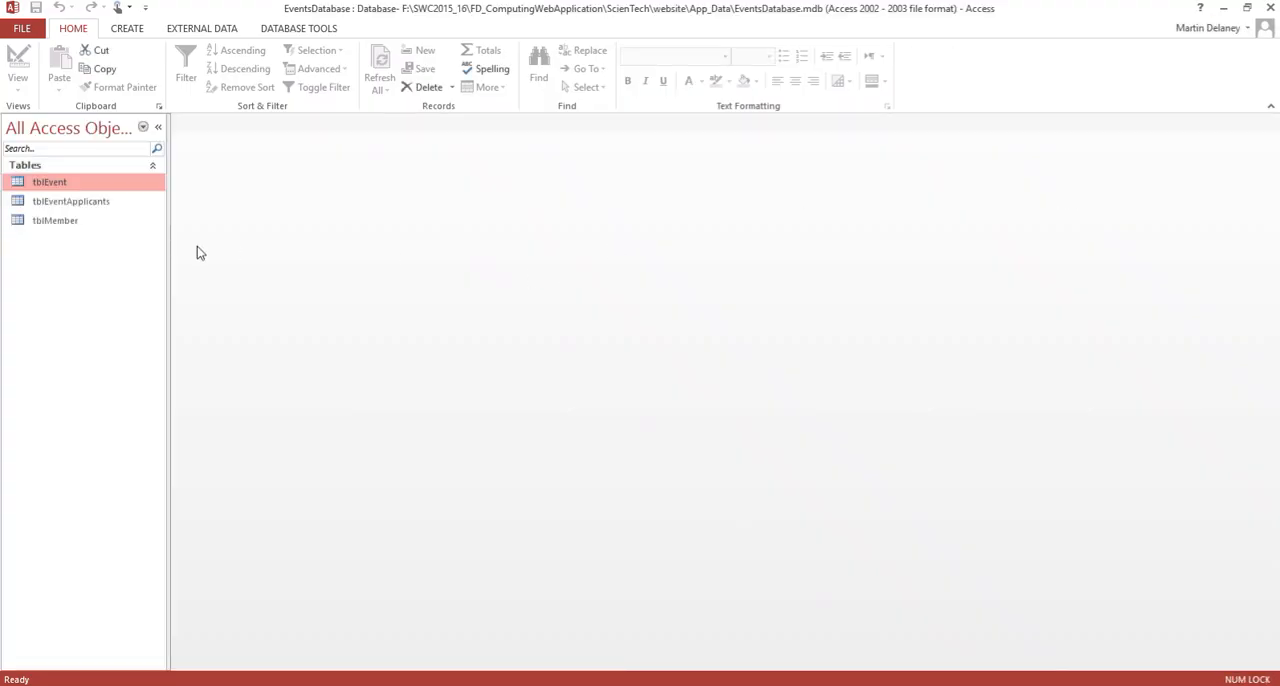
double_click(48, 182)
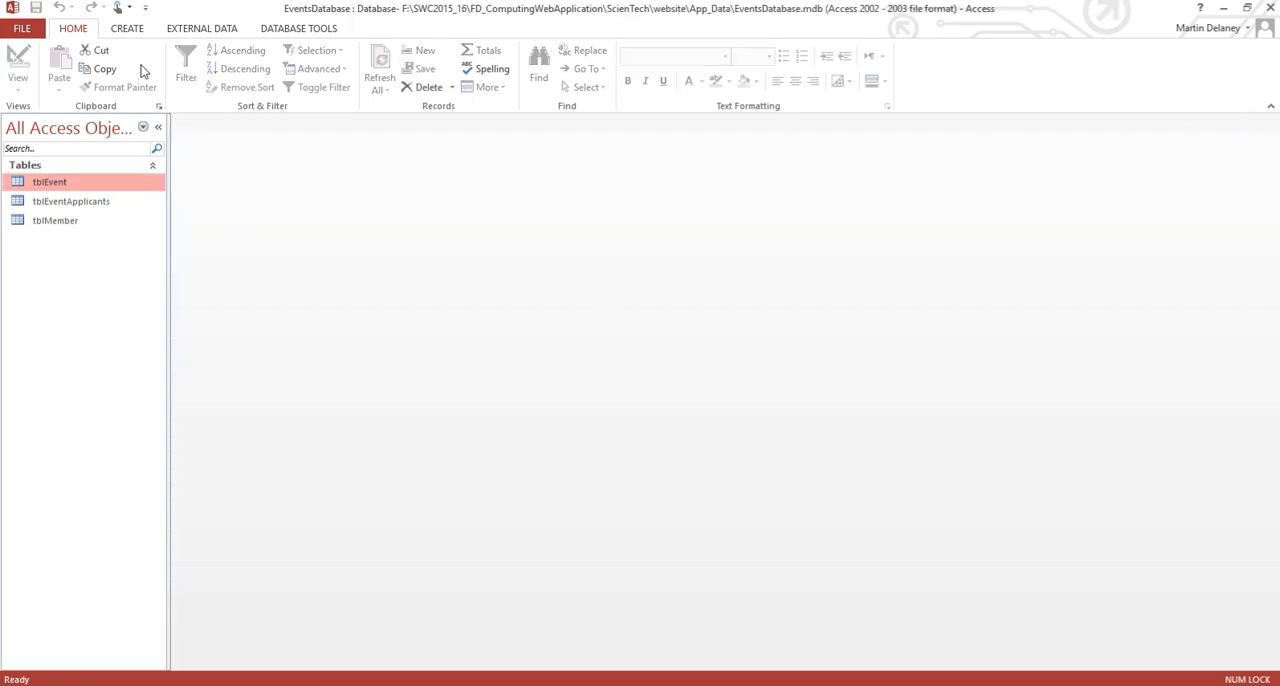
Start a new query in design view based on the tblEvent table.
click(126, 28)
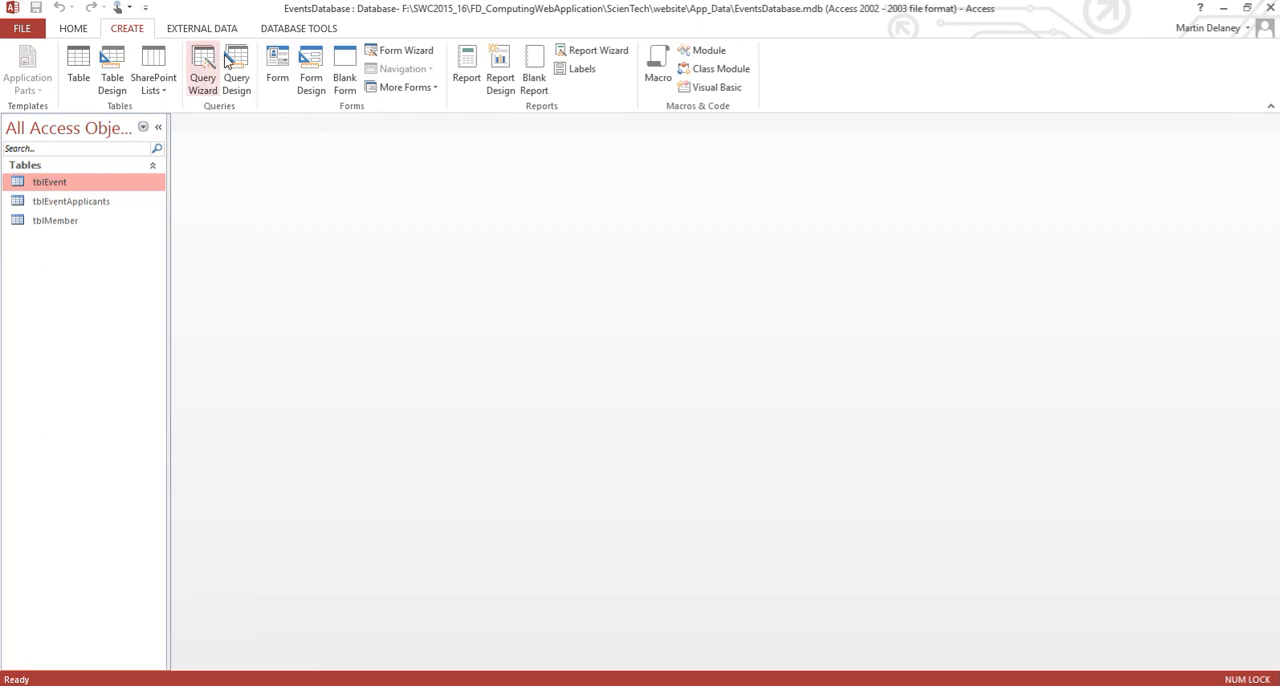
click(236, 70)
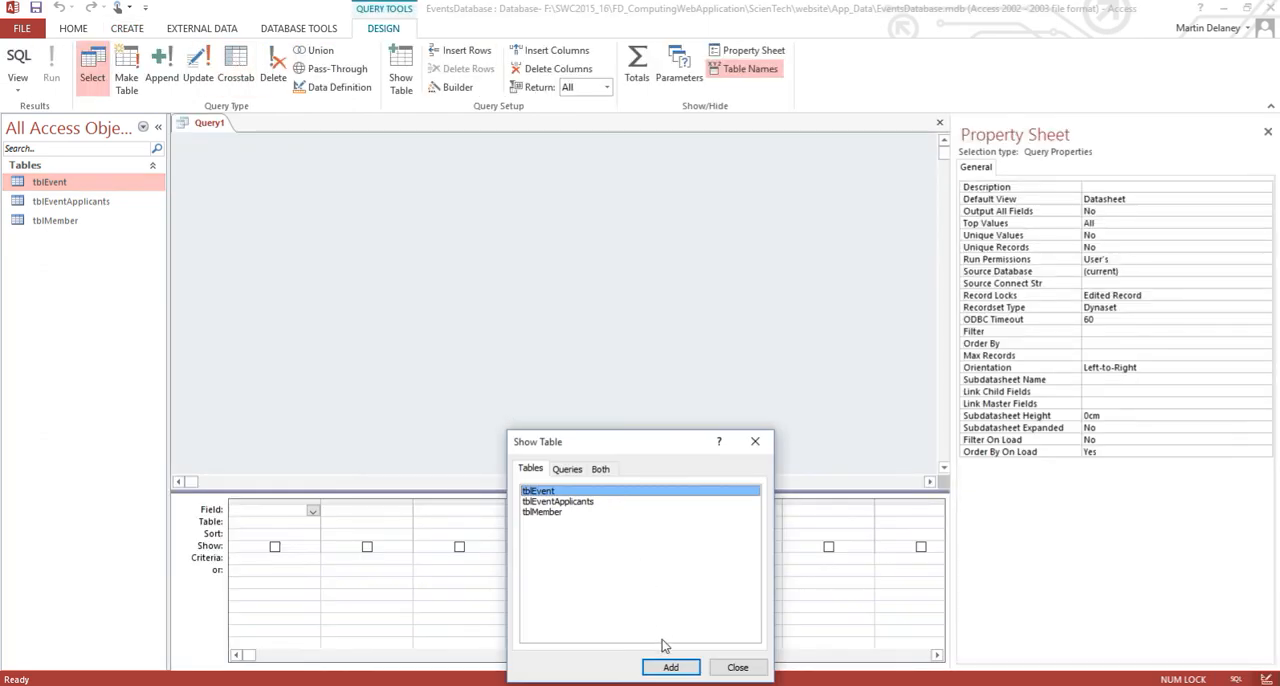
click(670, 668)
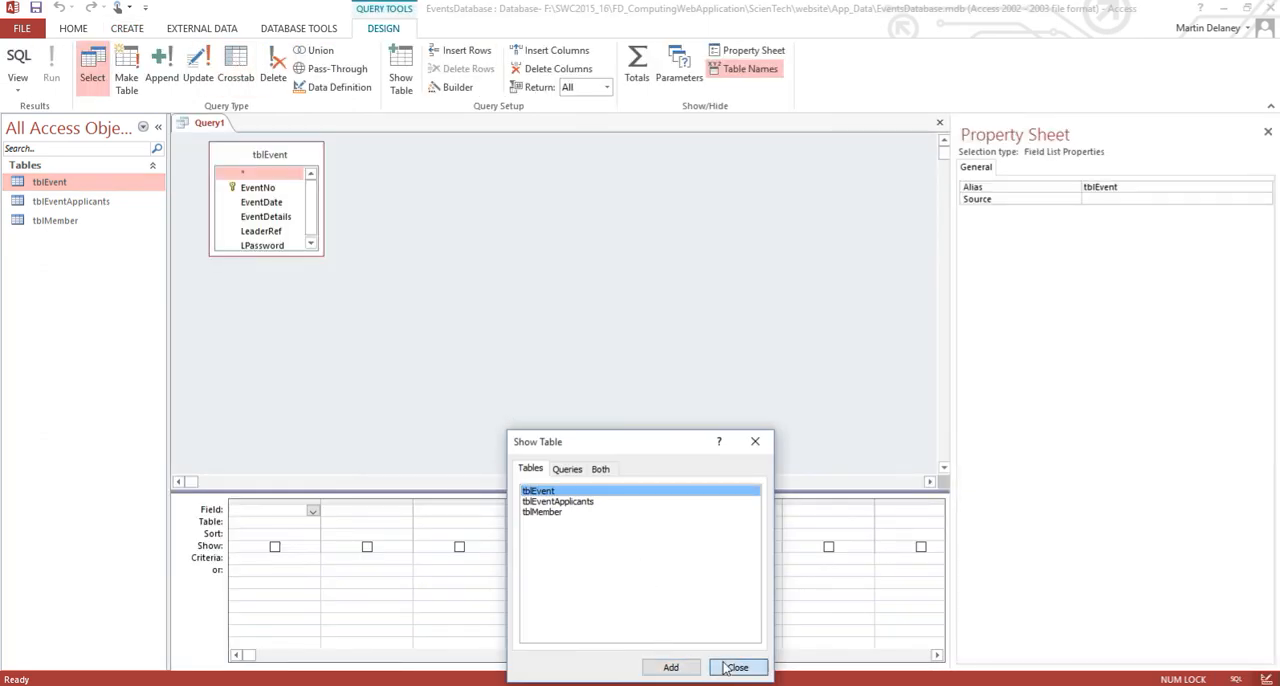
click(738, 668)
text(<"date")
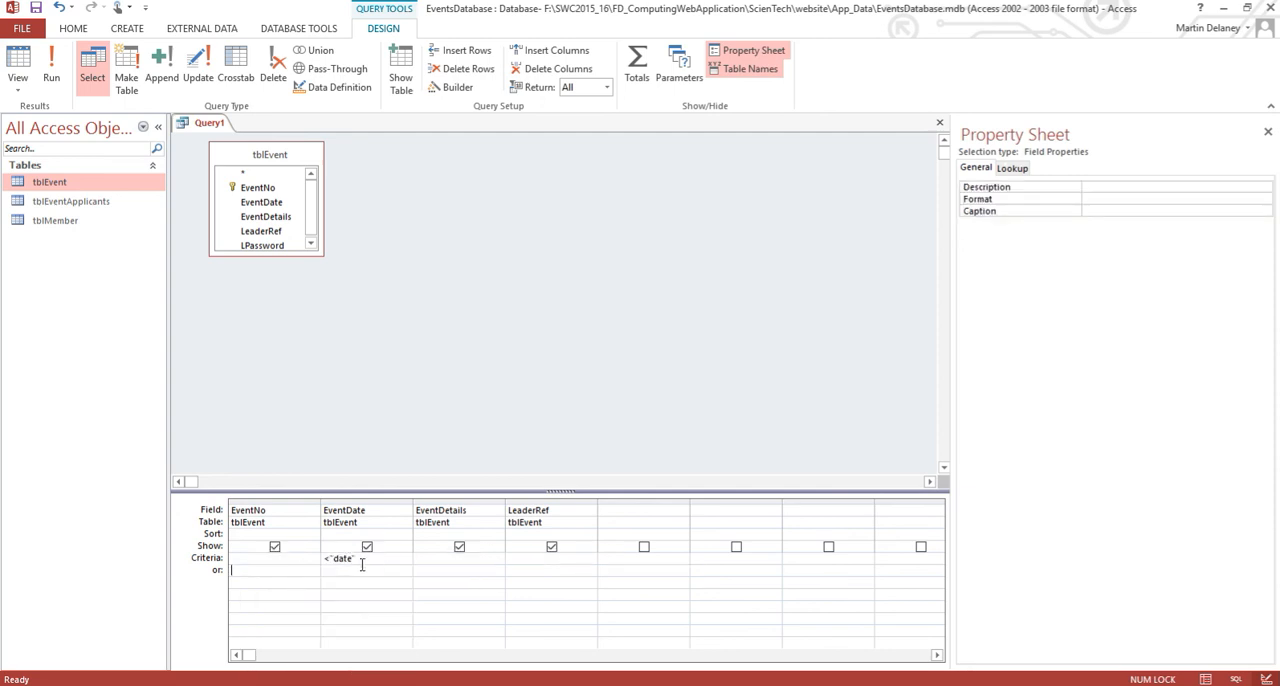
Add EventNo, EventDate, EventDetails, LeaderRef and set EventDate criterion < Date().
click(340, 558)
text(())
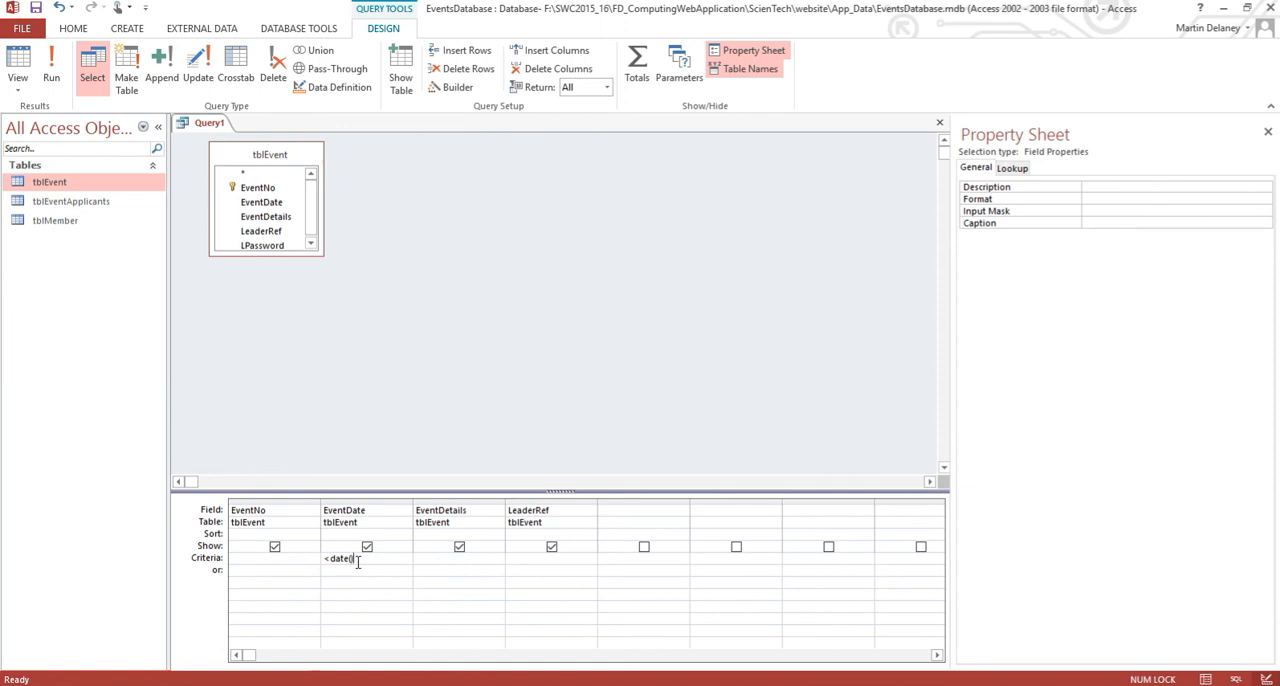
click(344, 558)
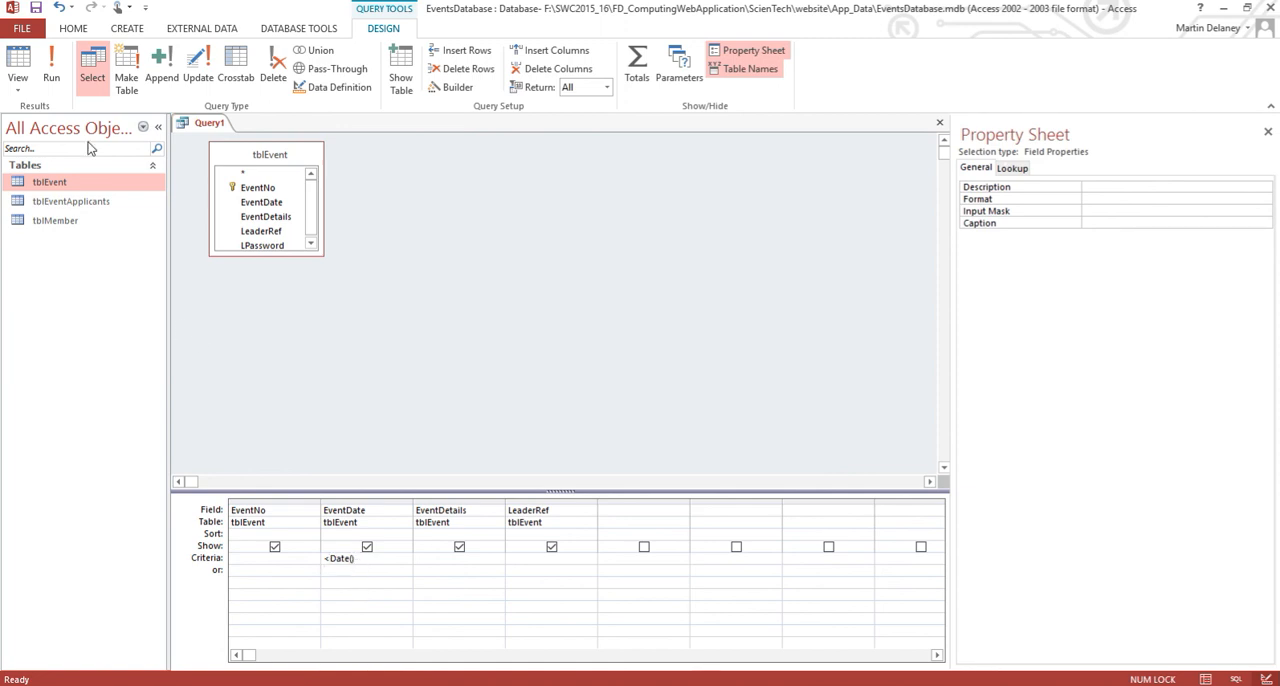
Run the query to list the two past events and save it as qryPastEvents.
click(52, 70)
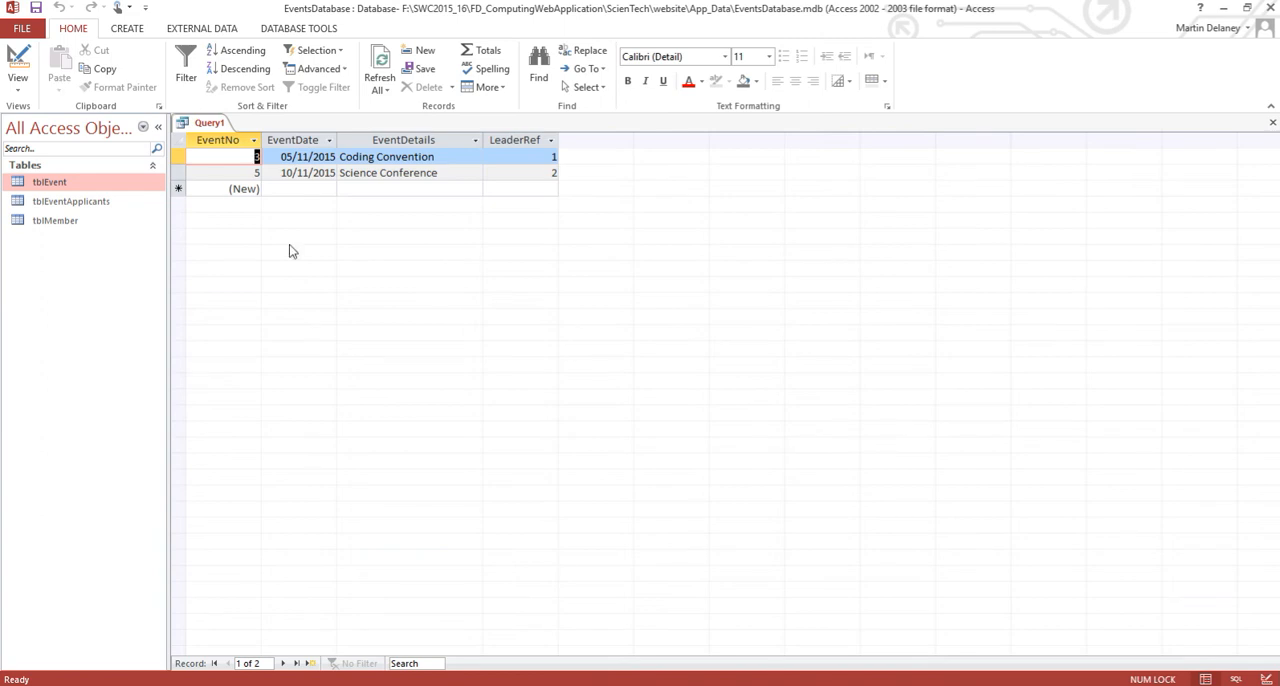
mouse_move(616, 200)
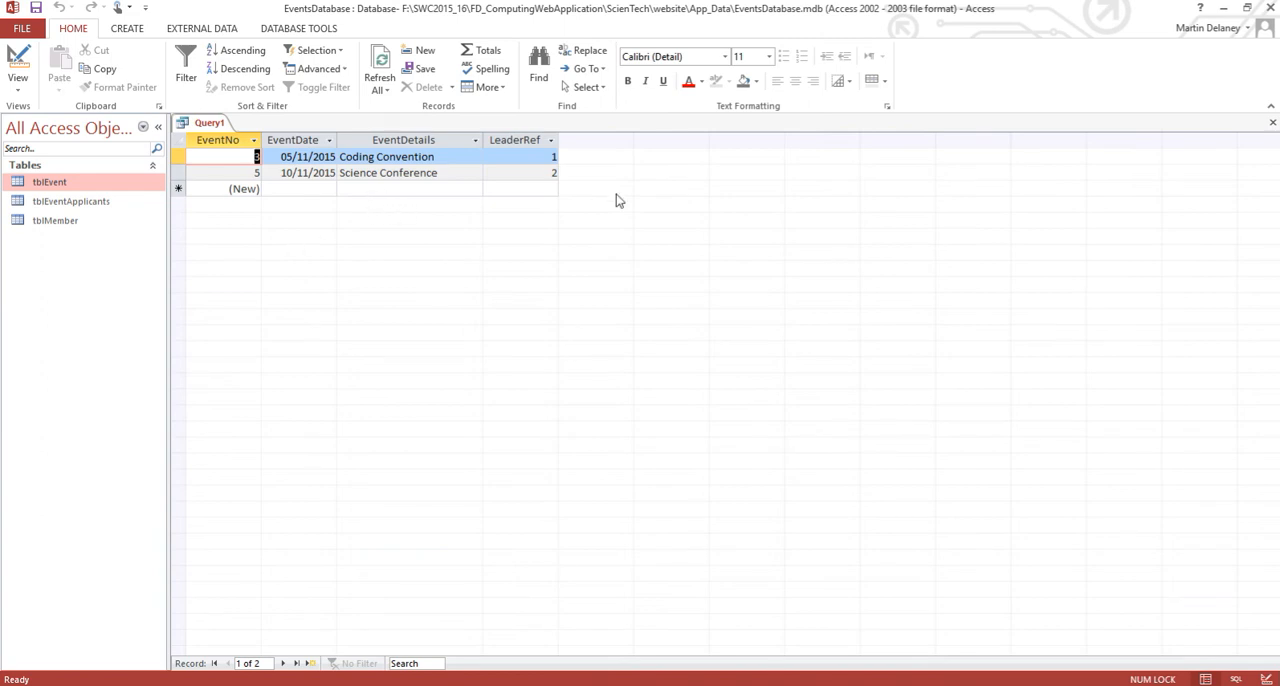
mouse_move(1256, 124)
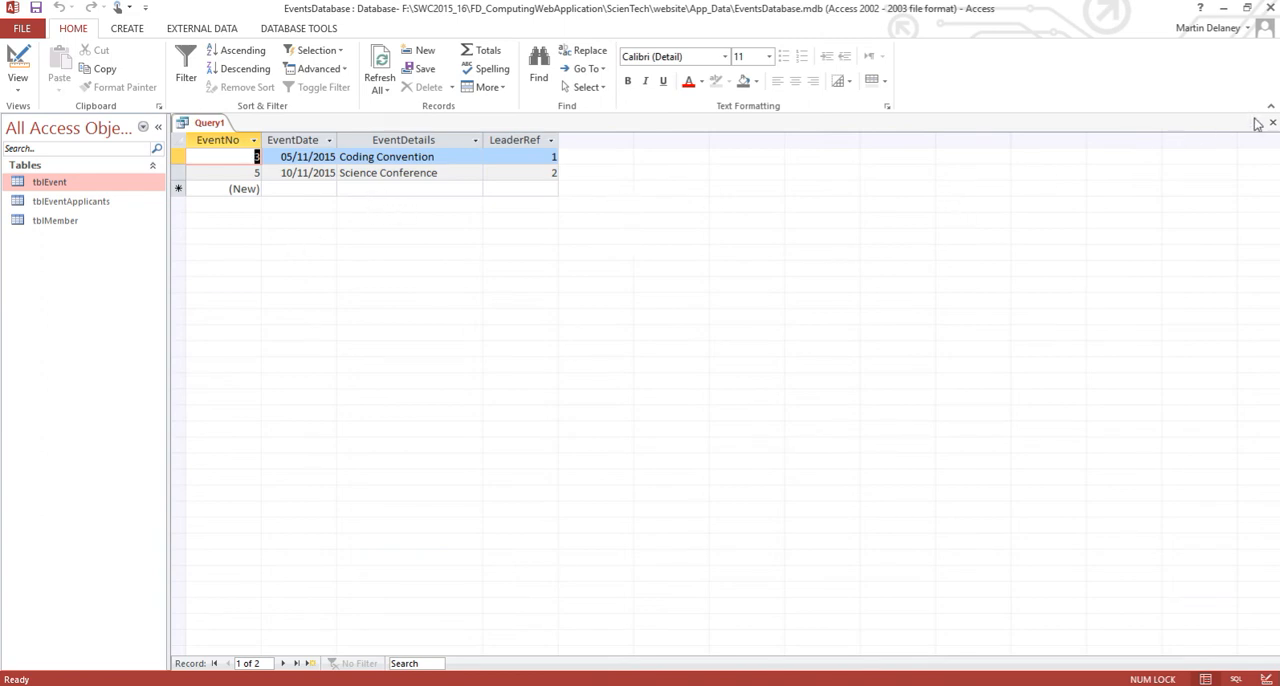
click(1272, 124)
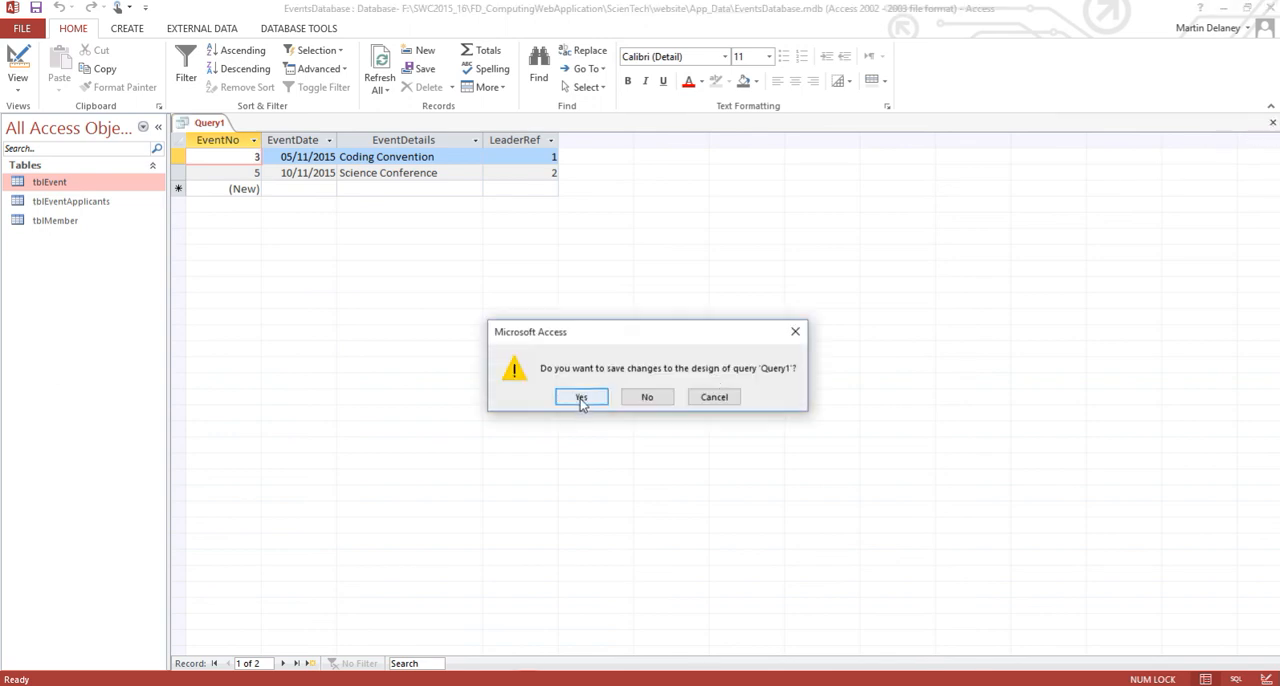
click(580, 396)
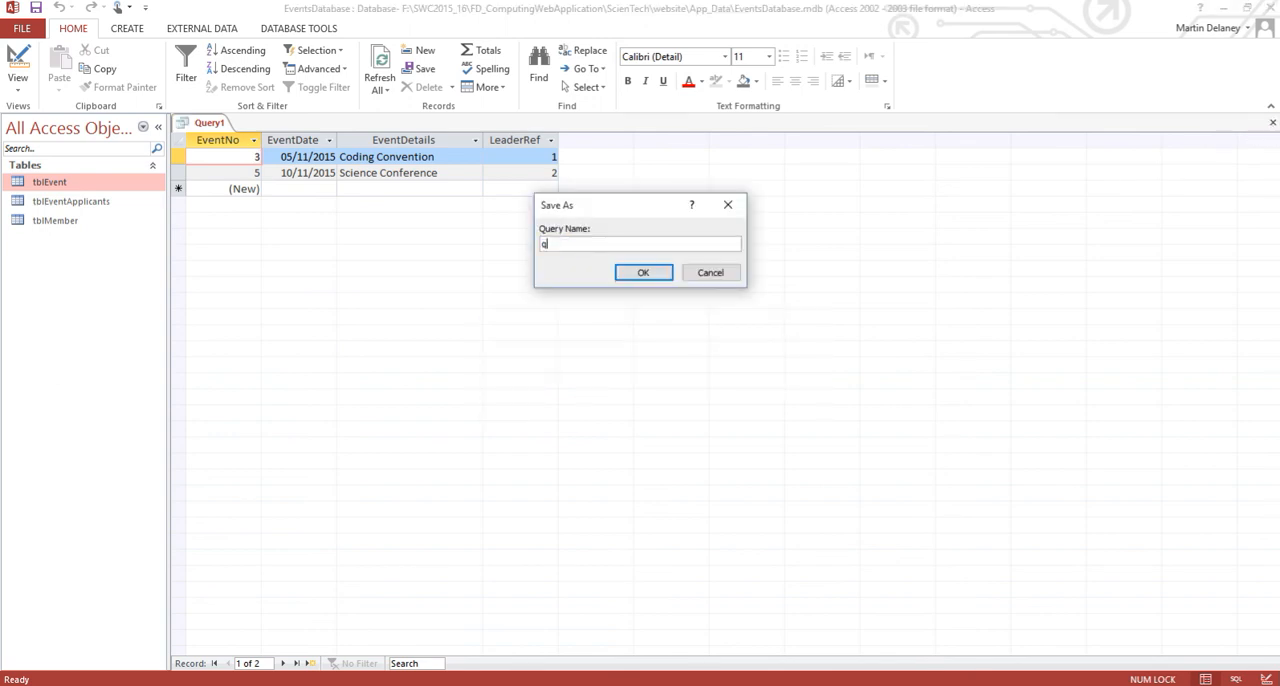
text(qryPast)
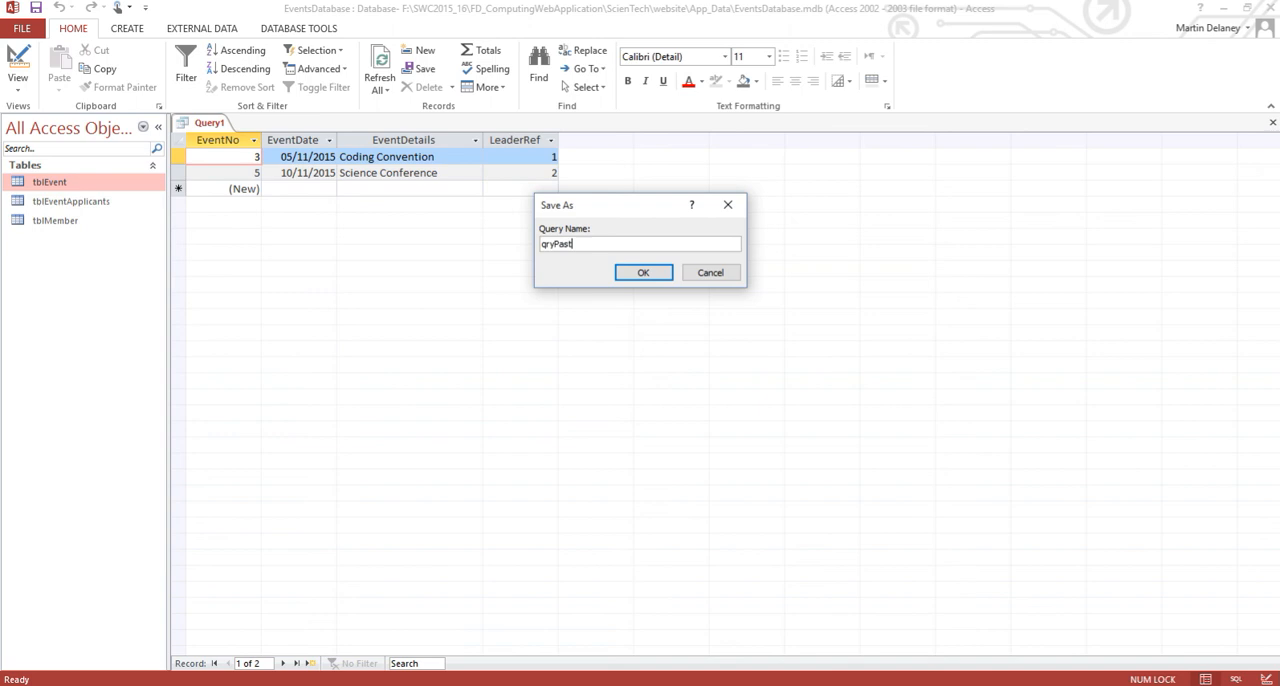
text(Events)
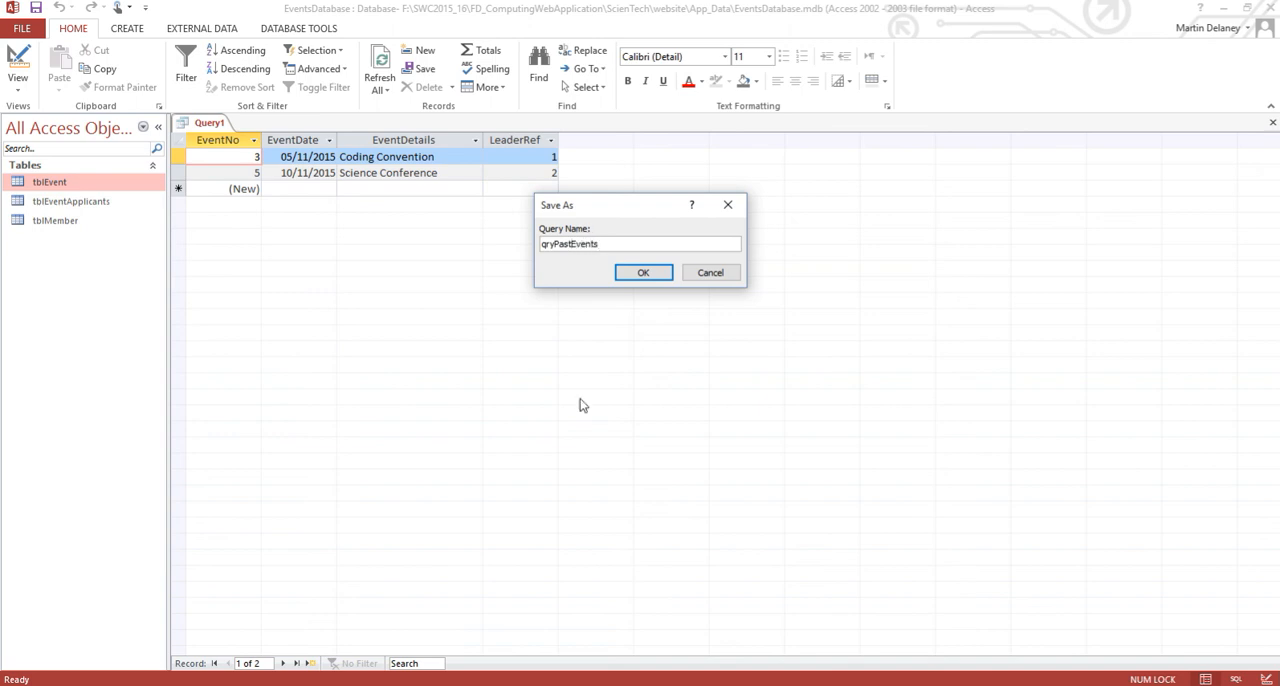
click(644, 272)
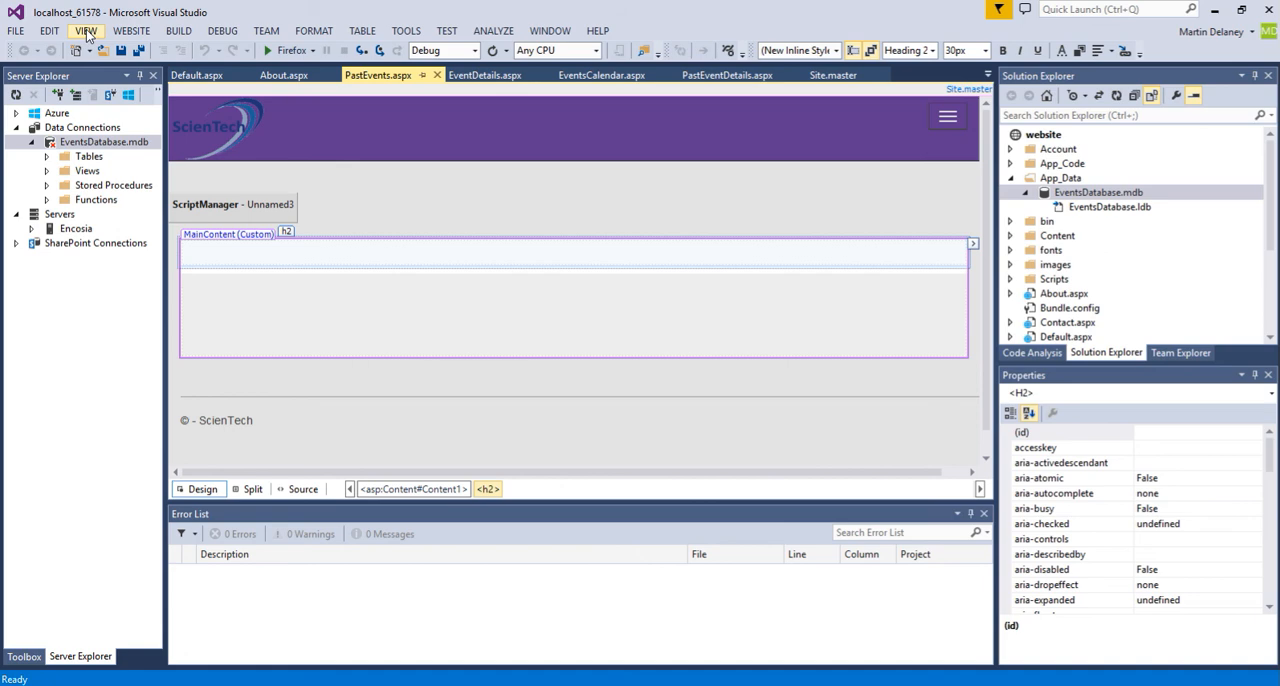
Show and pin the Toolbox, add a GridView to MainContent and start a new data source.
click(86, 30)
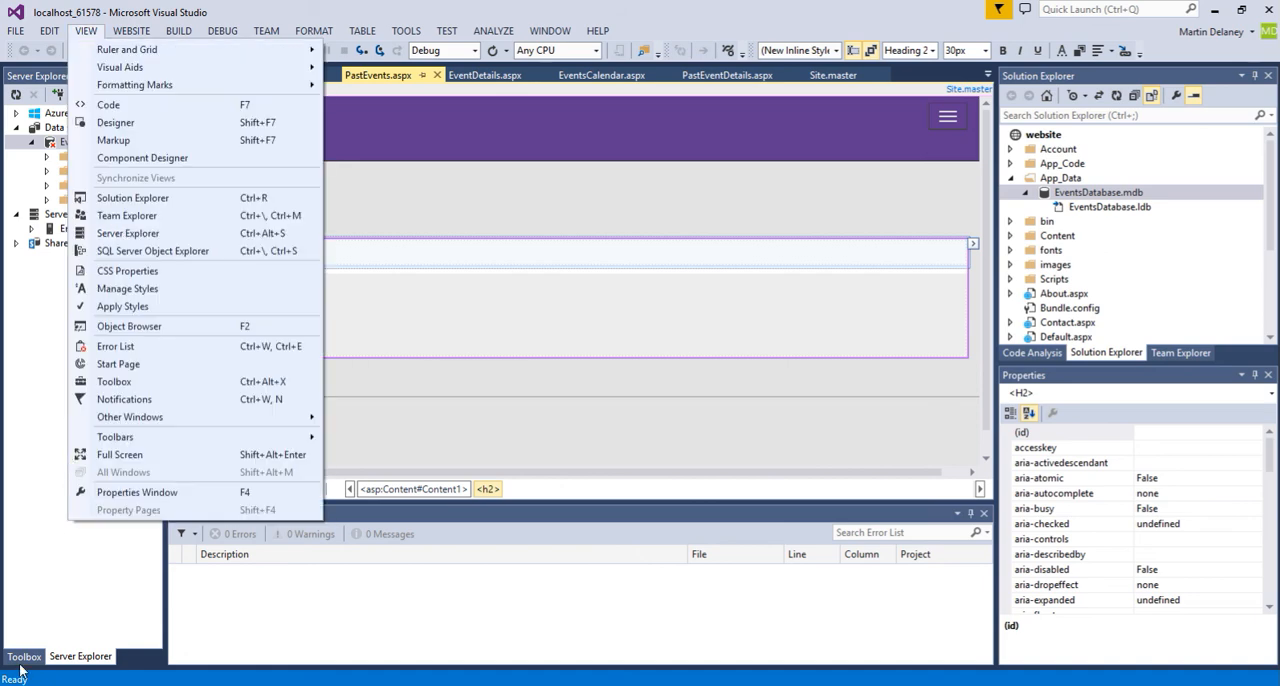
click(24, 656)
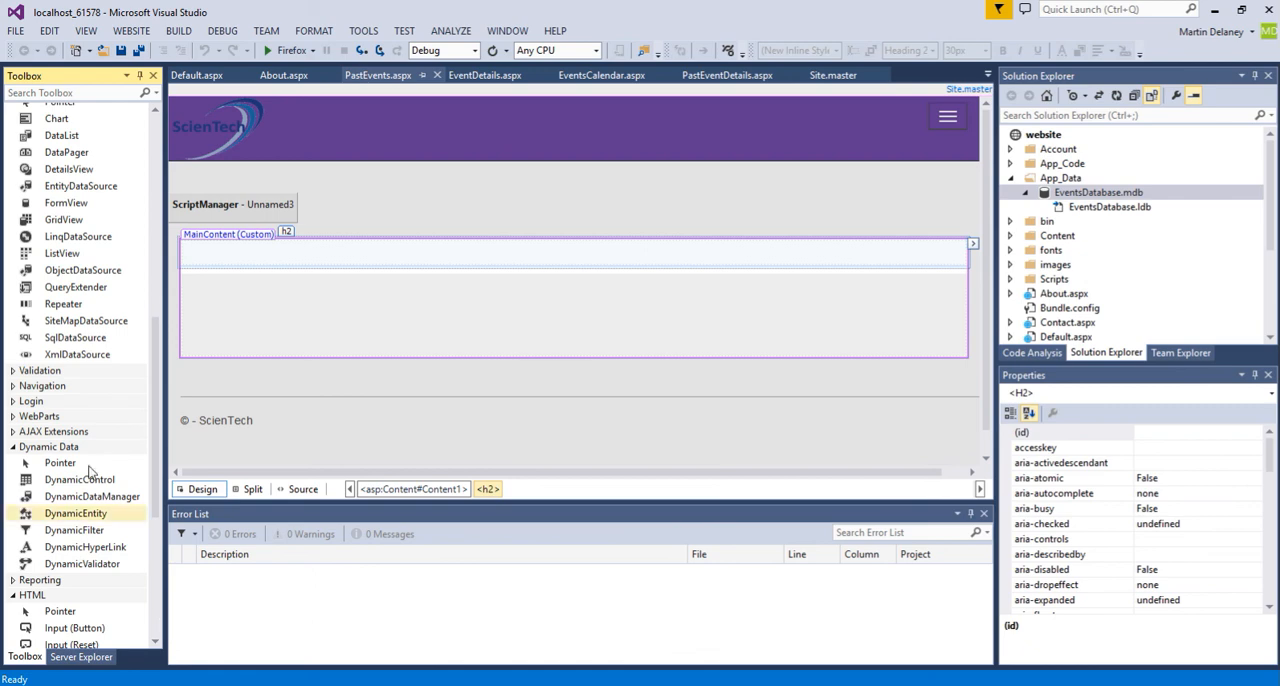
mouse_move(138, 118)
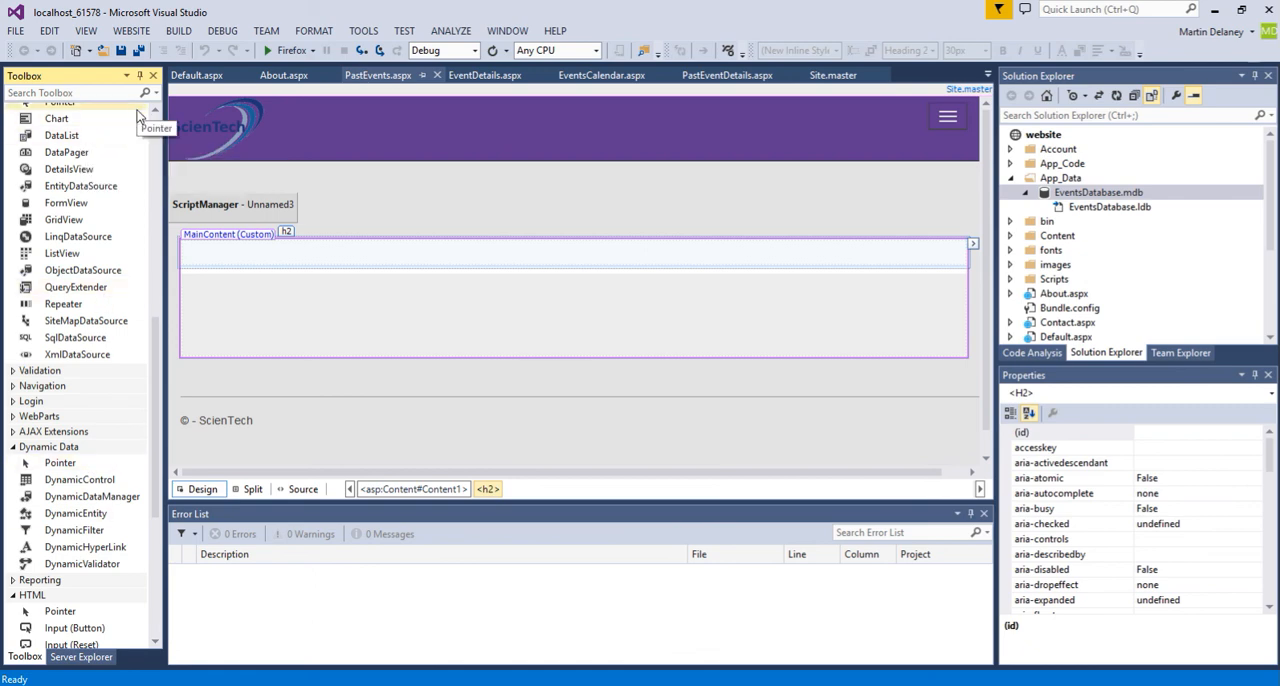
click(64, 220)
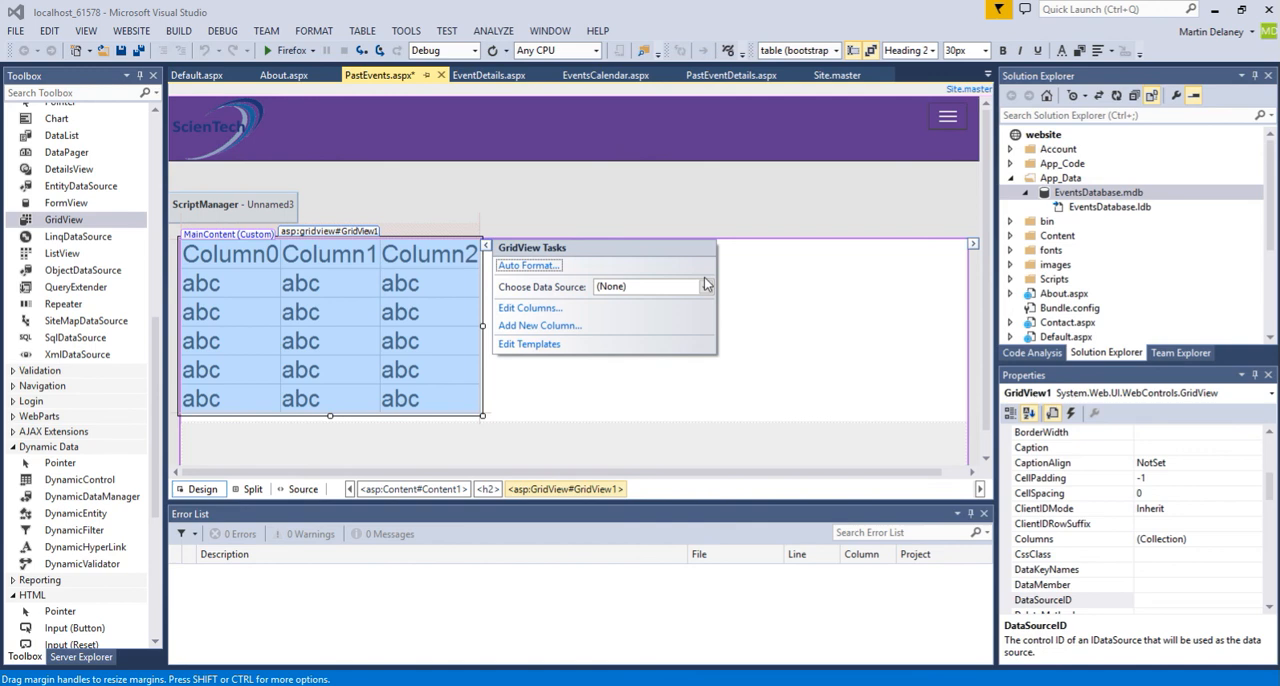
click(704, 286)
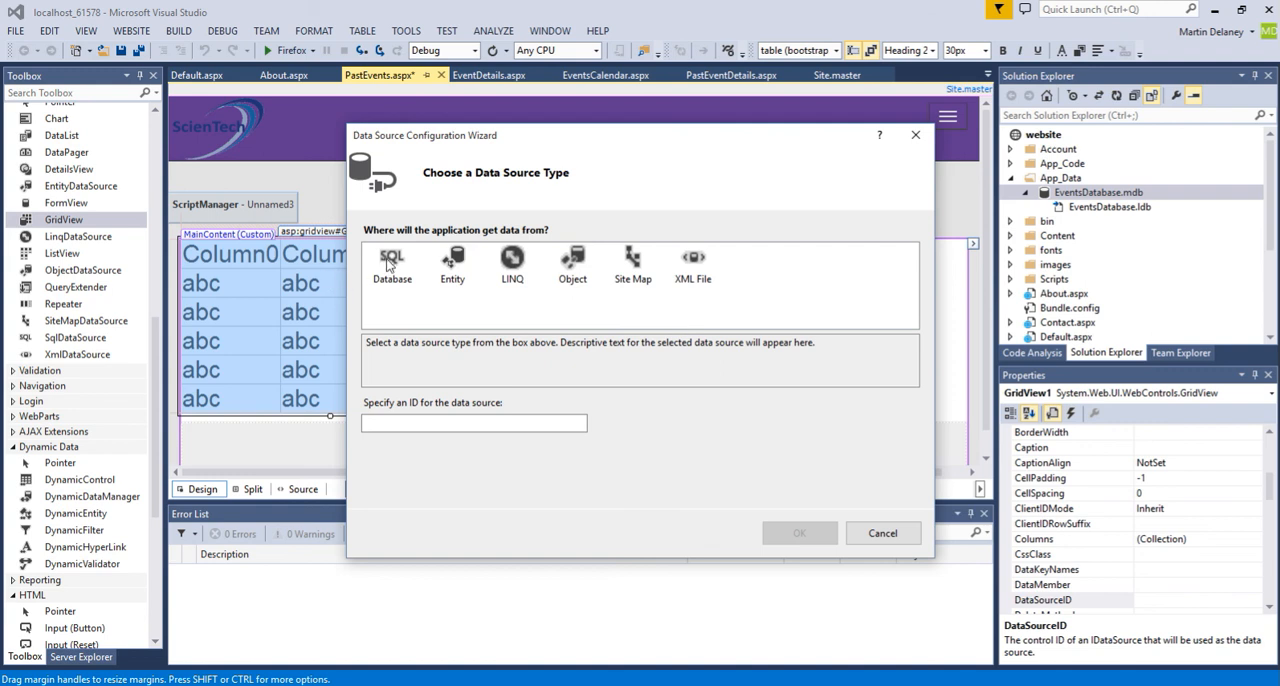
Choose a Database source and browse to App_Data\EventsDatabase.mdb as the Access file.
click(392, 262)
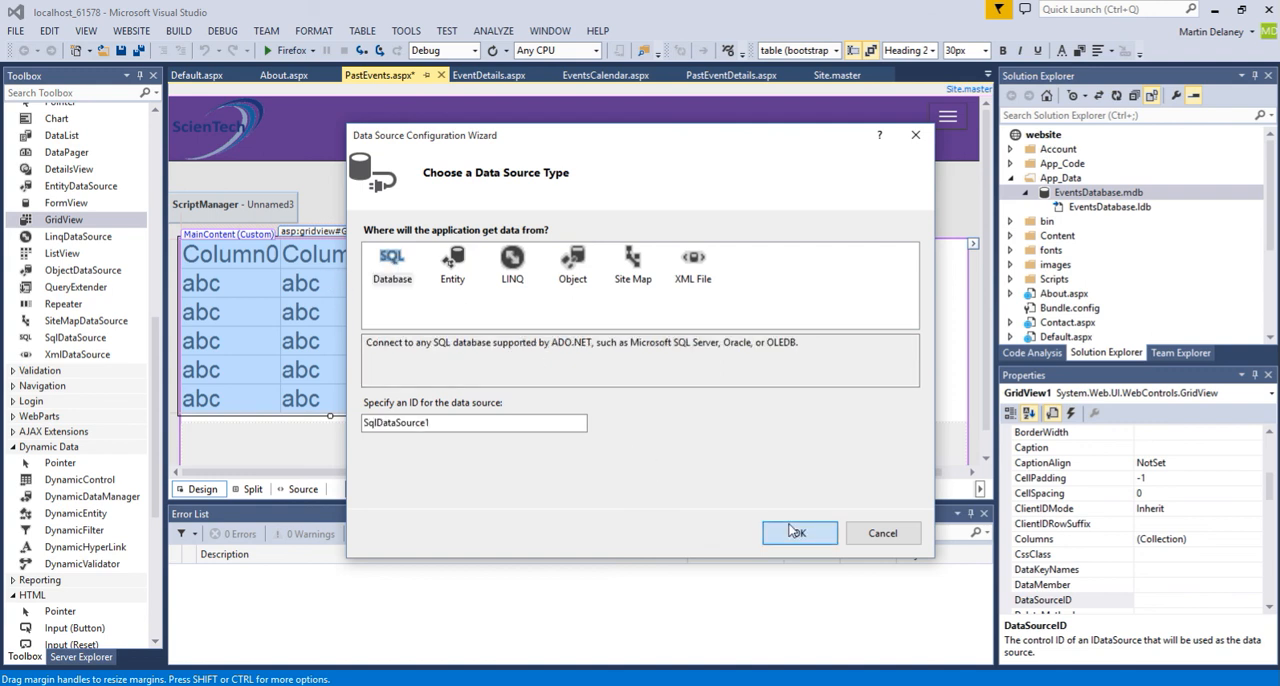
click(798, 532)
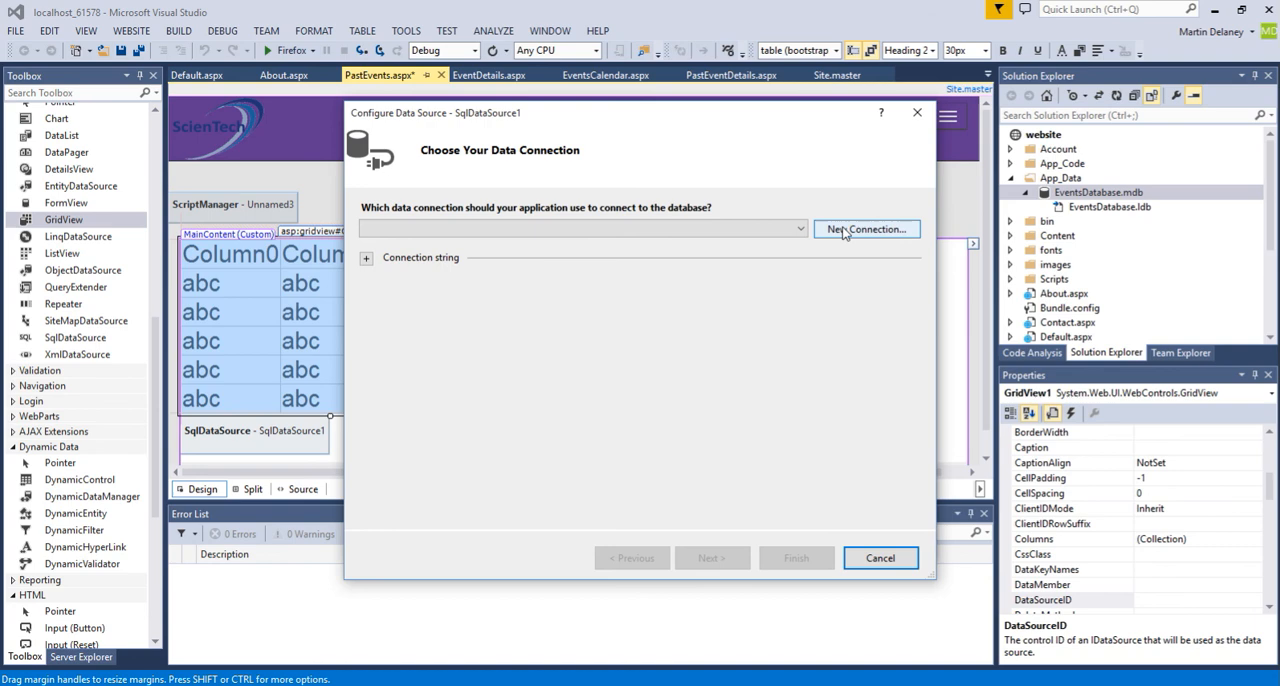
click(866, 228)
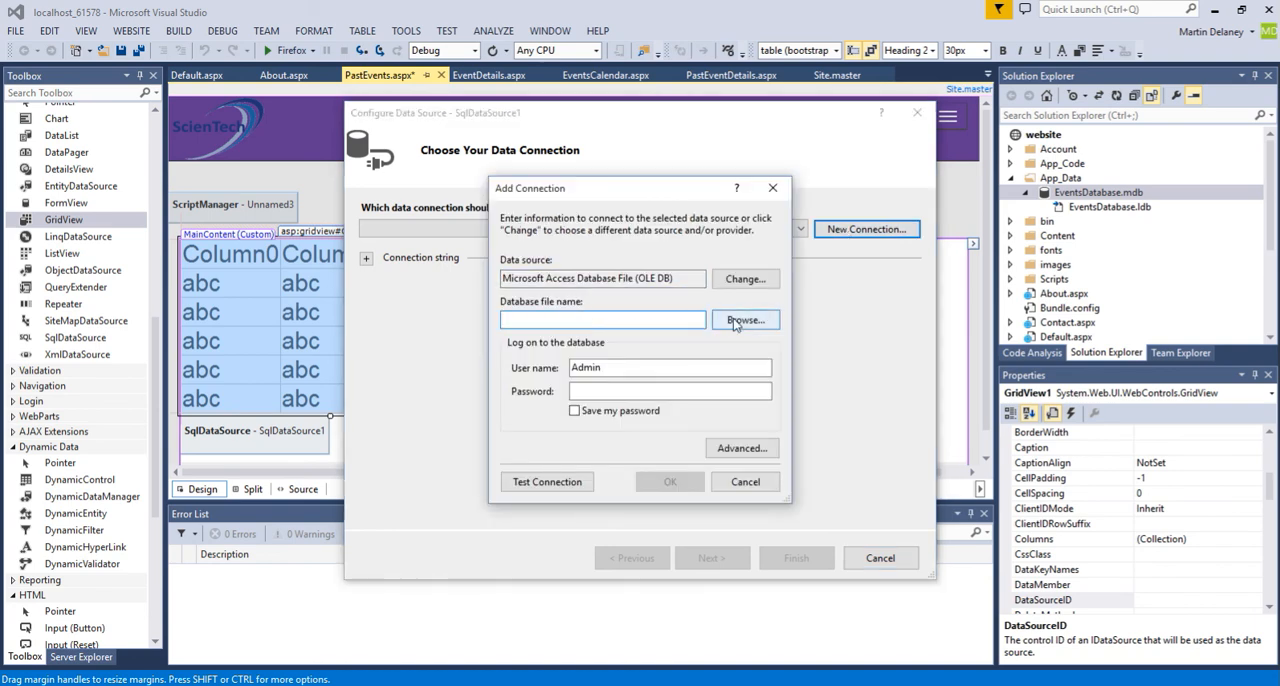
click(744, 320)
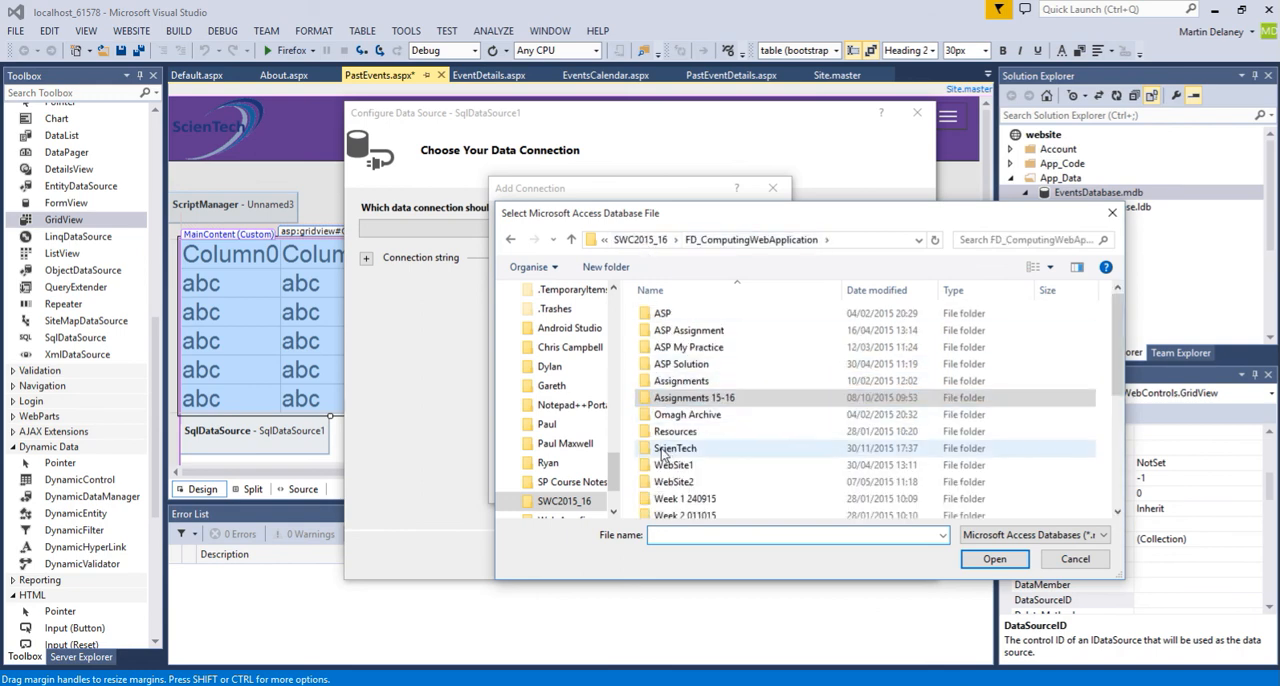
double_click(676, 448)
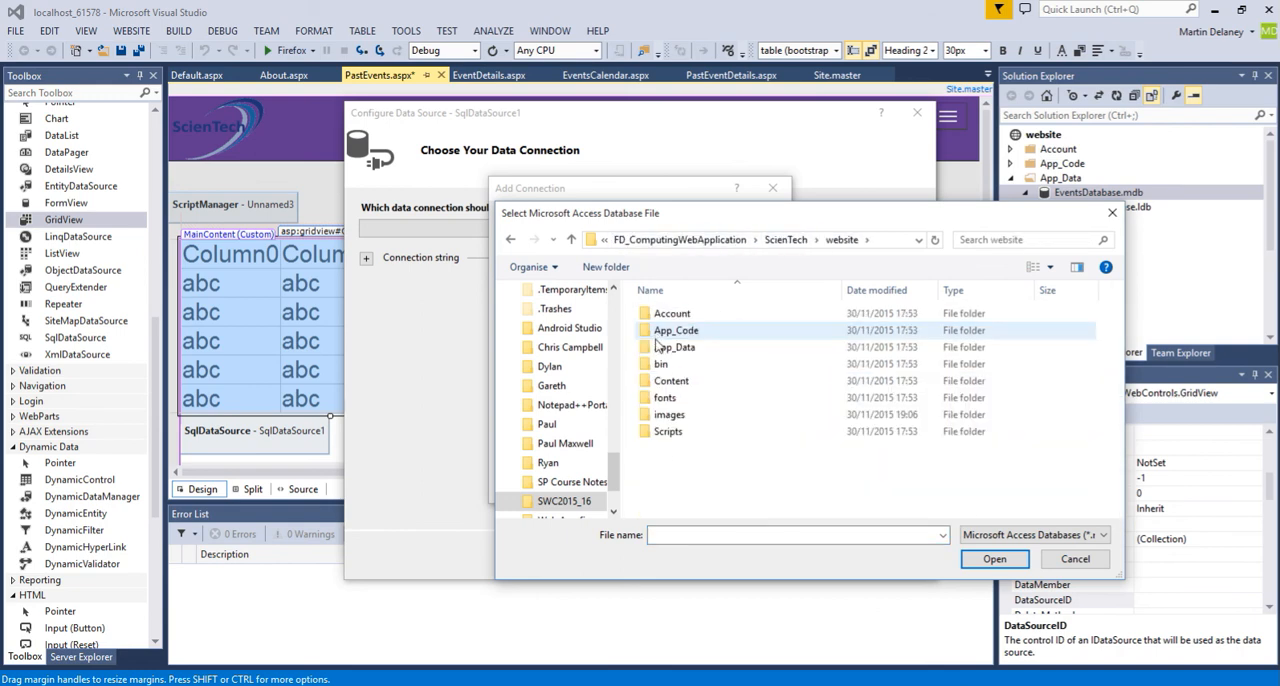
double_click(676, 348)
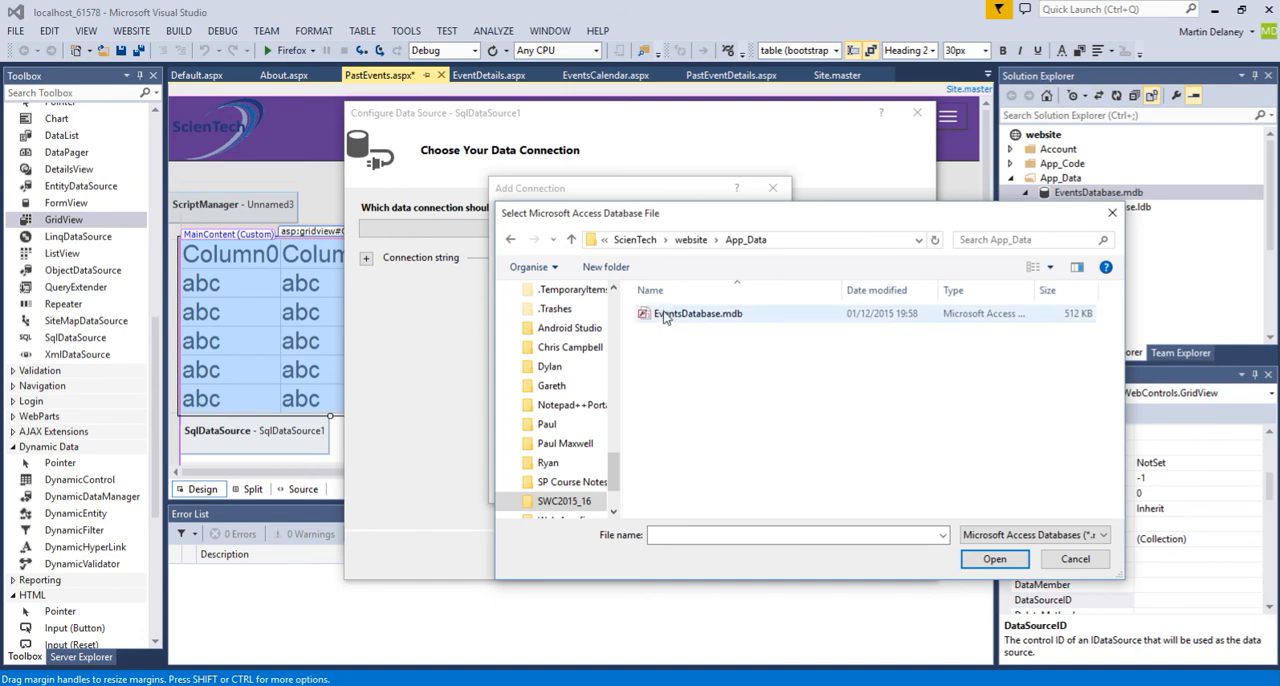
click(992, 560)
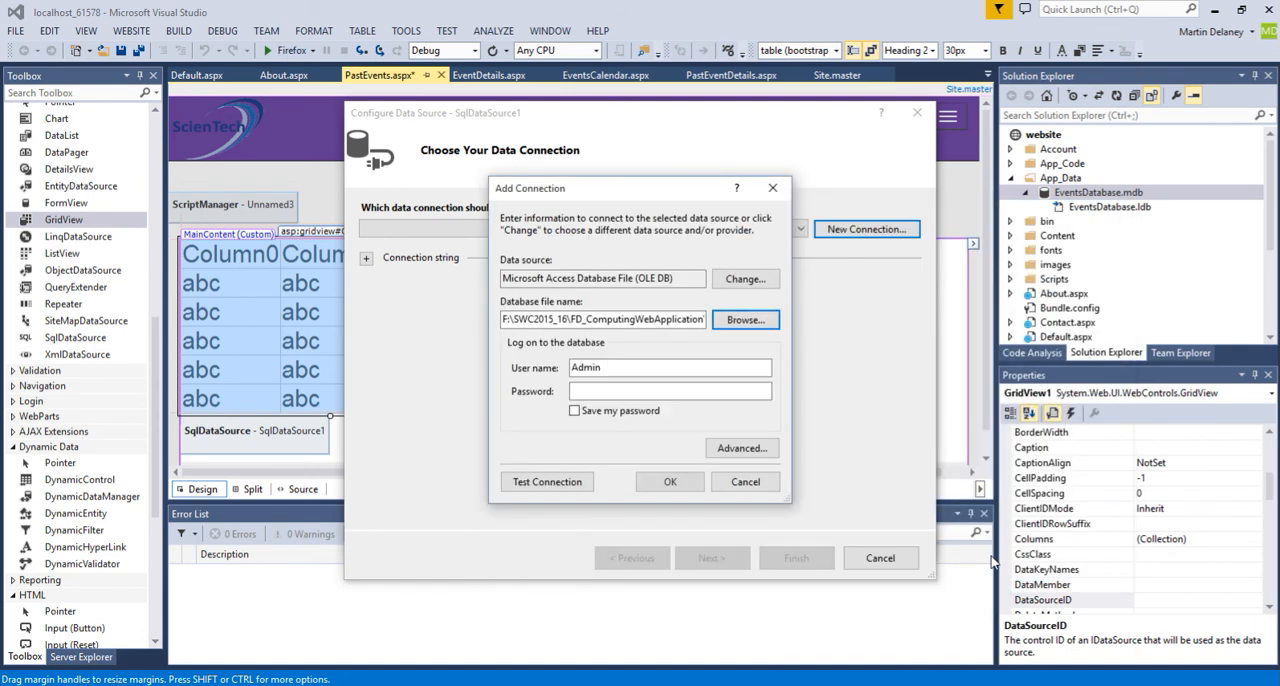
Test and confirm the EventsDatabase.mdb connection, reviewing its Jet OLEDB connection string.
click(548, 480)
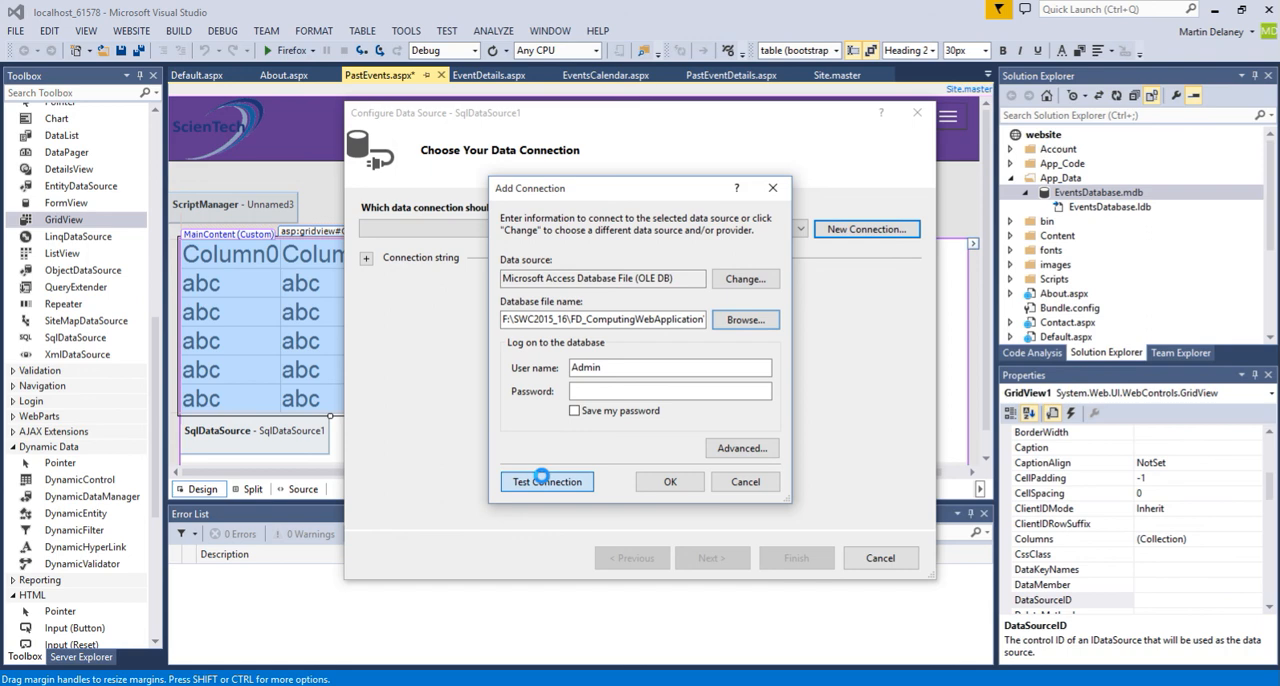
click(546, 480)
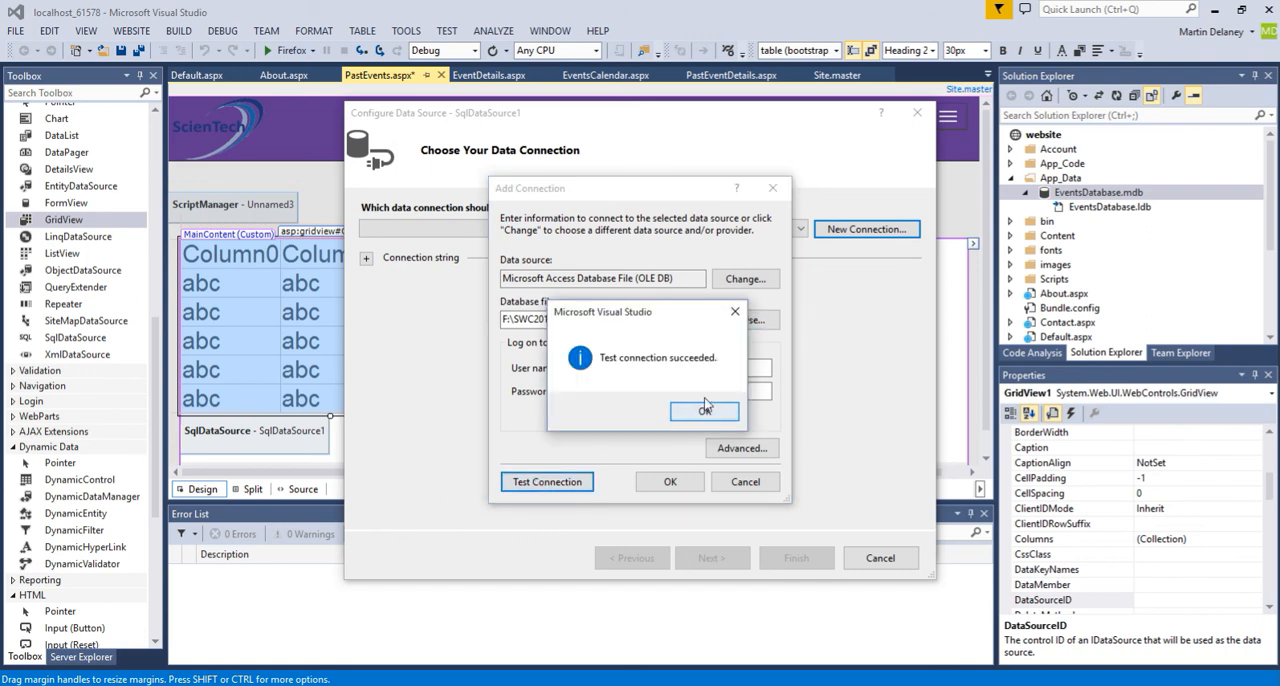
click(704, 410)
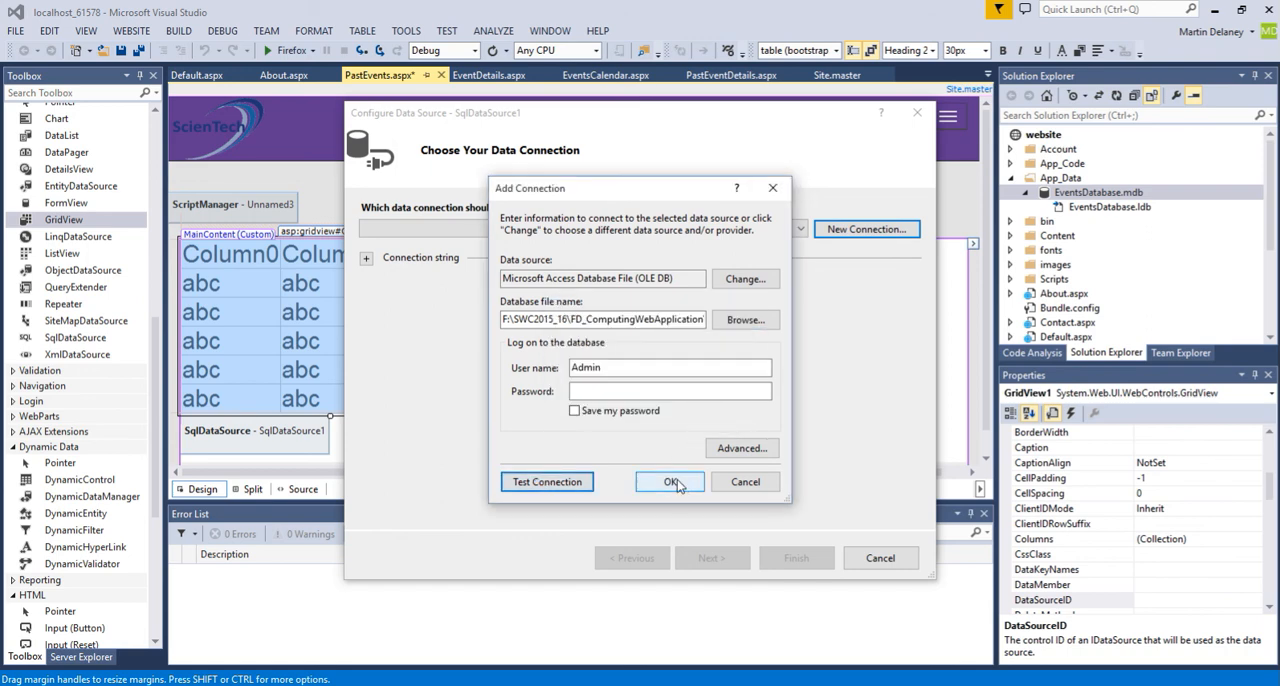
click(670, 482)
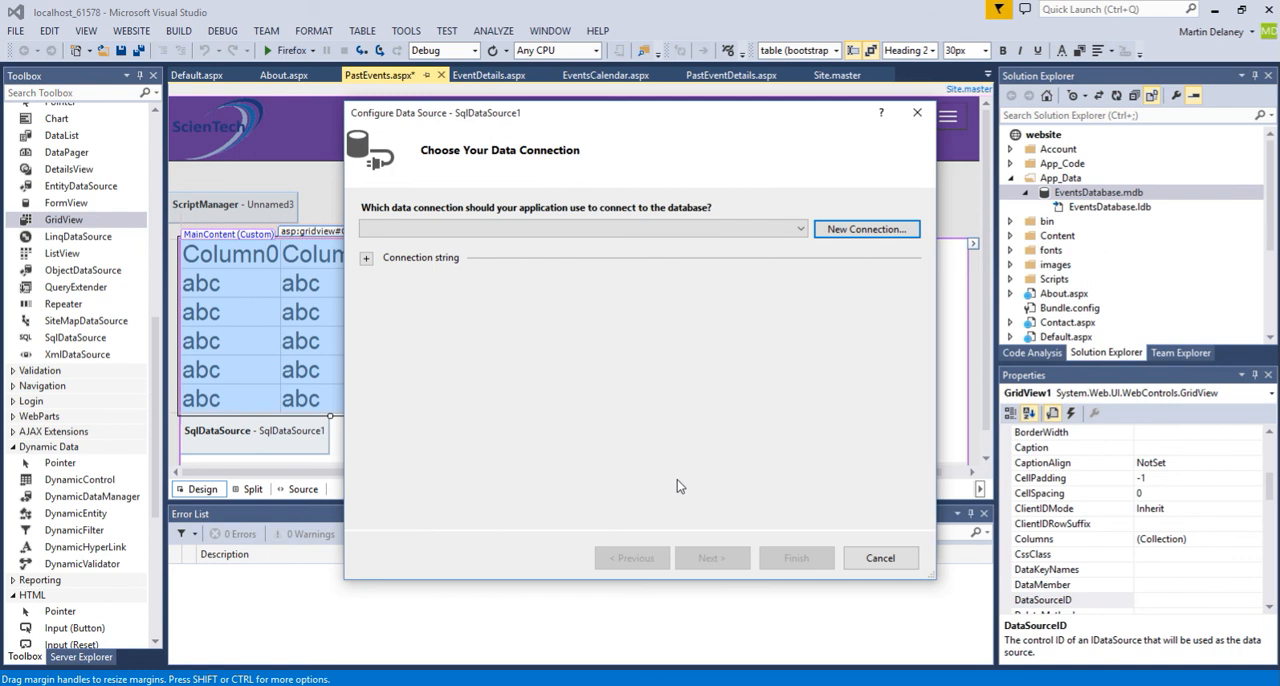
click(580, 228)
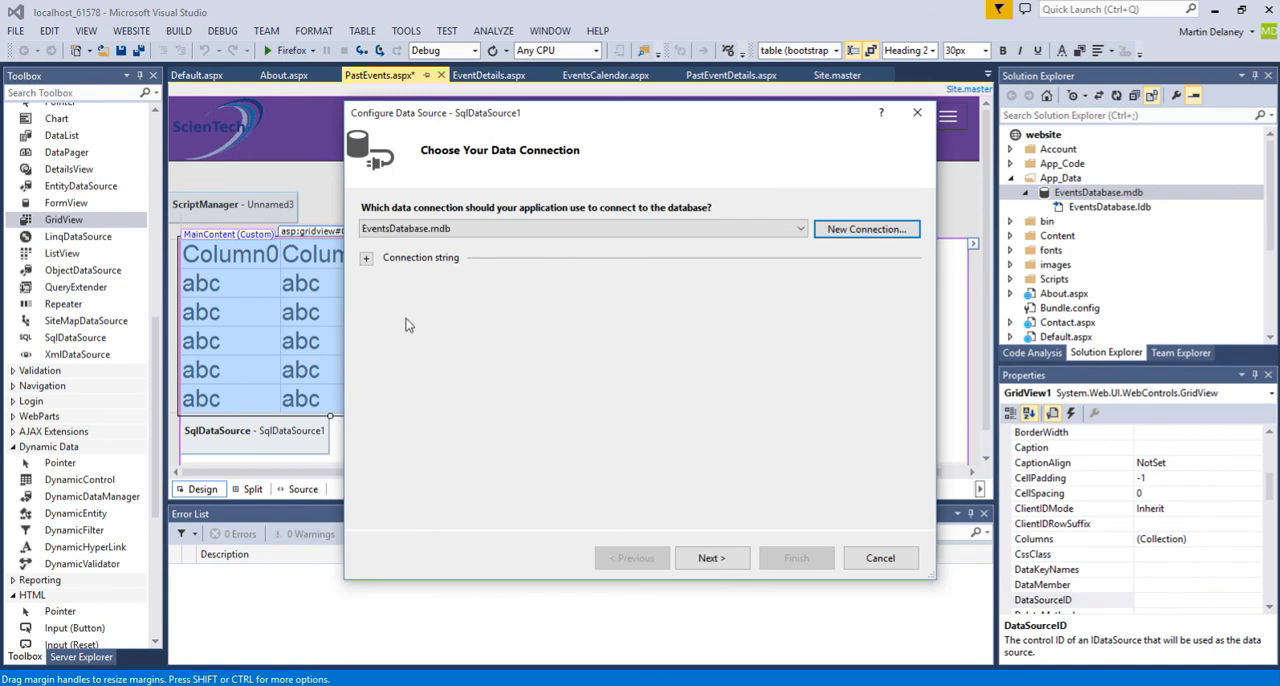
click(366, 258)
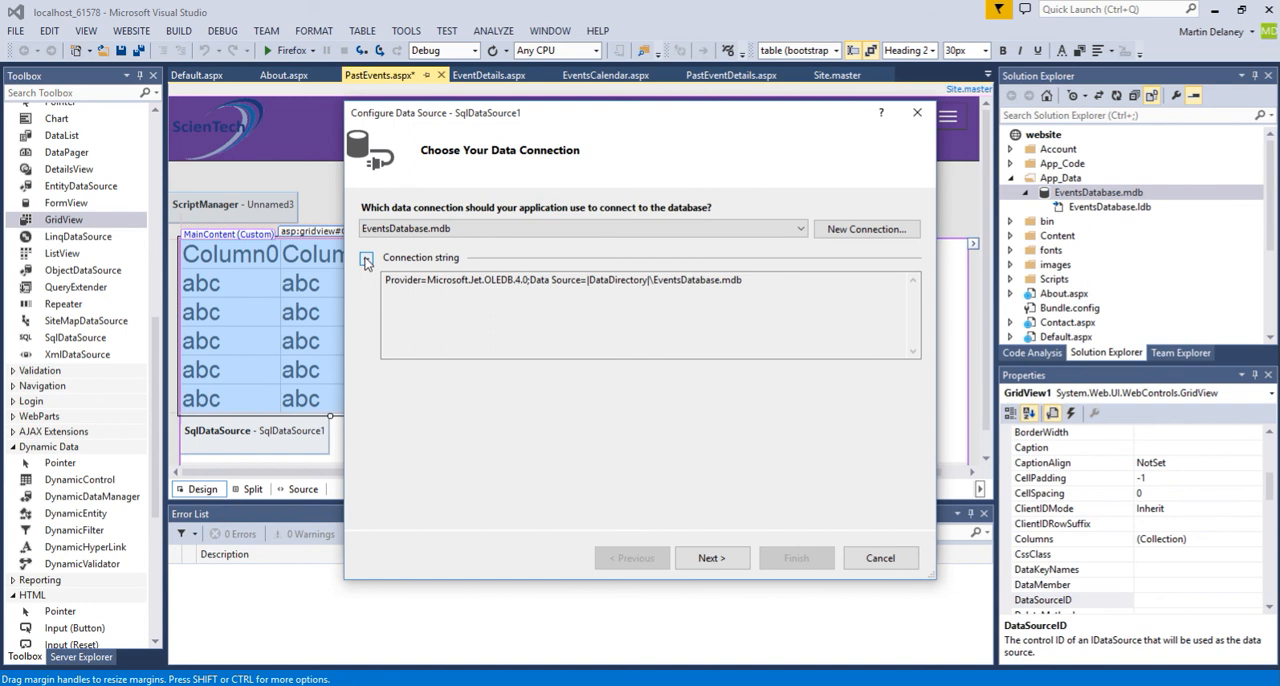
click(366, 260)
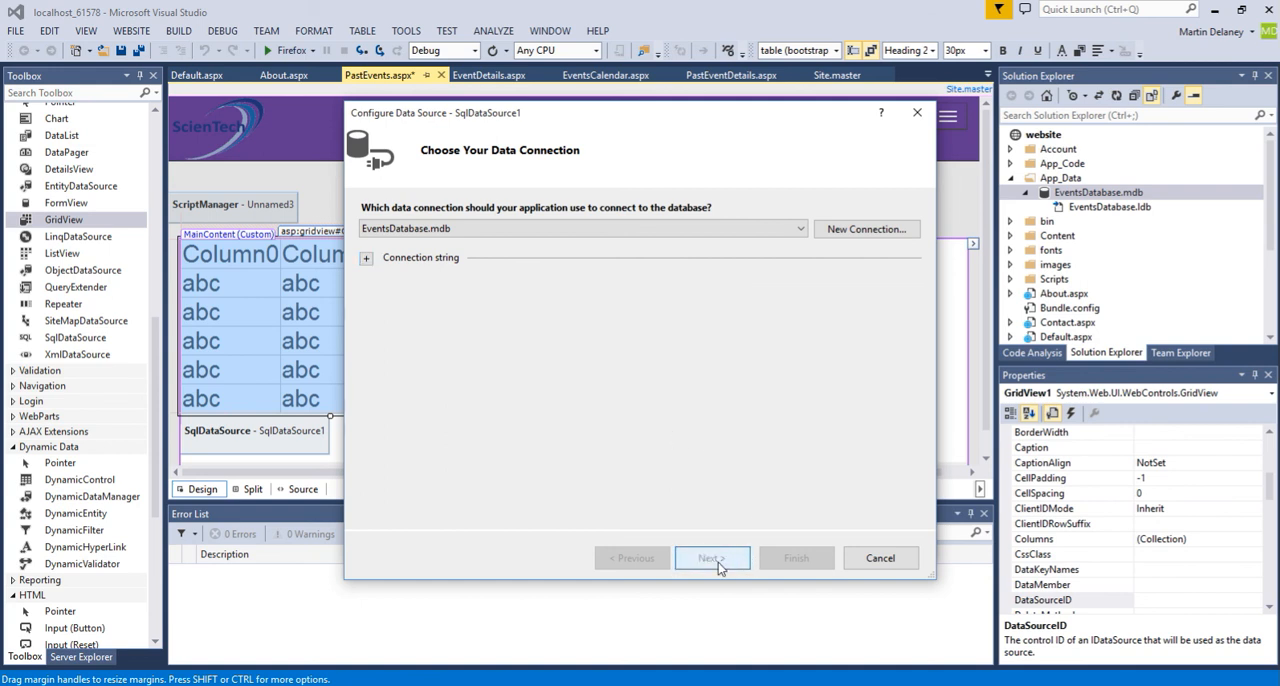
Save the connection as ConnectionStringEvents and select all columns from qryPastEvents.
click(712, 556)
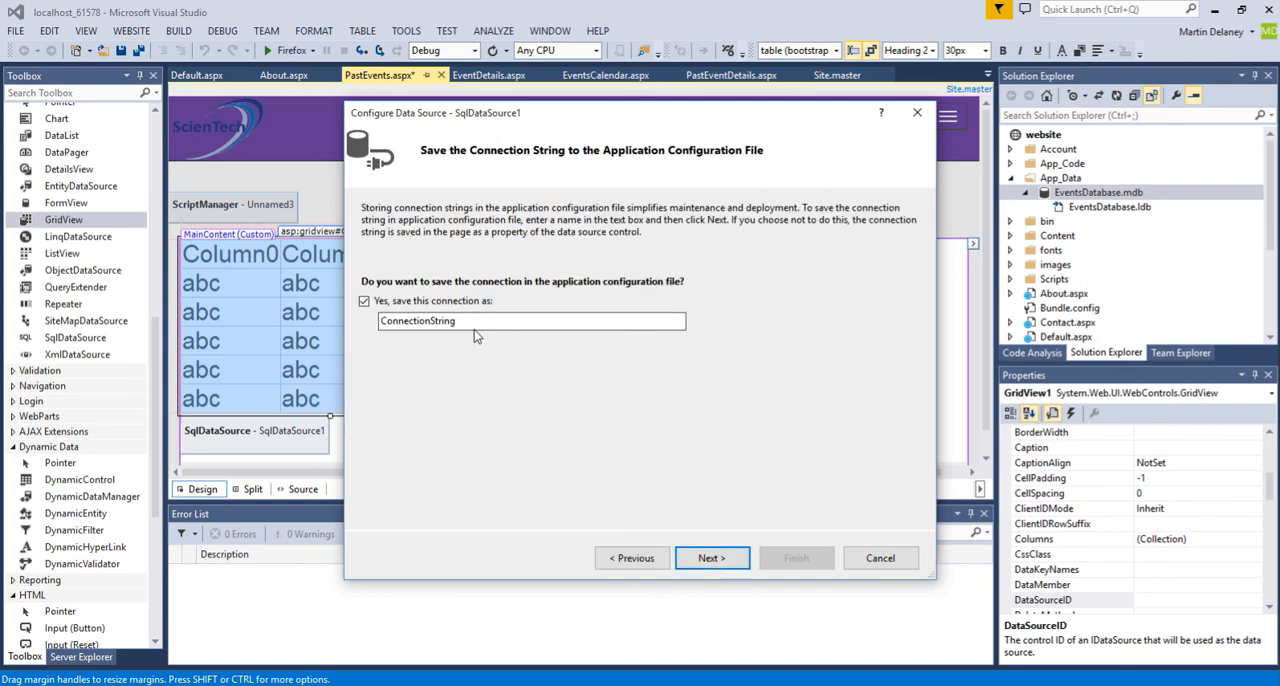
mouse_move(540, 364)
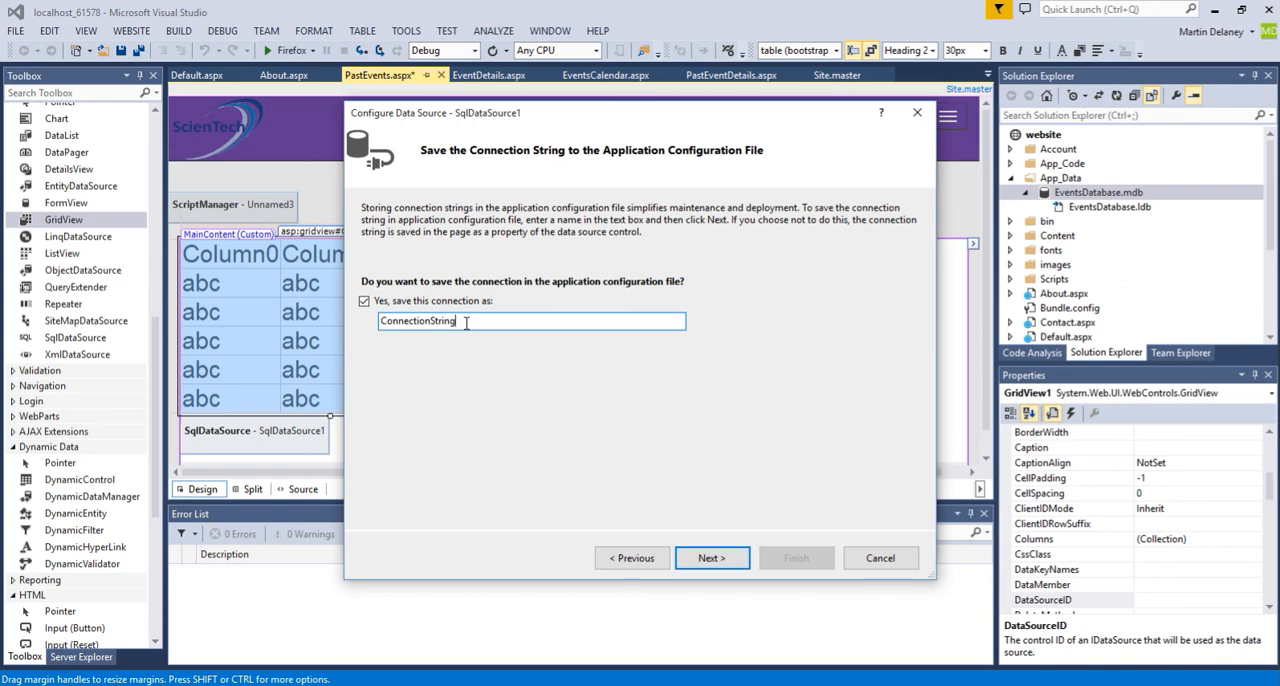
text(Events)
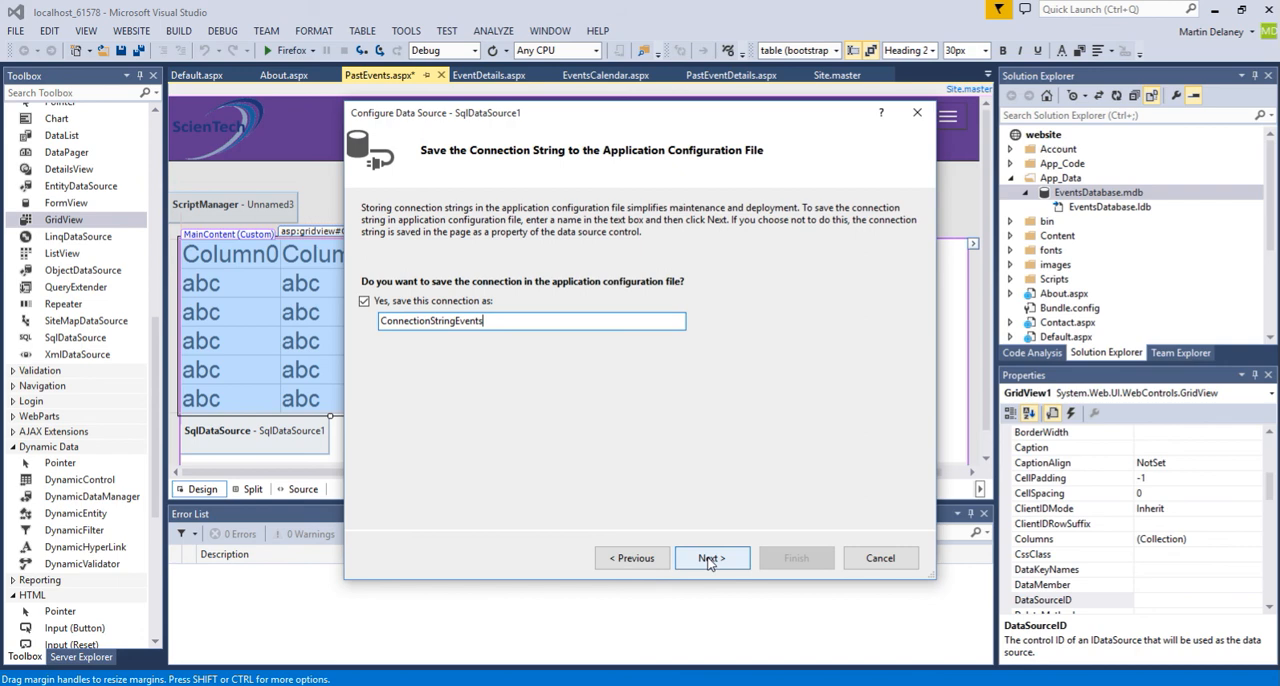
click(712, 558)
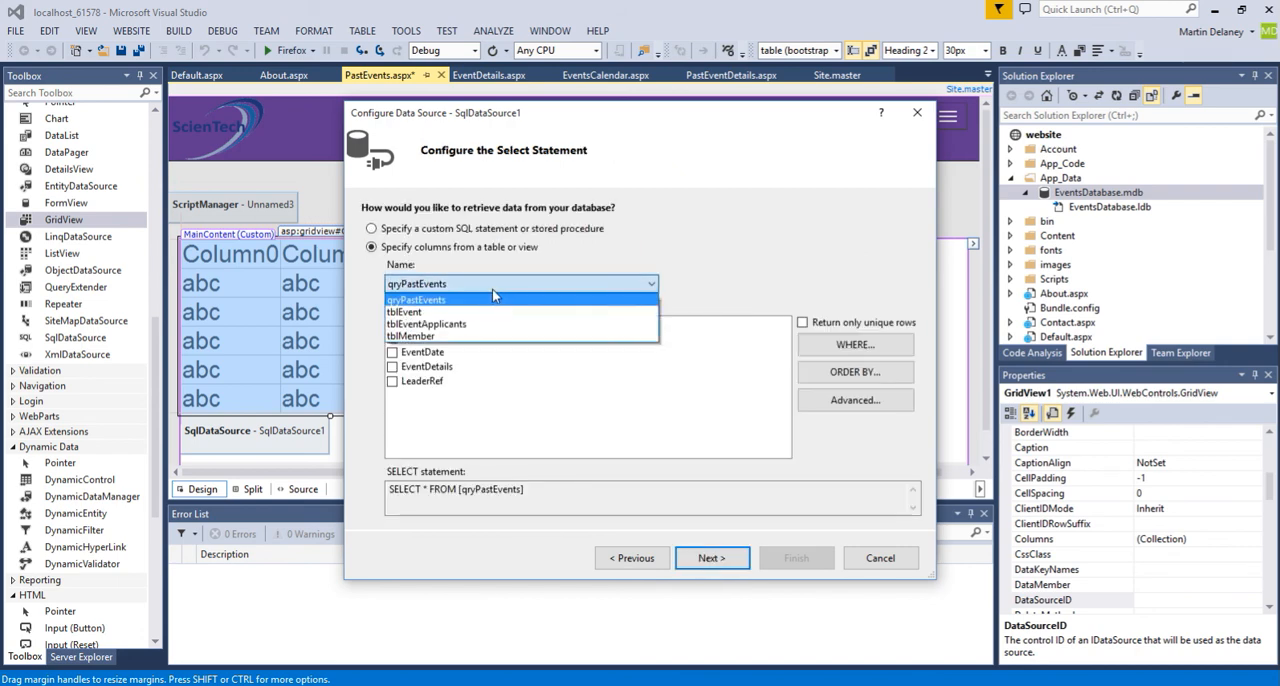
click(416, 300)
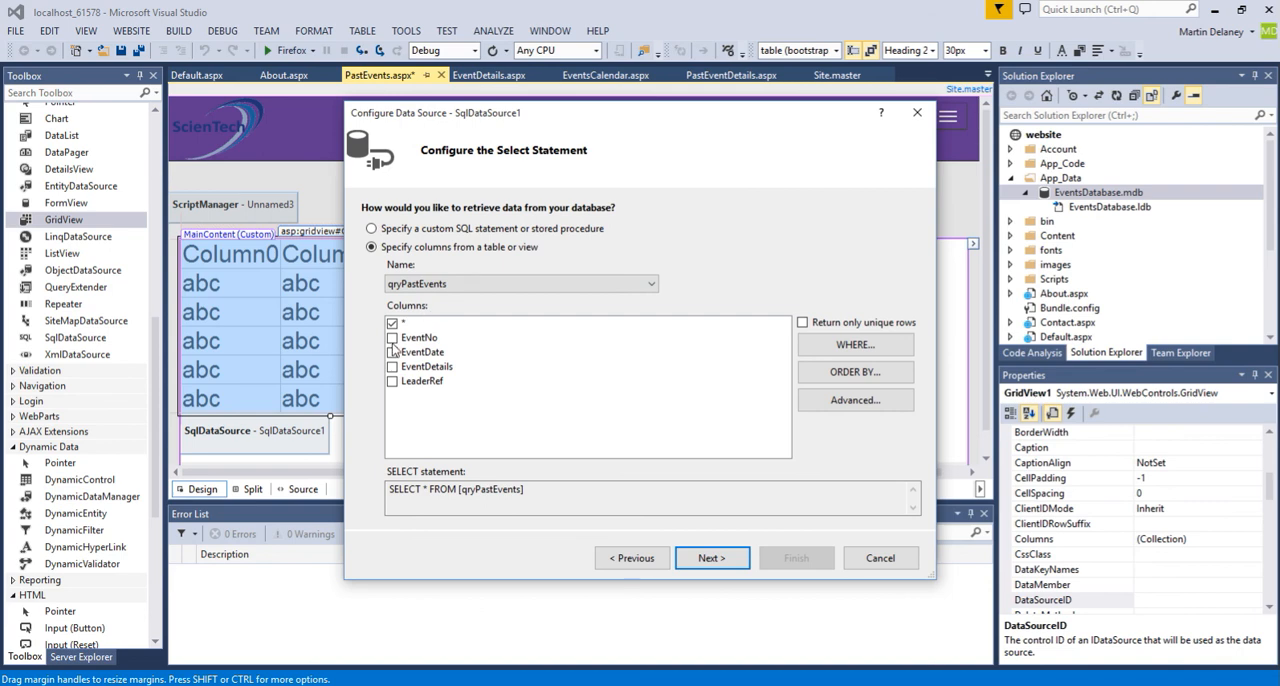
mouse_move(644, 450)
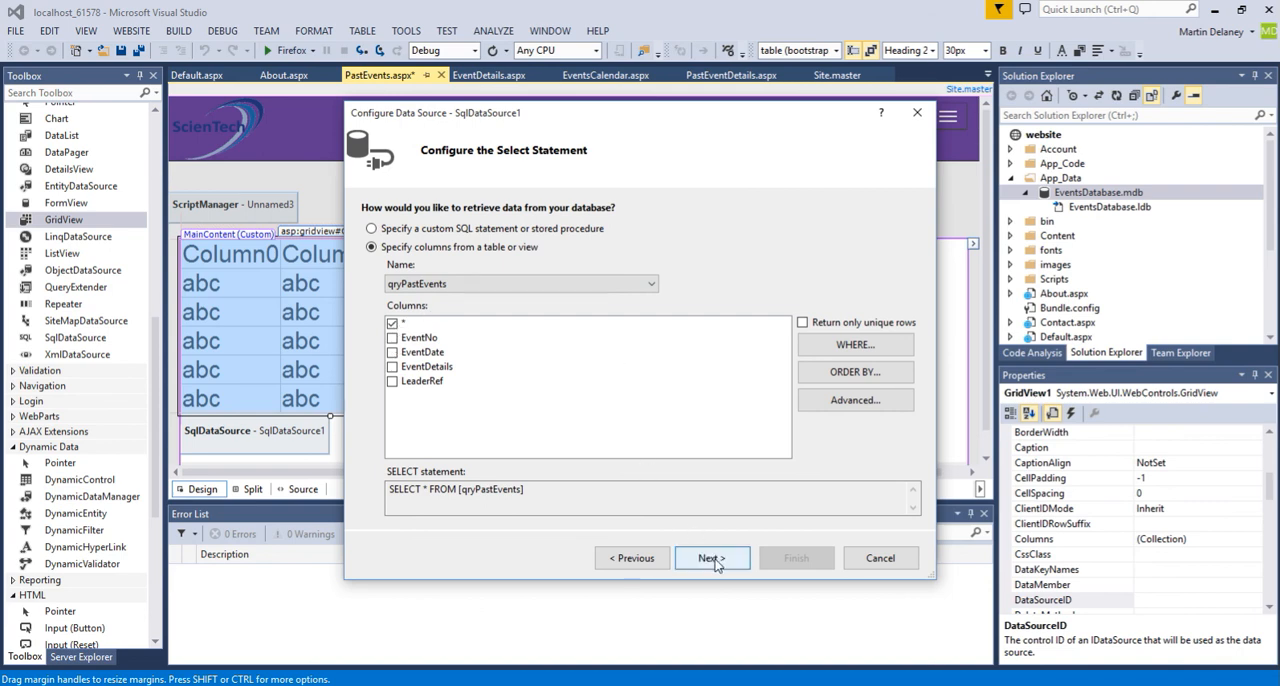
click(712, 558)
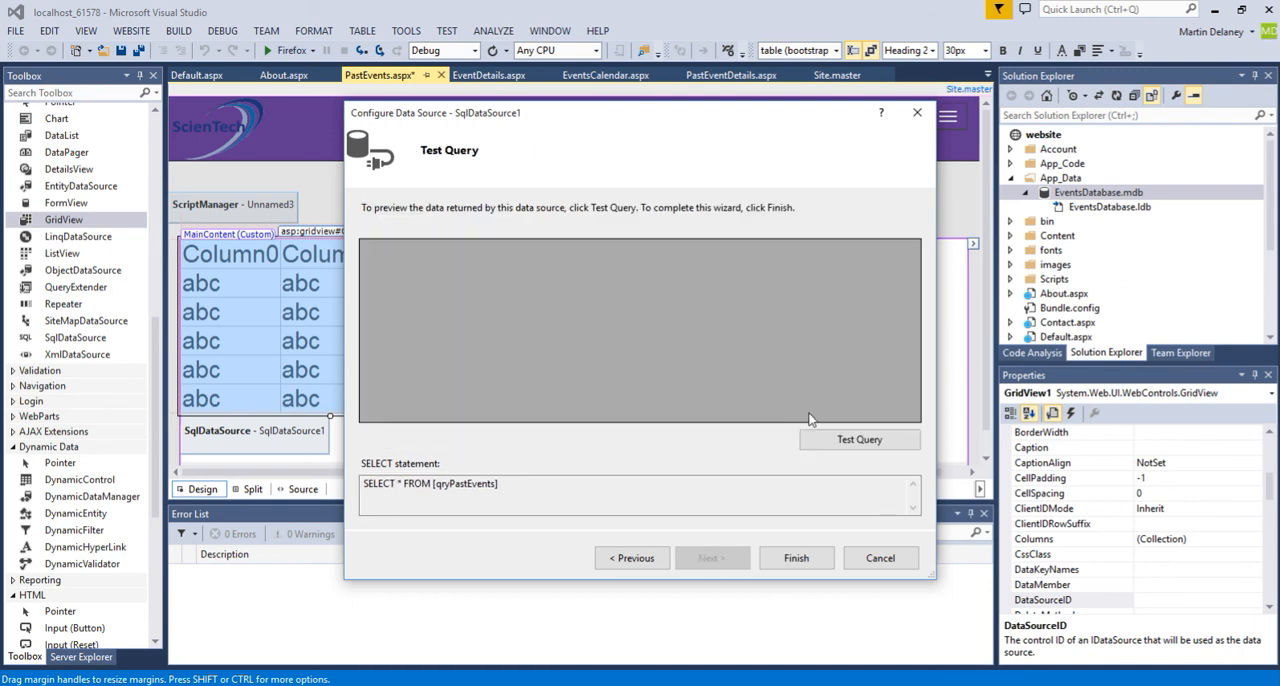
Test the query to preview the two past events and finish binding the GridView.
click(858, 440)
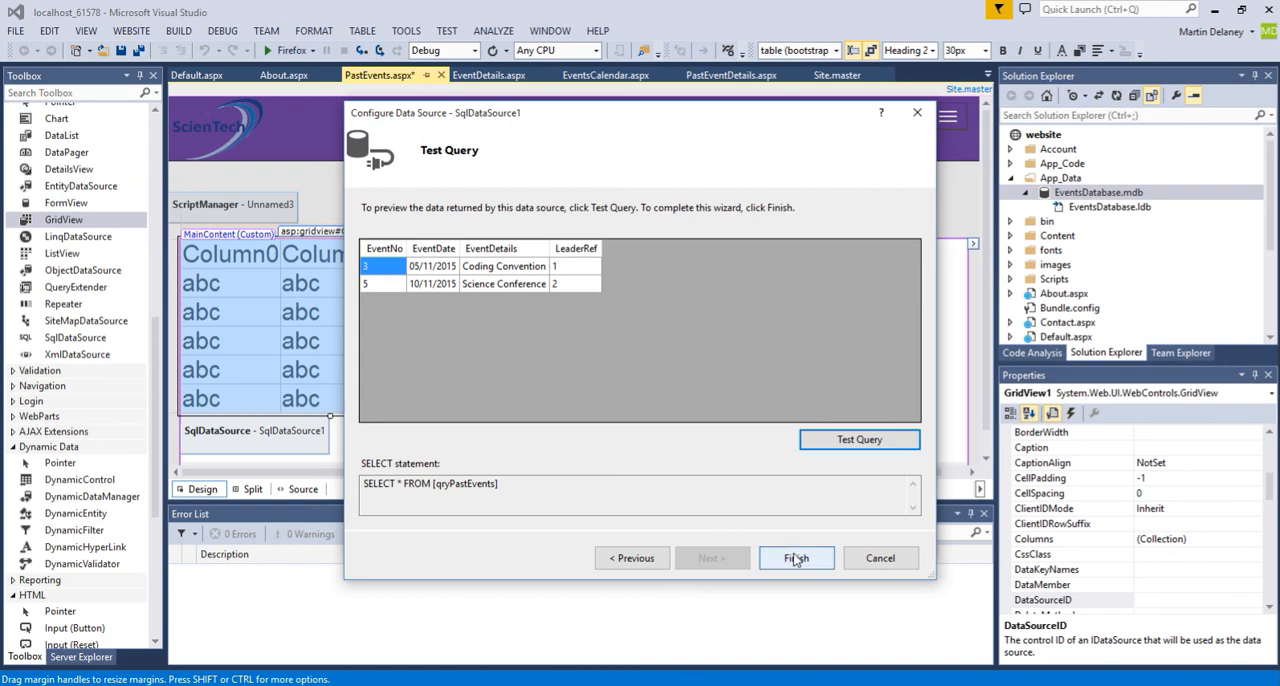
click(796, 558)
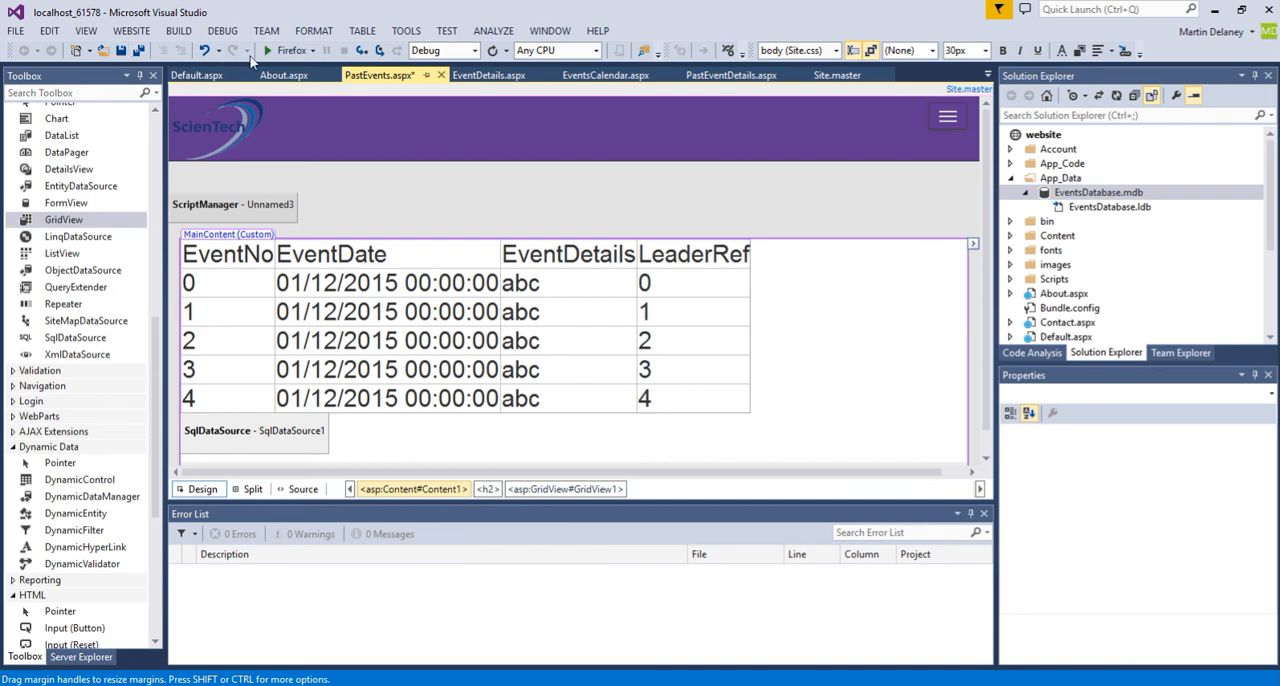
Build and launch the site in Firefox to show the PastEvents page.
click(268, 50)
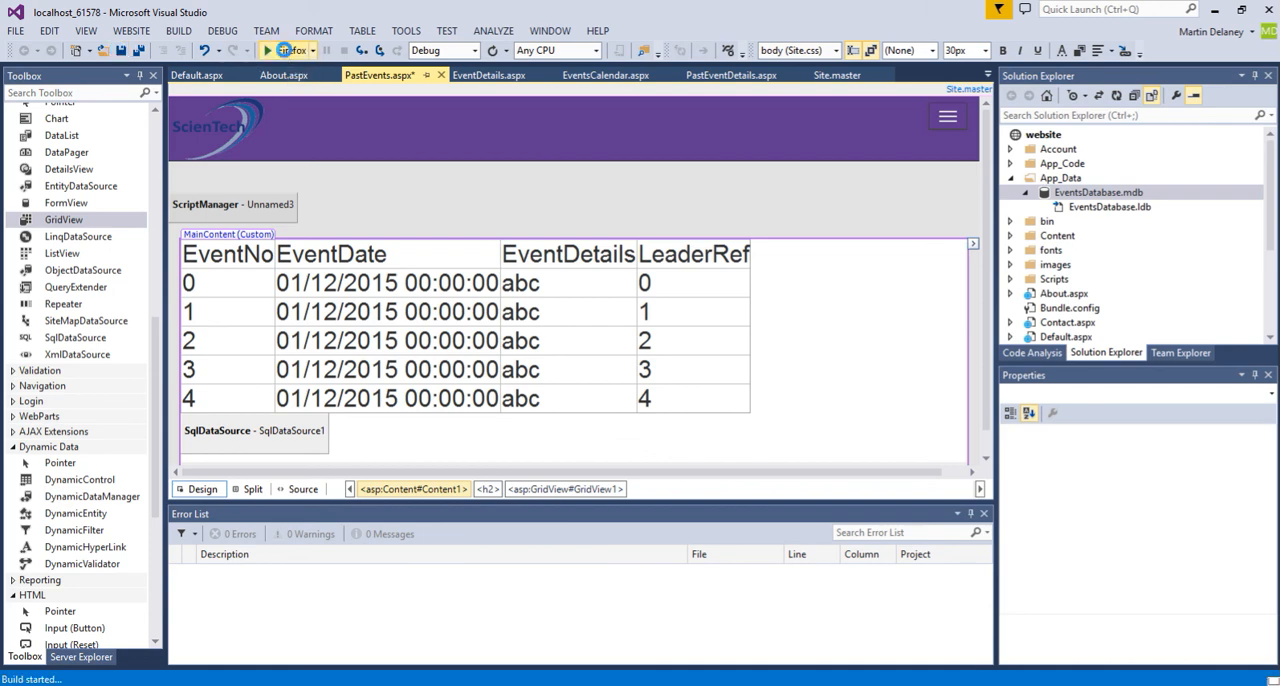
click(266, 50)
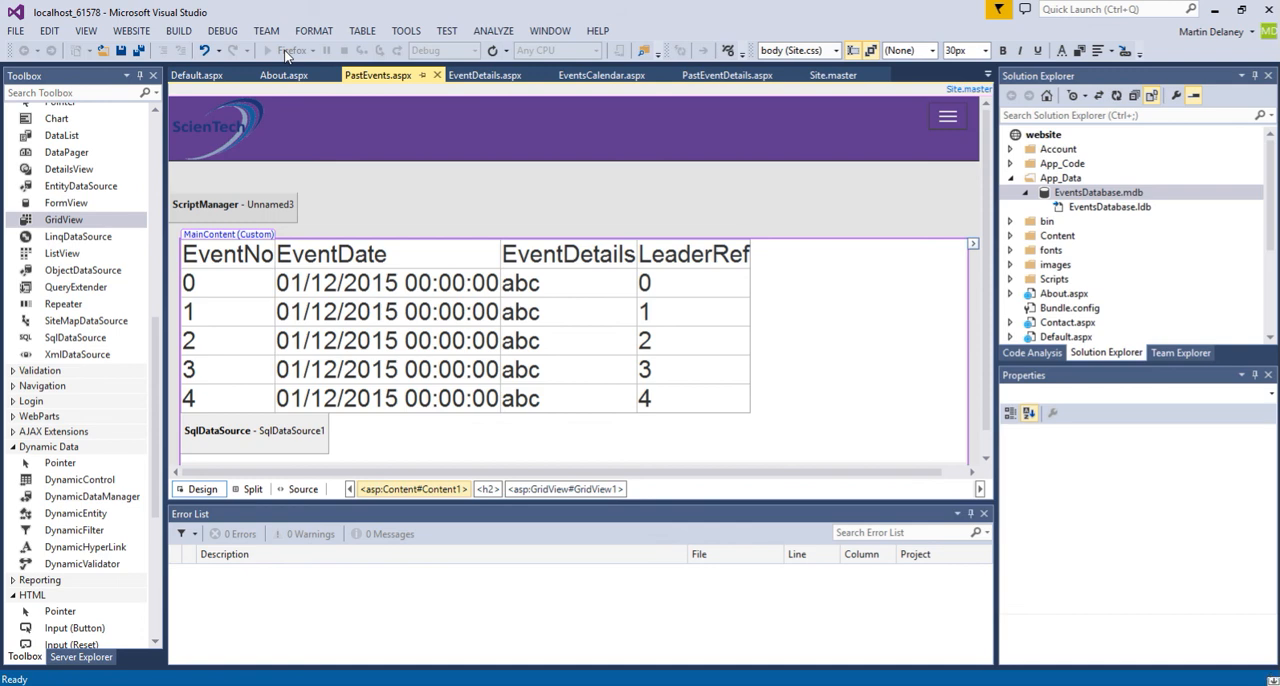
click(266, 50)
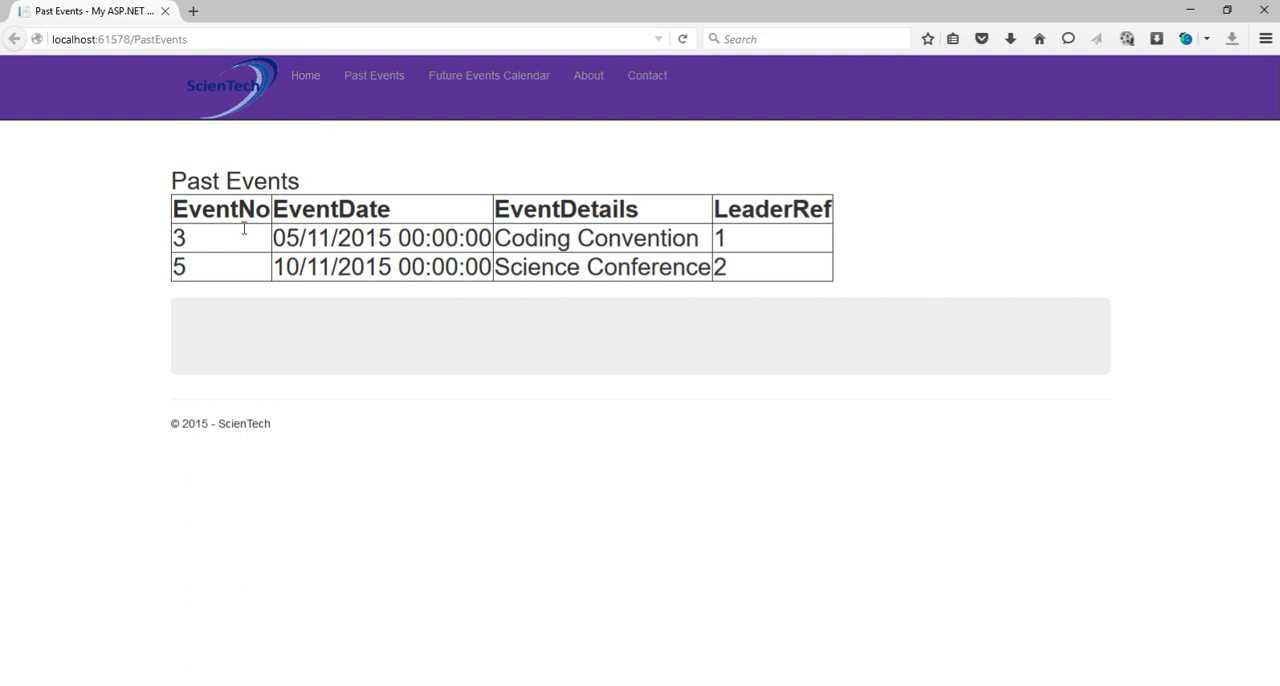
mouse_move(402, 260)
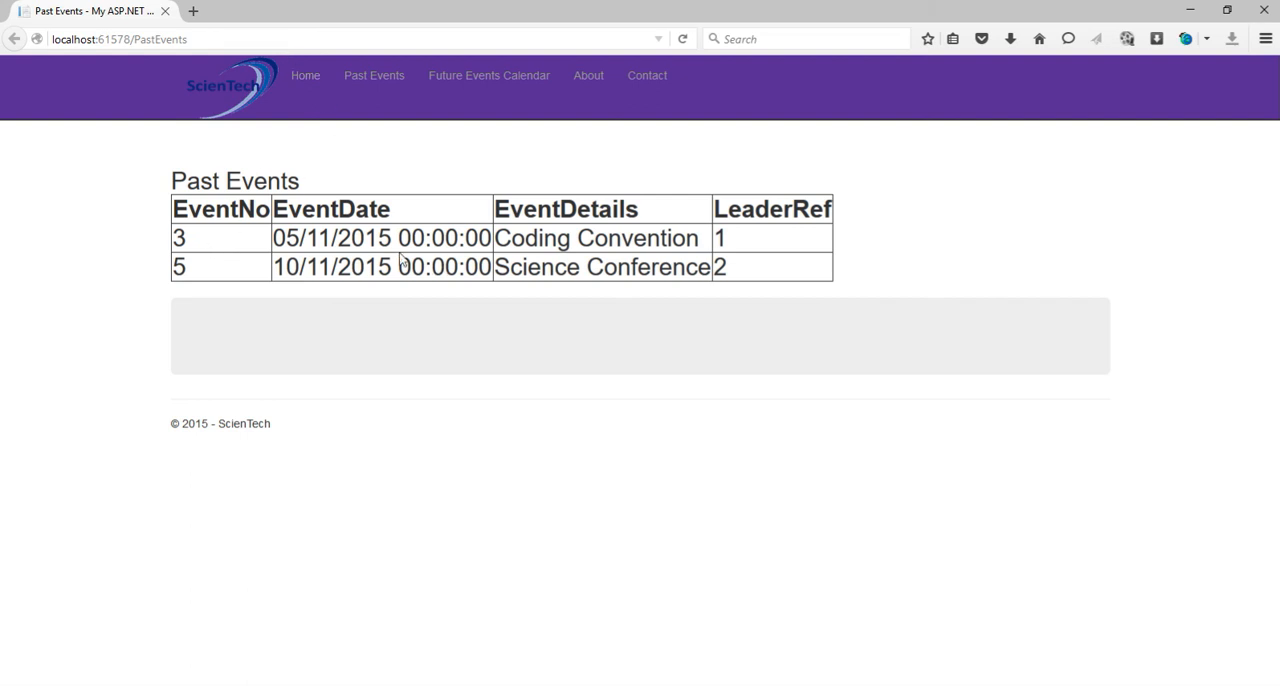
mouse_move(758, 258)
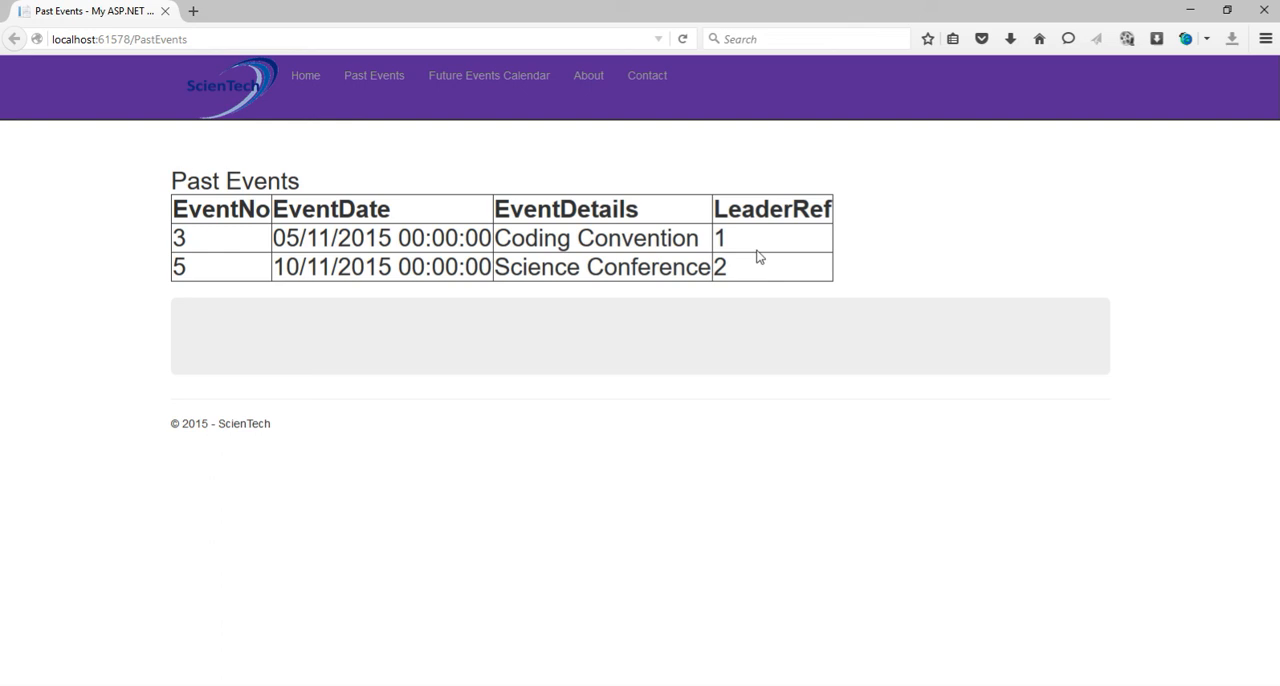
mouse_move(772, 264)
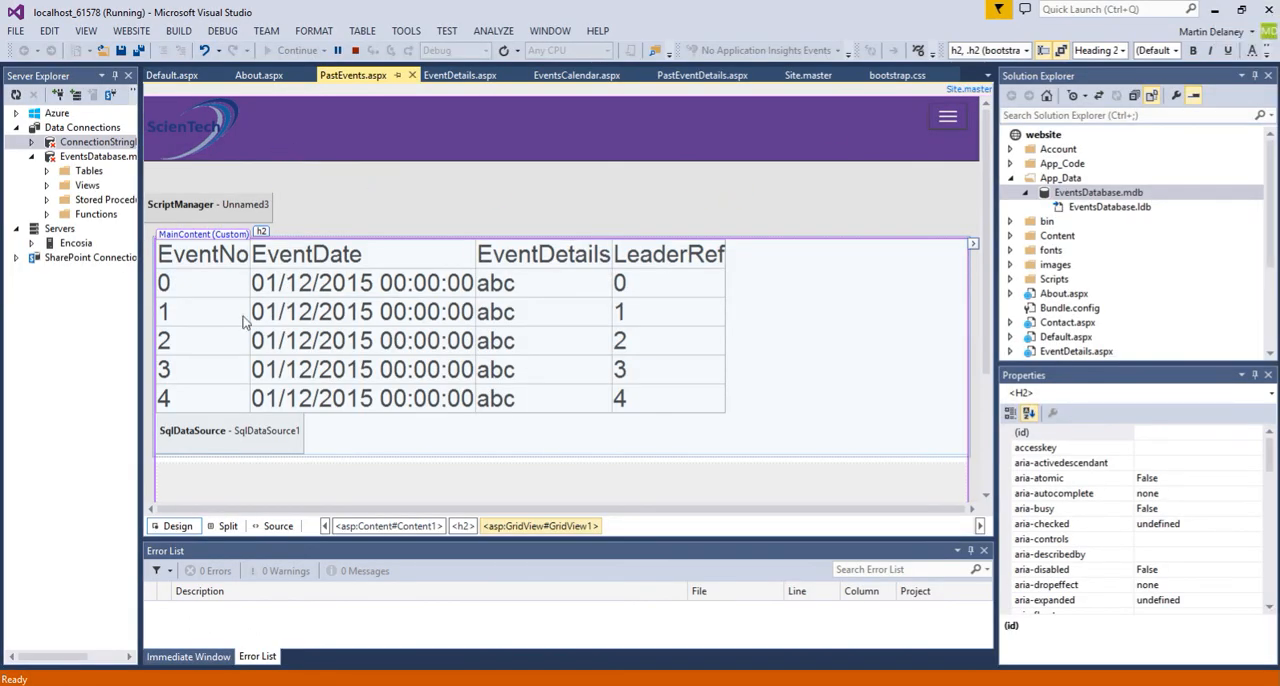
Move the GridView and SqlDataSource markup inside the jumbotron div and start a build.
click(278, 524)
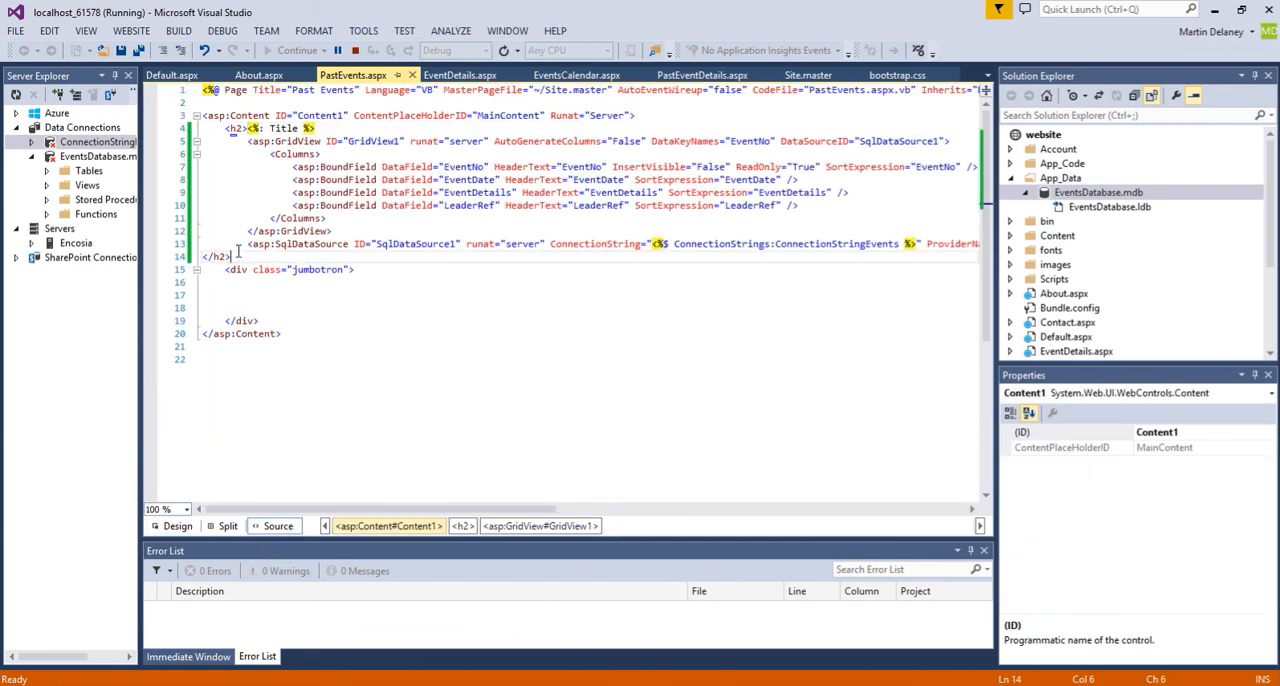
right_click(244, 256)
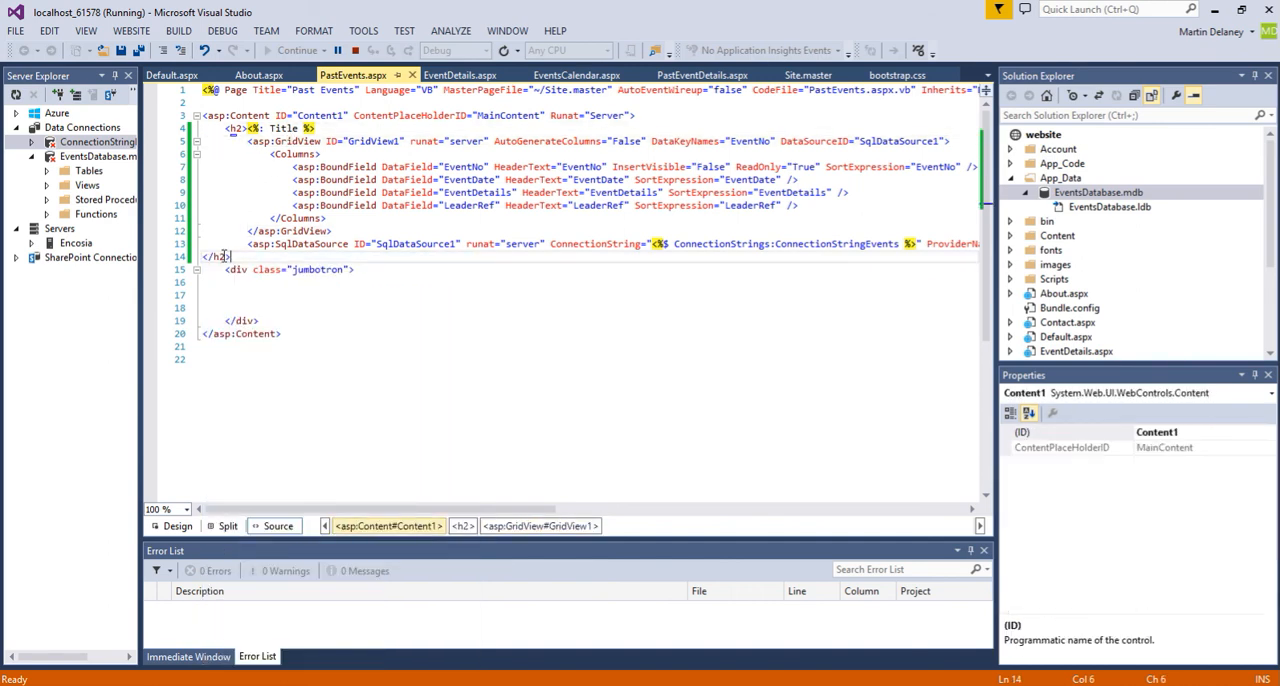
right_click(224, 256)
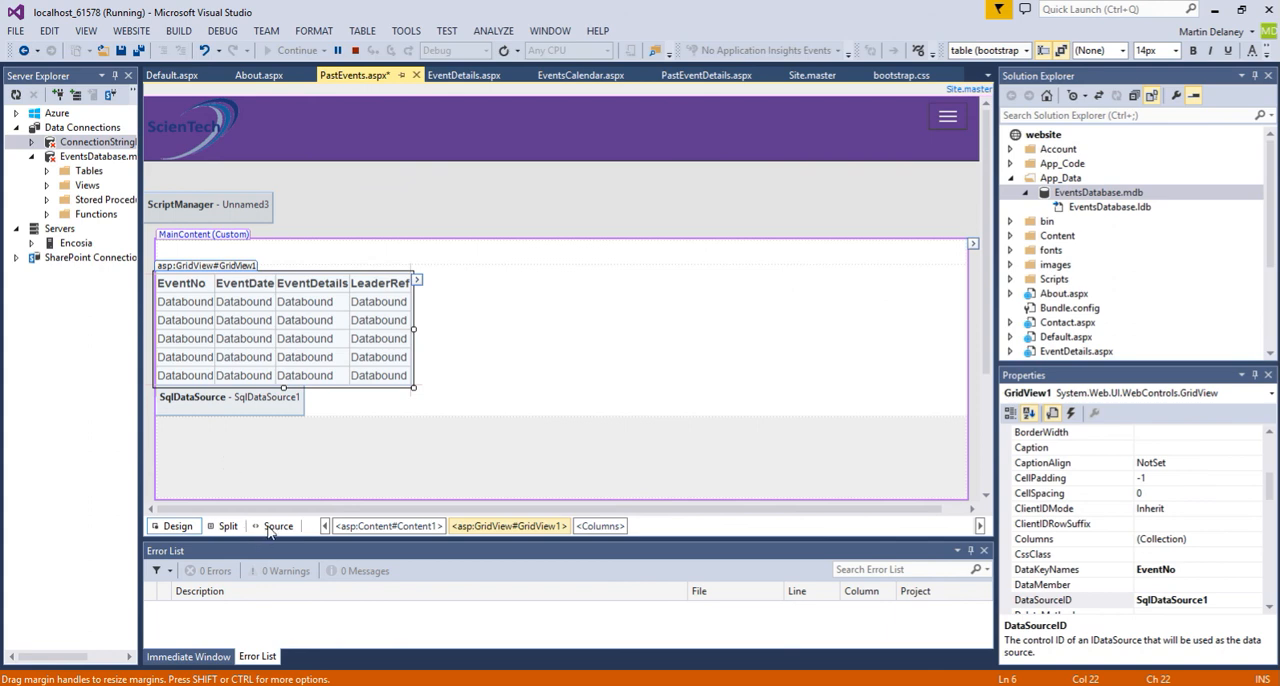
click(278, 524)
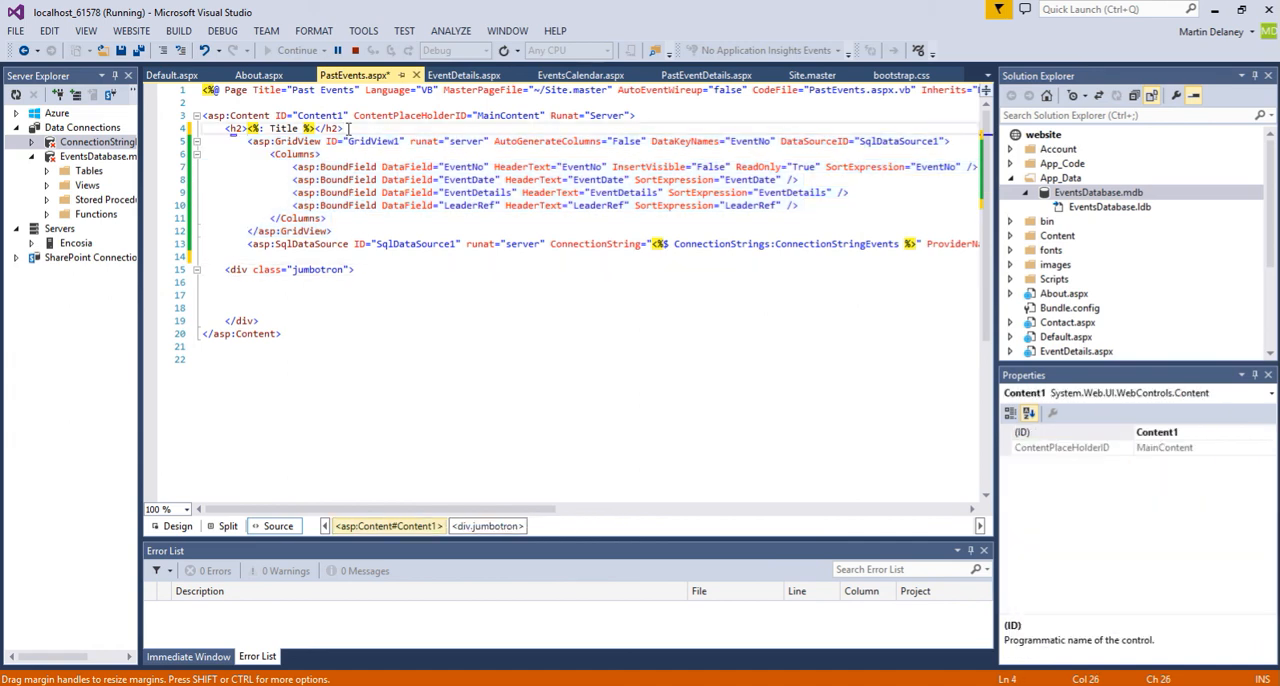
key(enter)
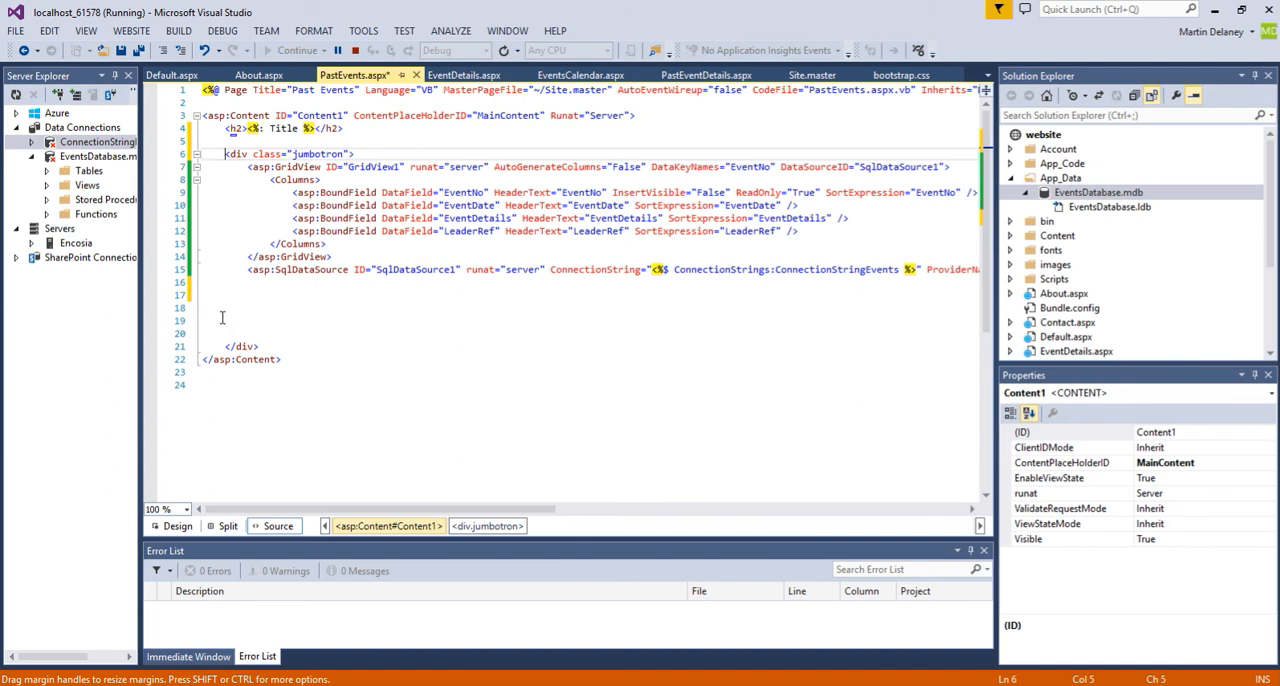
click(178, 524)
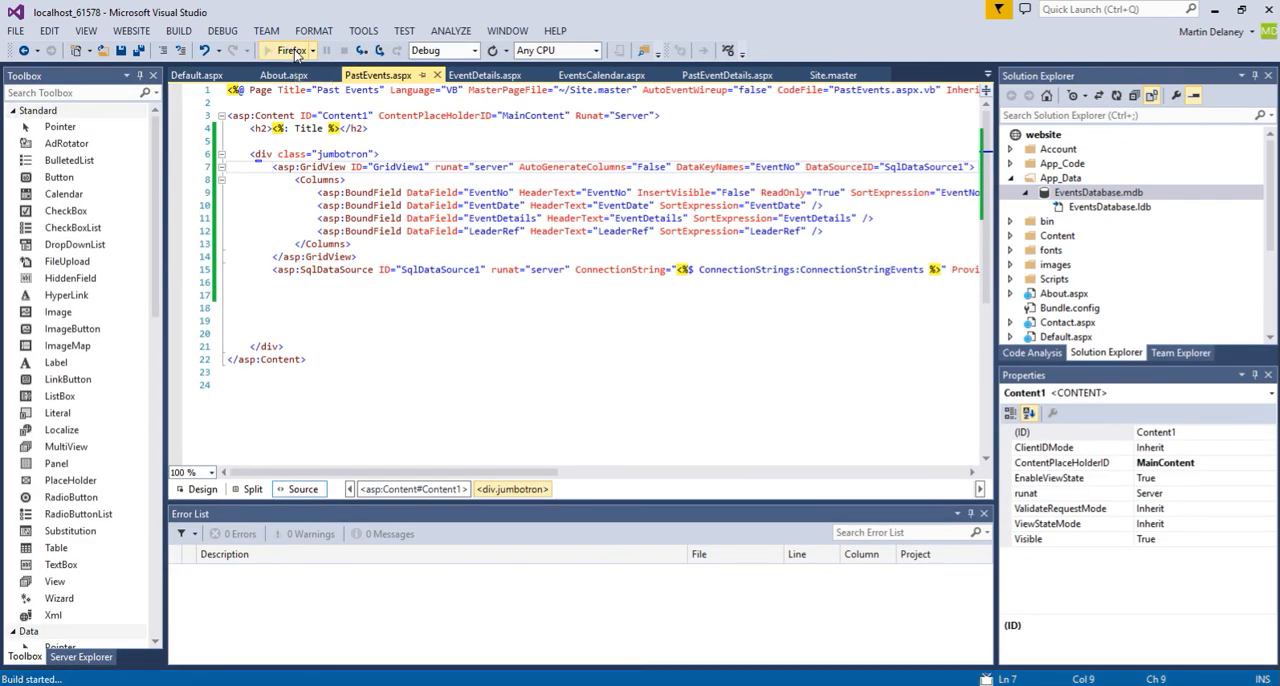
Run the rebuilt site in Firefox showing the events table inside the jumbotron panel.
click(292, 50)
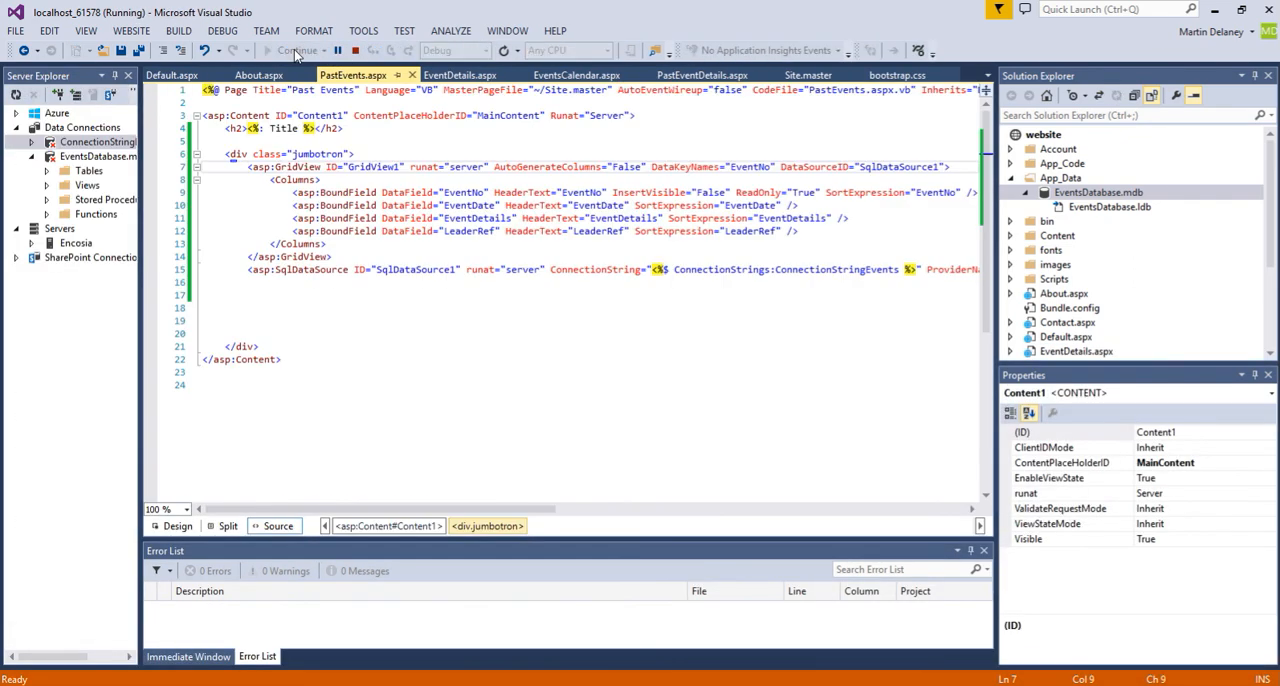
click(296, 50)
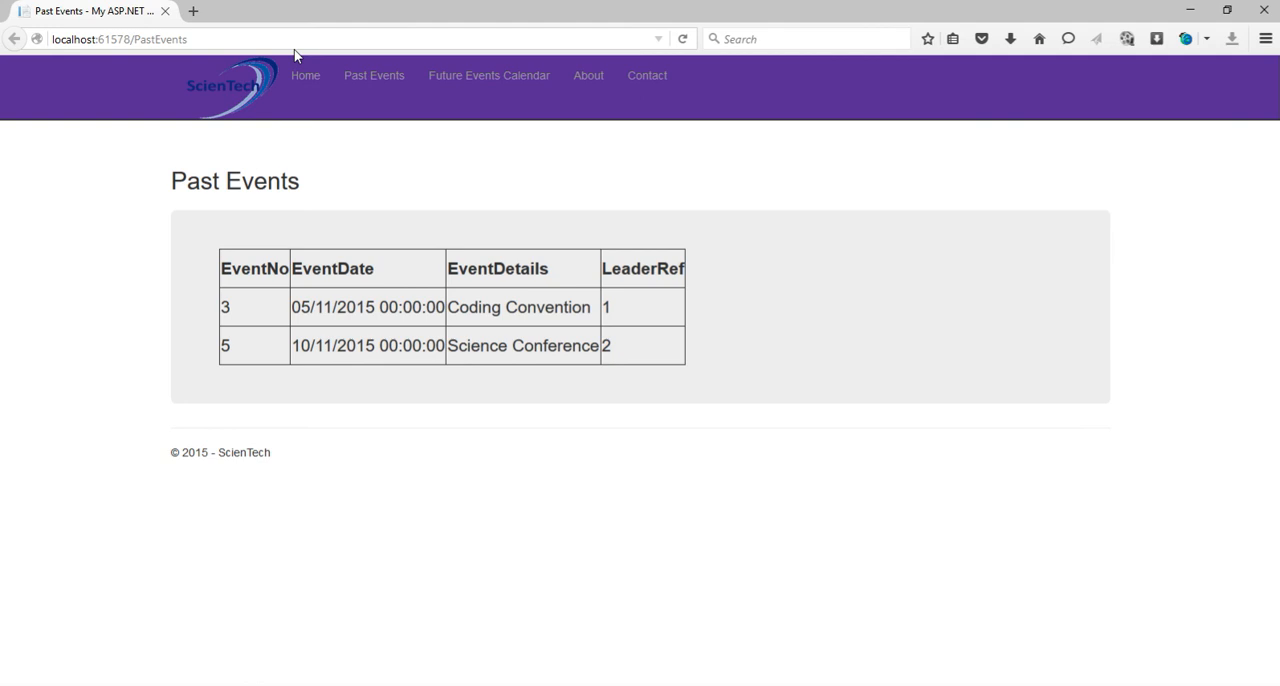
mouse_move(410, 328)
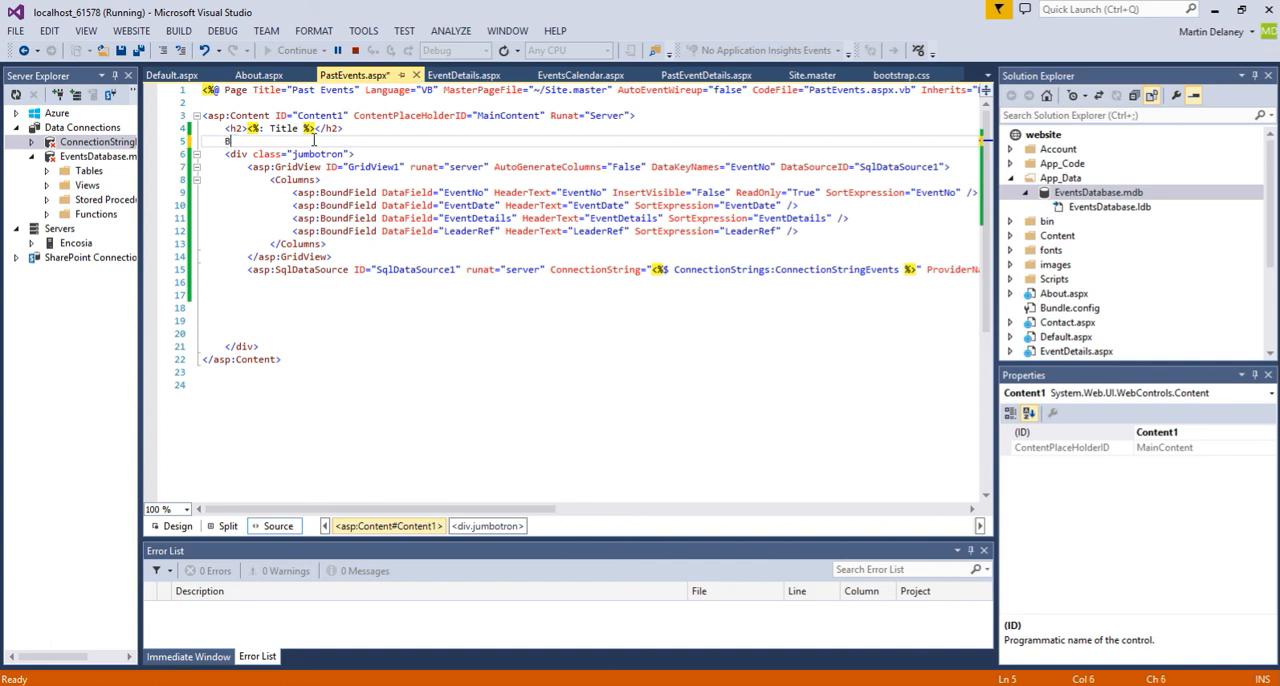
Complete the intro line to read 'Below is a list of our Past Events'.
text(Below is a list of)
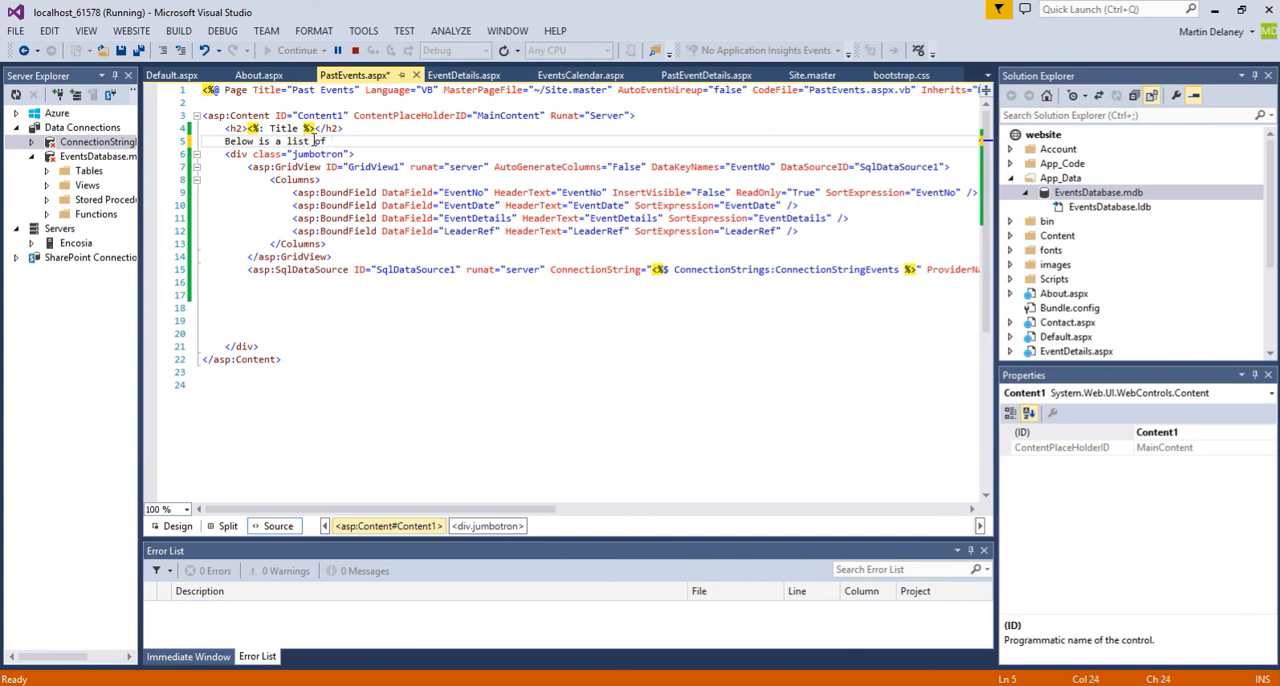
text(our)
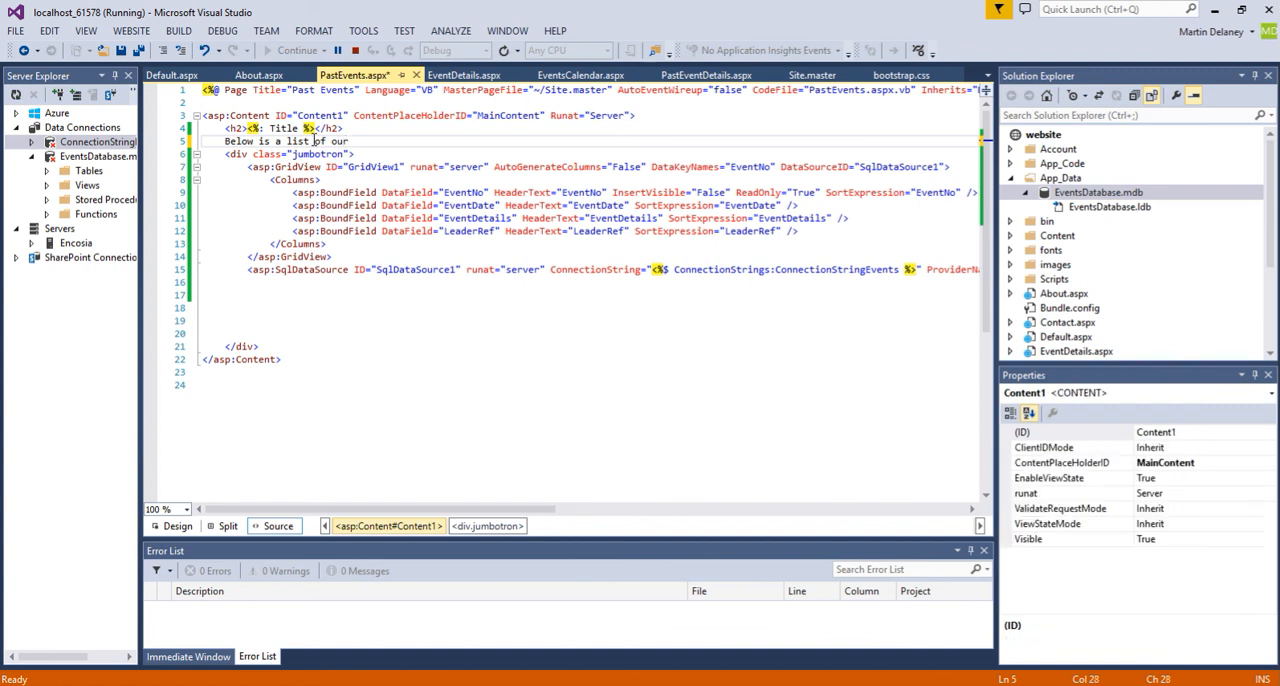
text(Past)
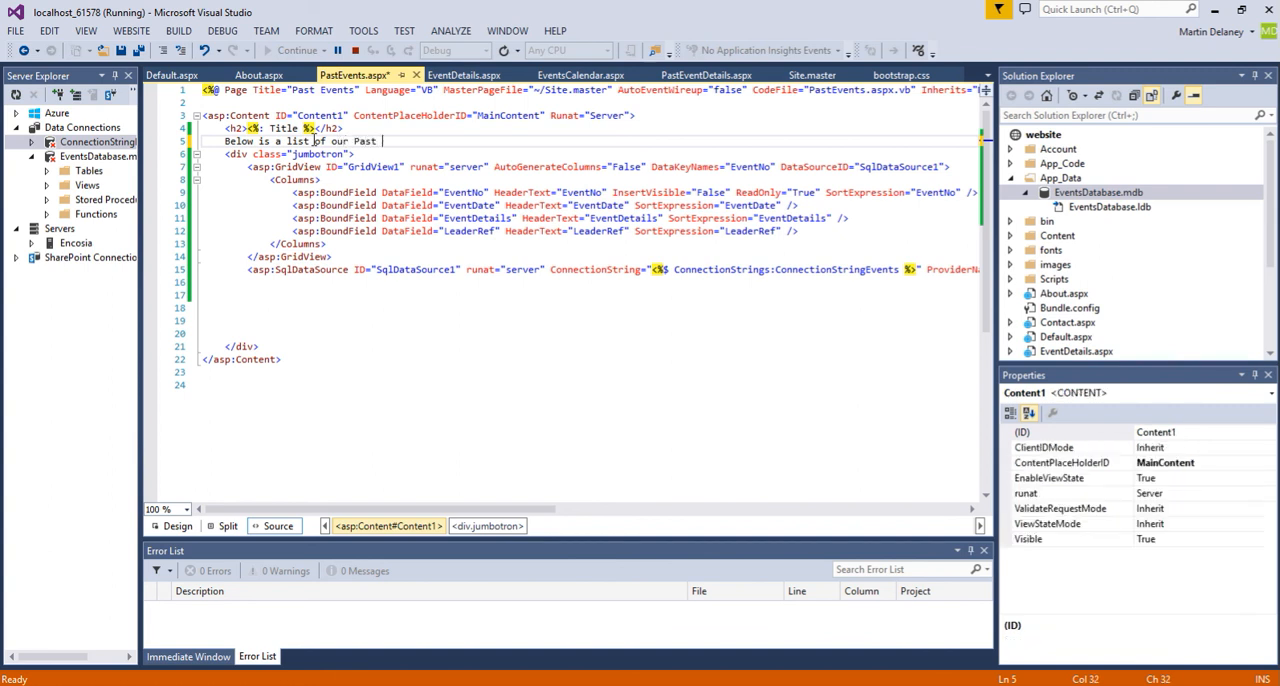
text(Events)
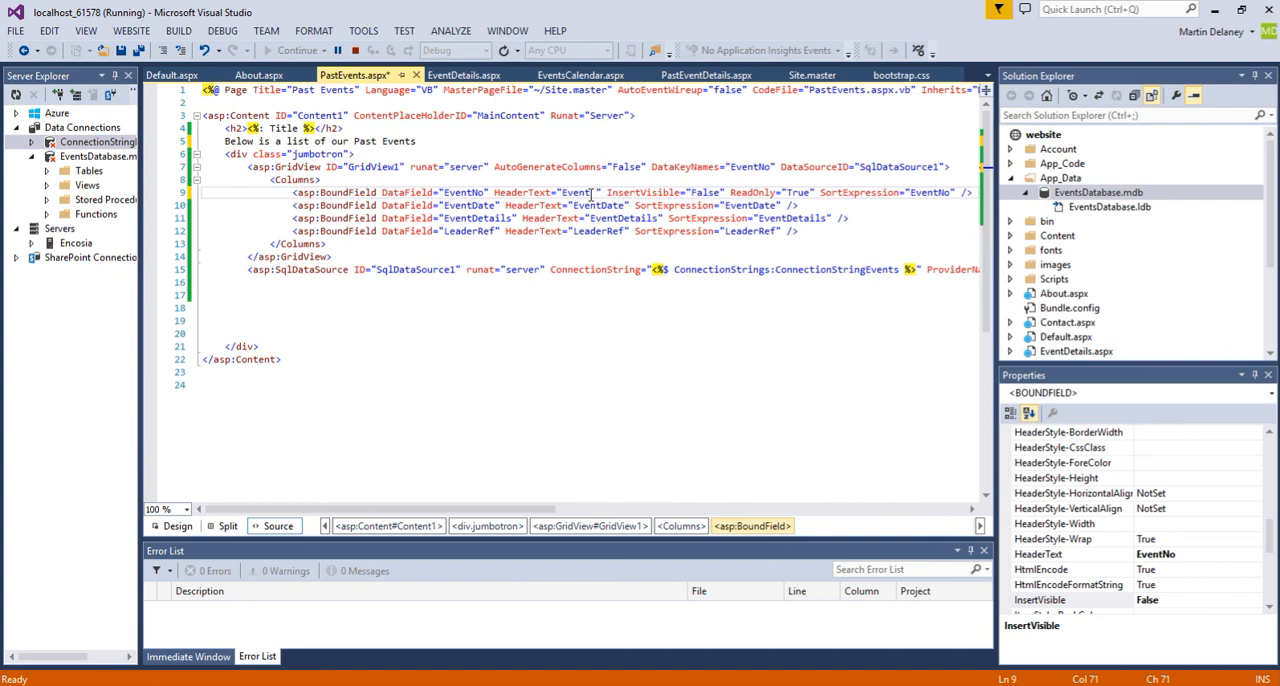
Rename the BoundField headers to Event Ref, Event Date, Event Details, Leader Ref and view the design layout.
text(Re)
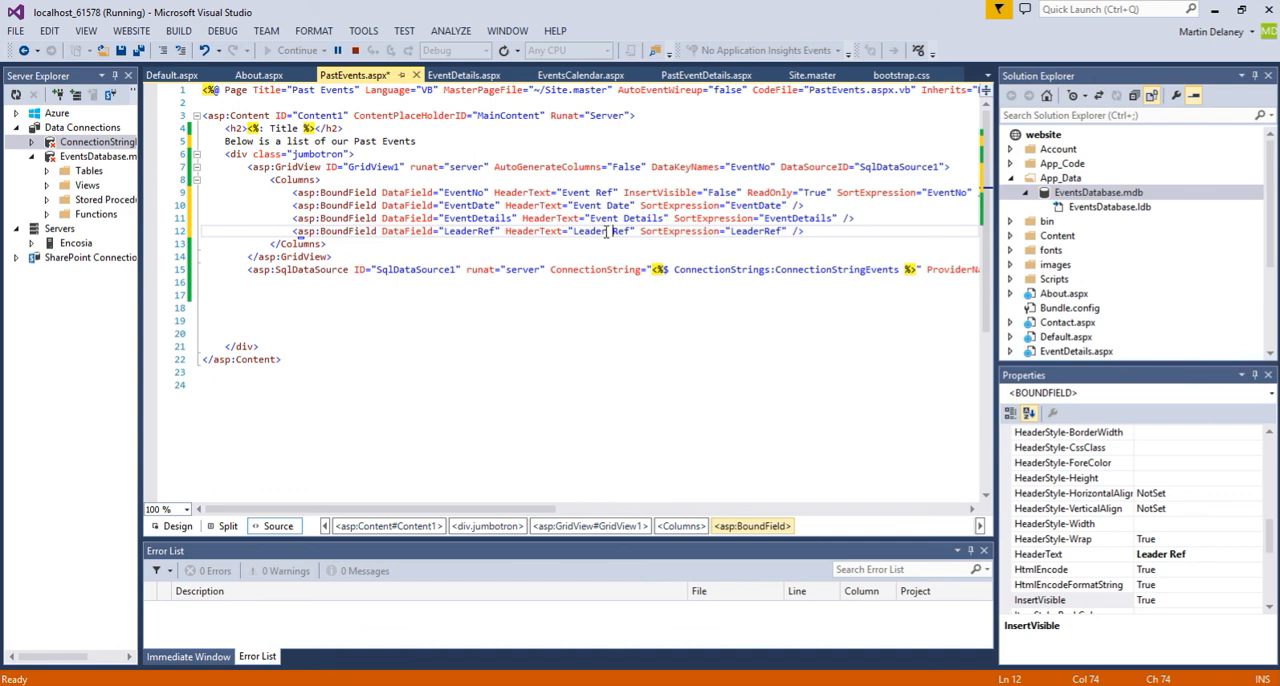
click(178, 524)
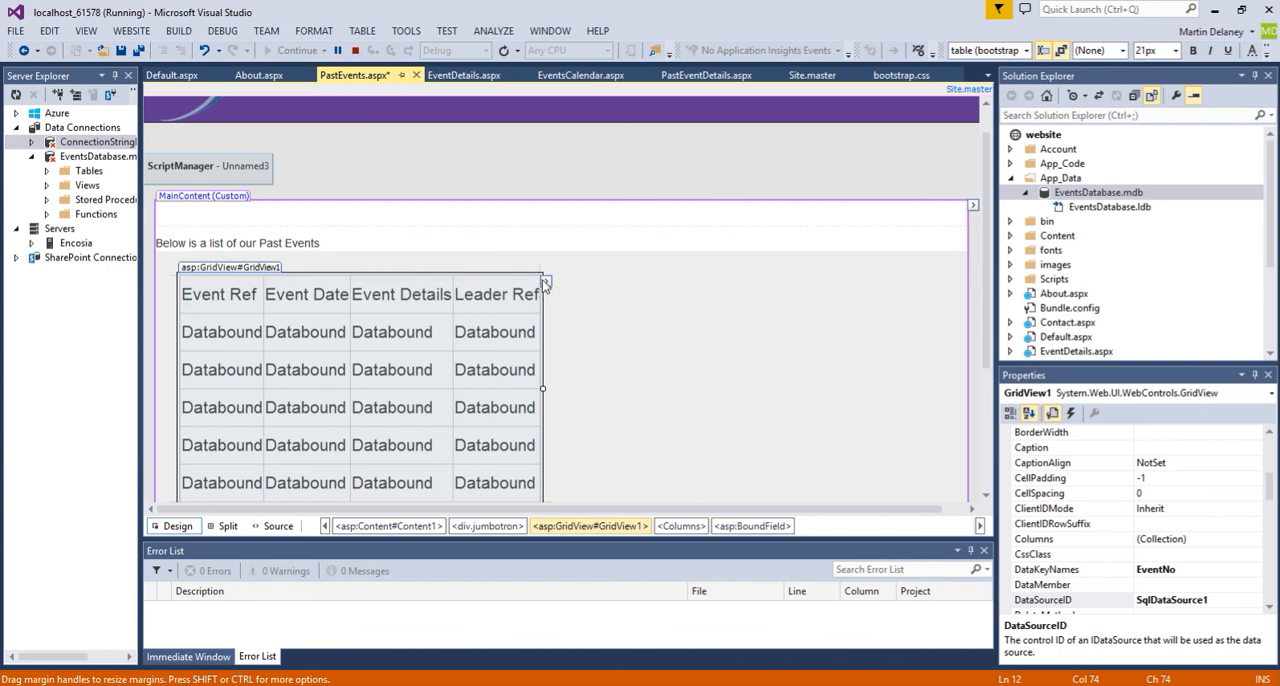
In the GridView's Edit Columns dialog, give the Event Date column the DataFormatString {0:D}.
click(544, 280)
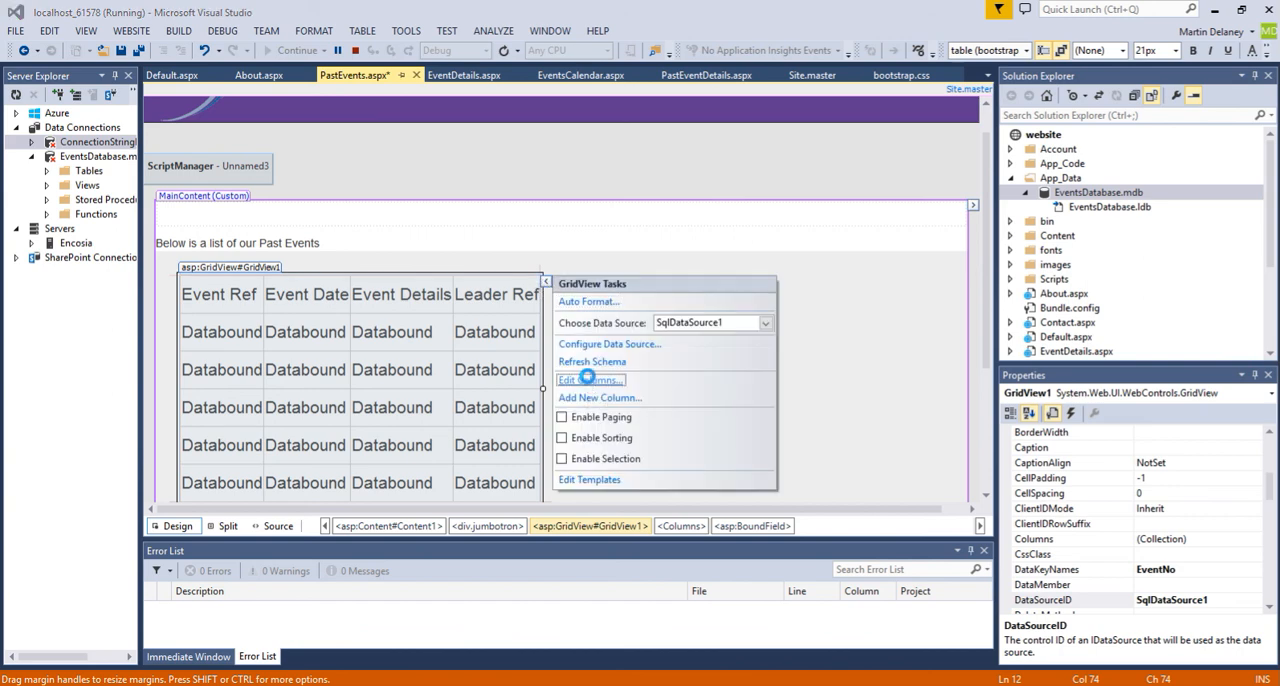
click(590, 380)
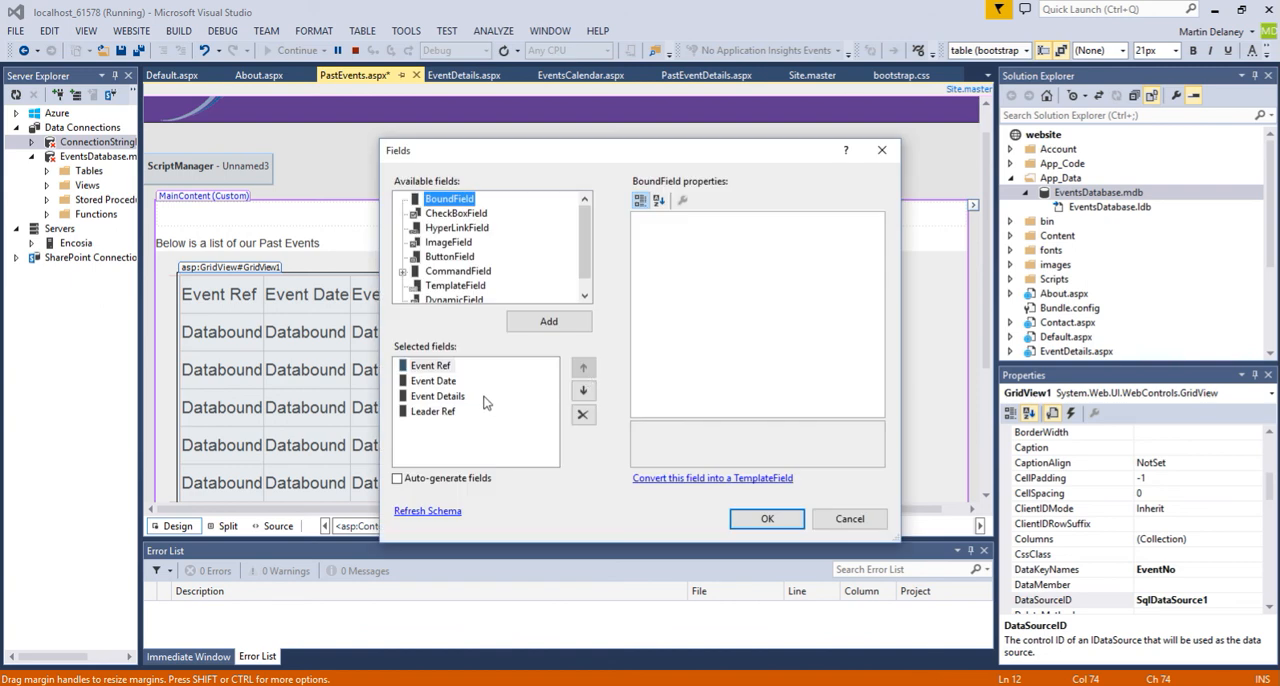
click(432, 380)
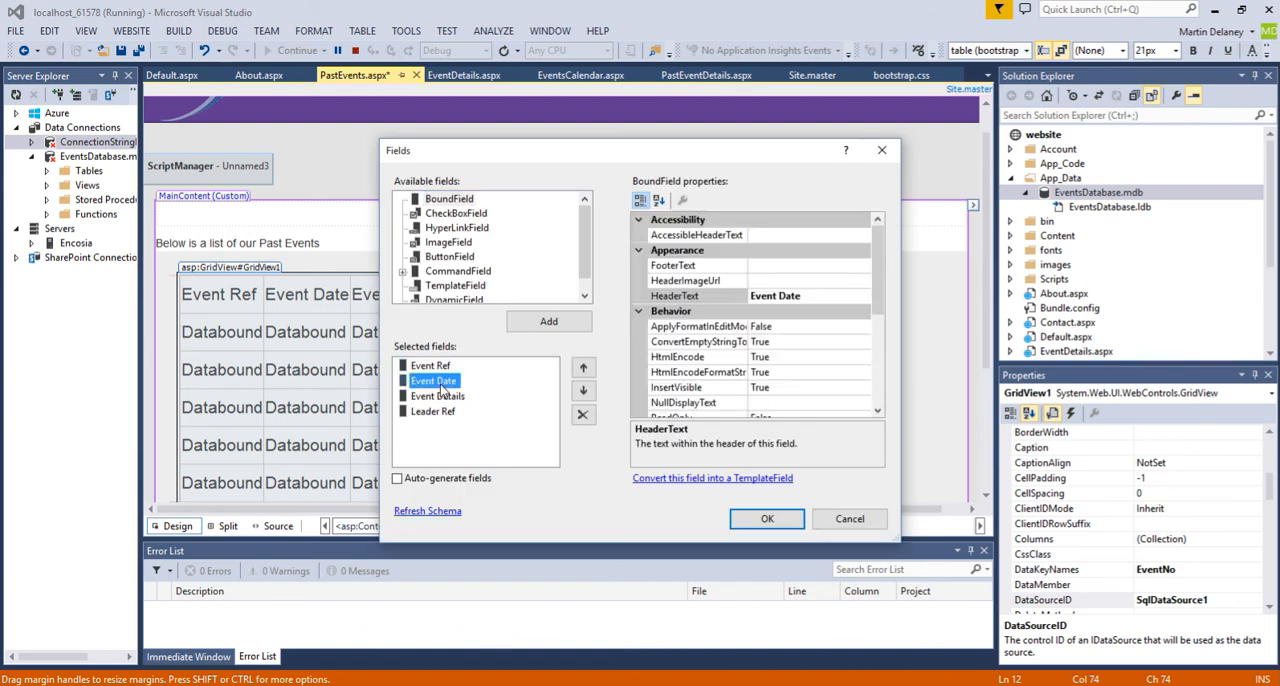
scroll(down, 3)
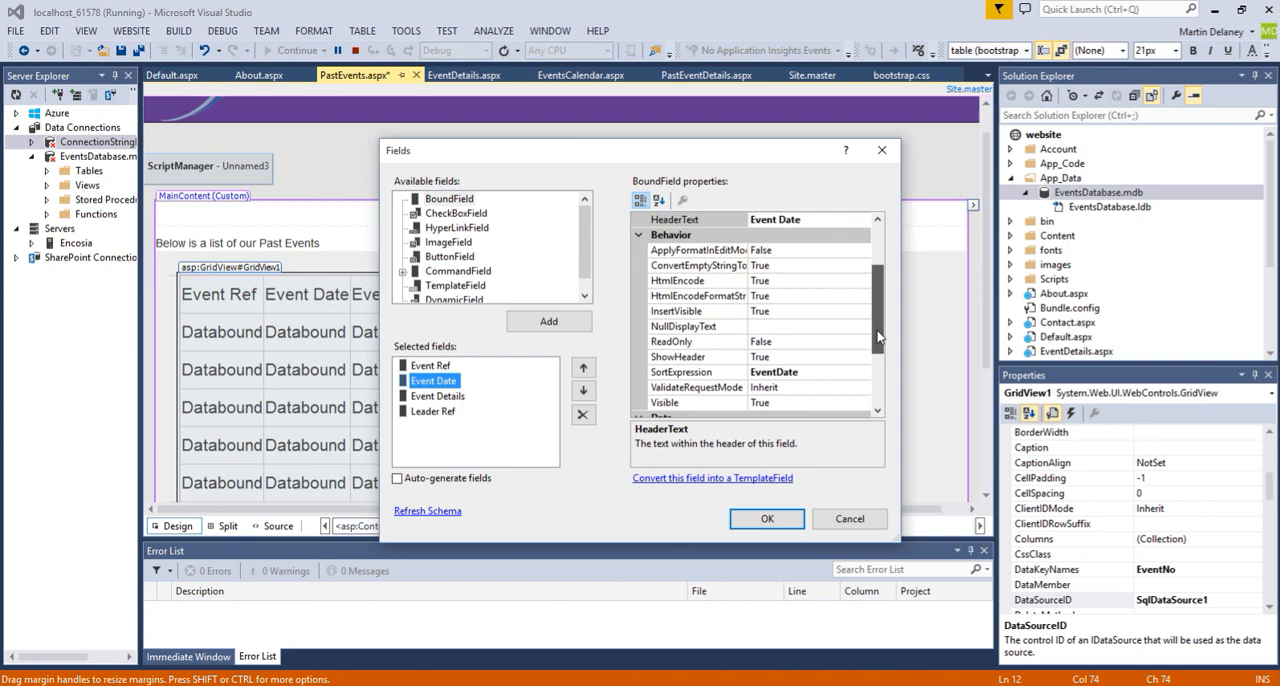
scroll(down, 3)
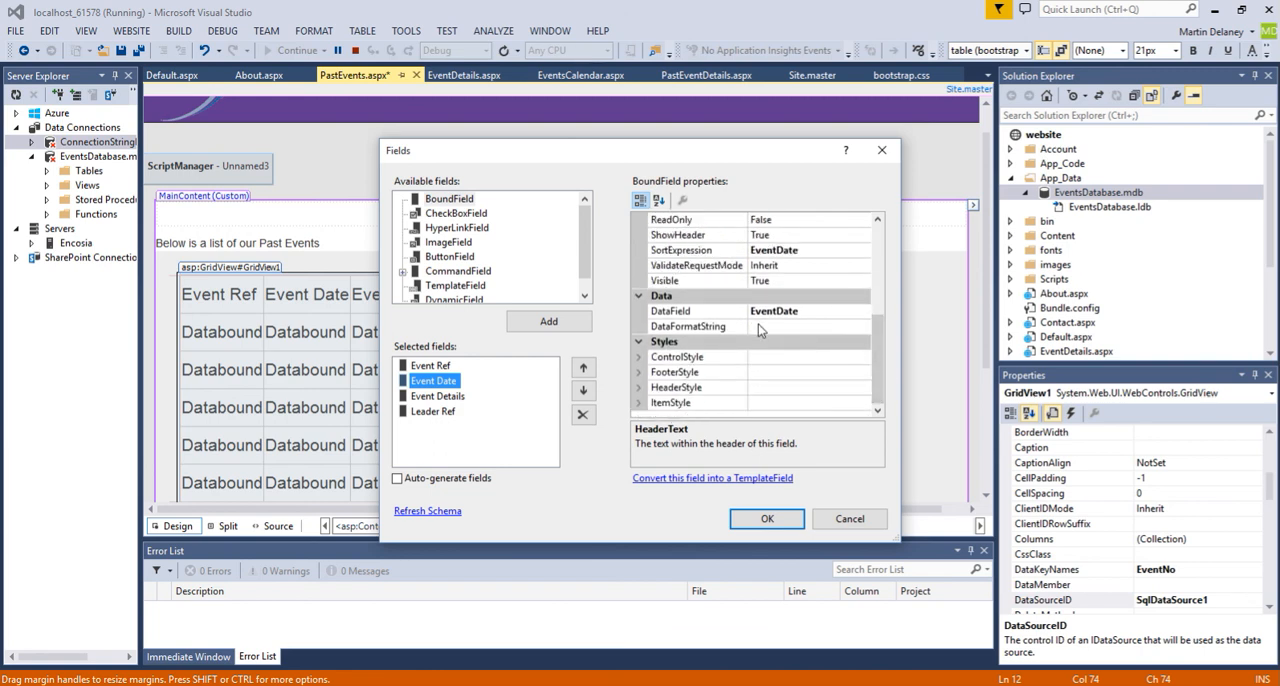
click(688, 326)
text({0)
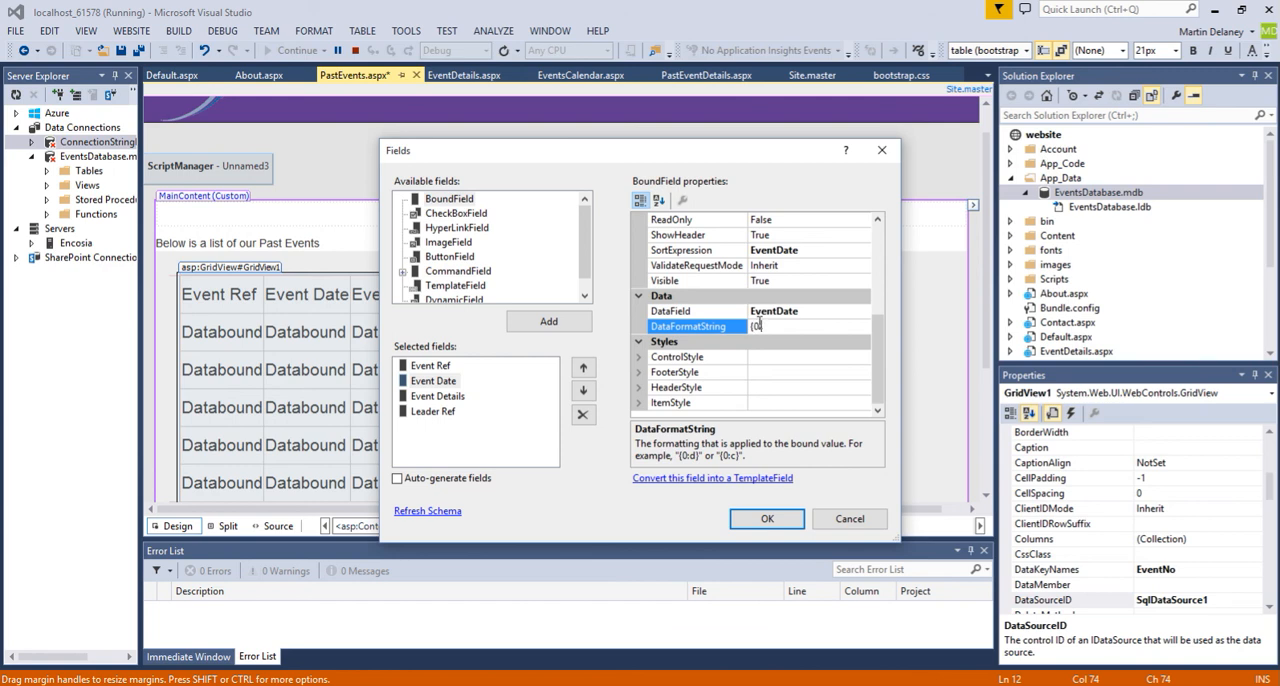
text(b)
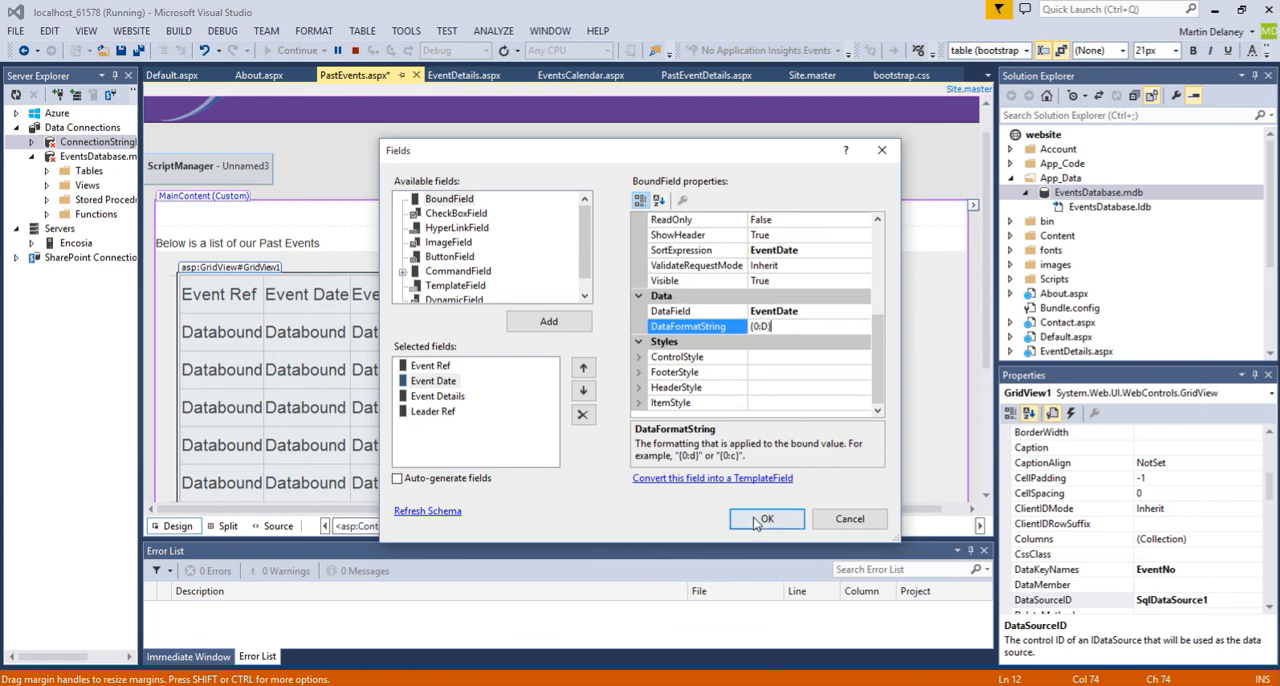
Confirm the column changes and enable paging, sorting and row selection on the grid.
click(766, 520)
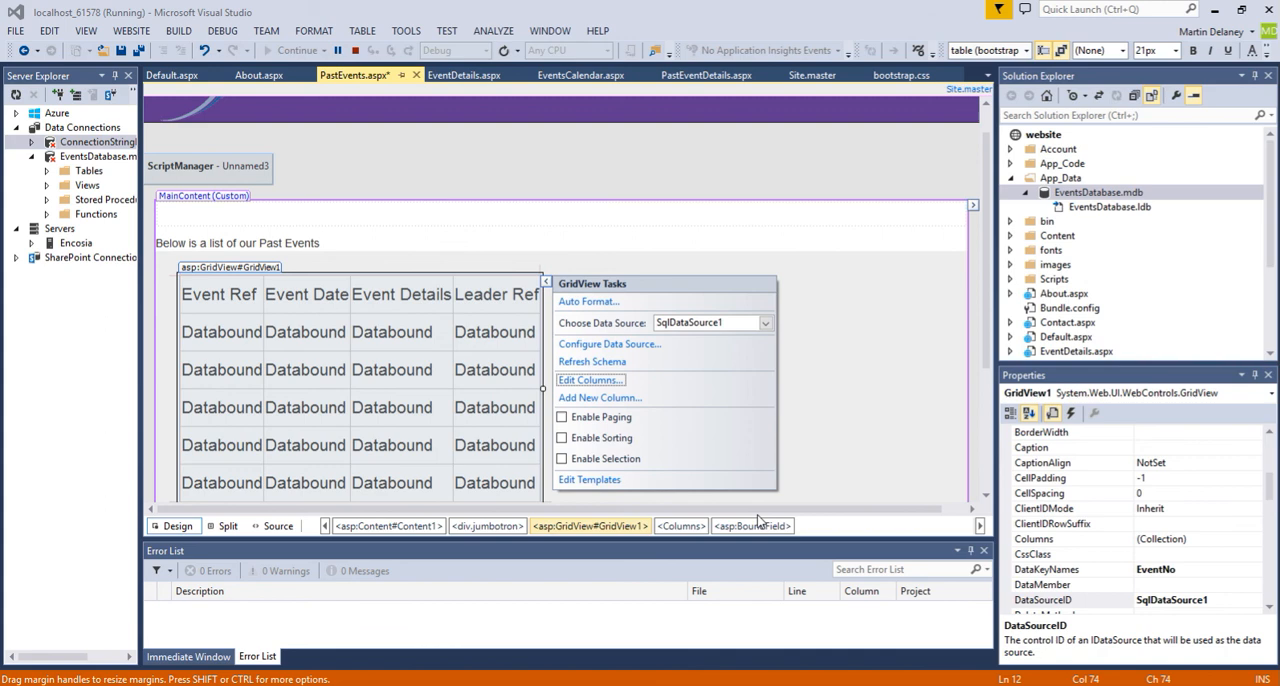
mouse_move(562, 416)
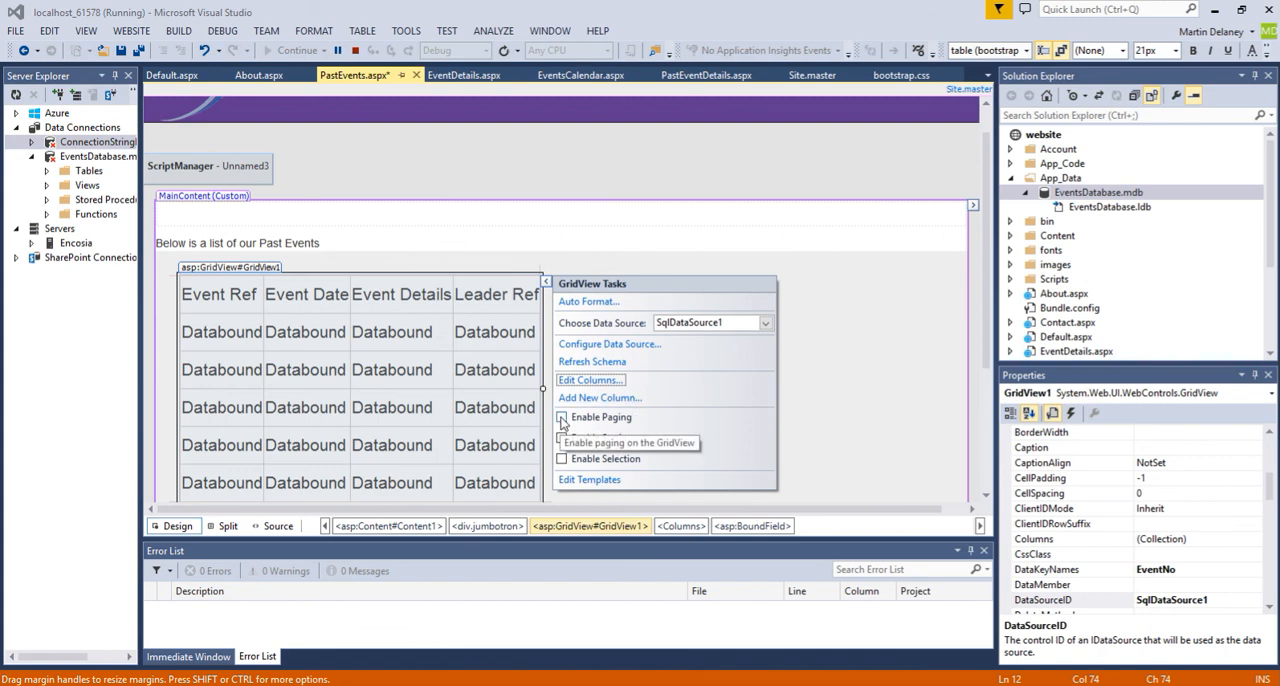
click(562, 416)
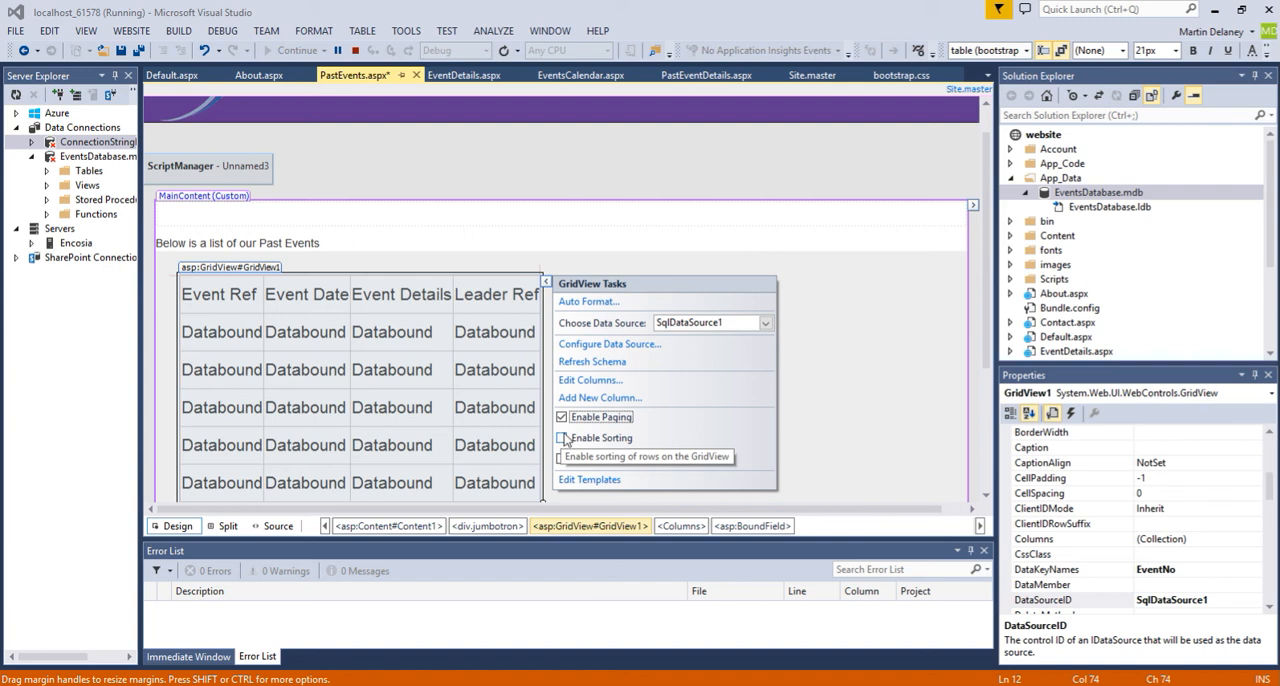
click(562, 436)
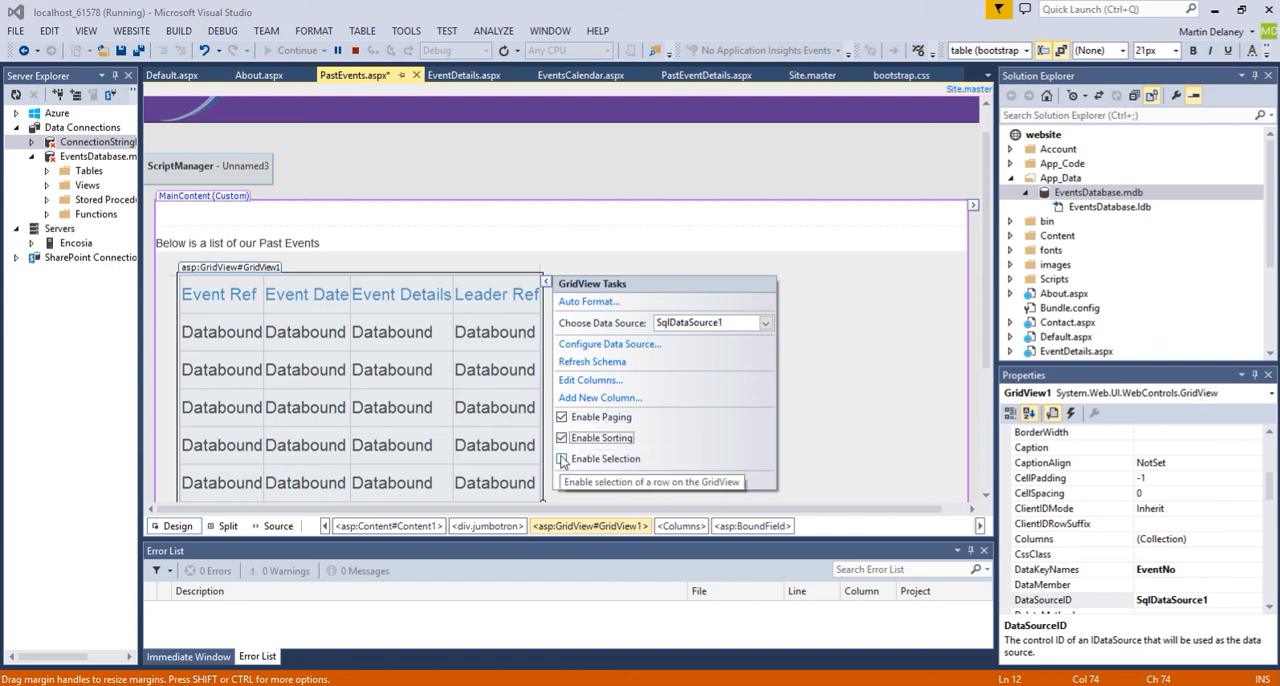
click(562, 458)
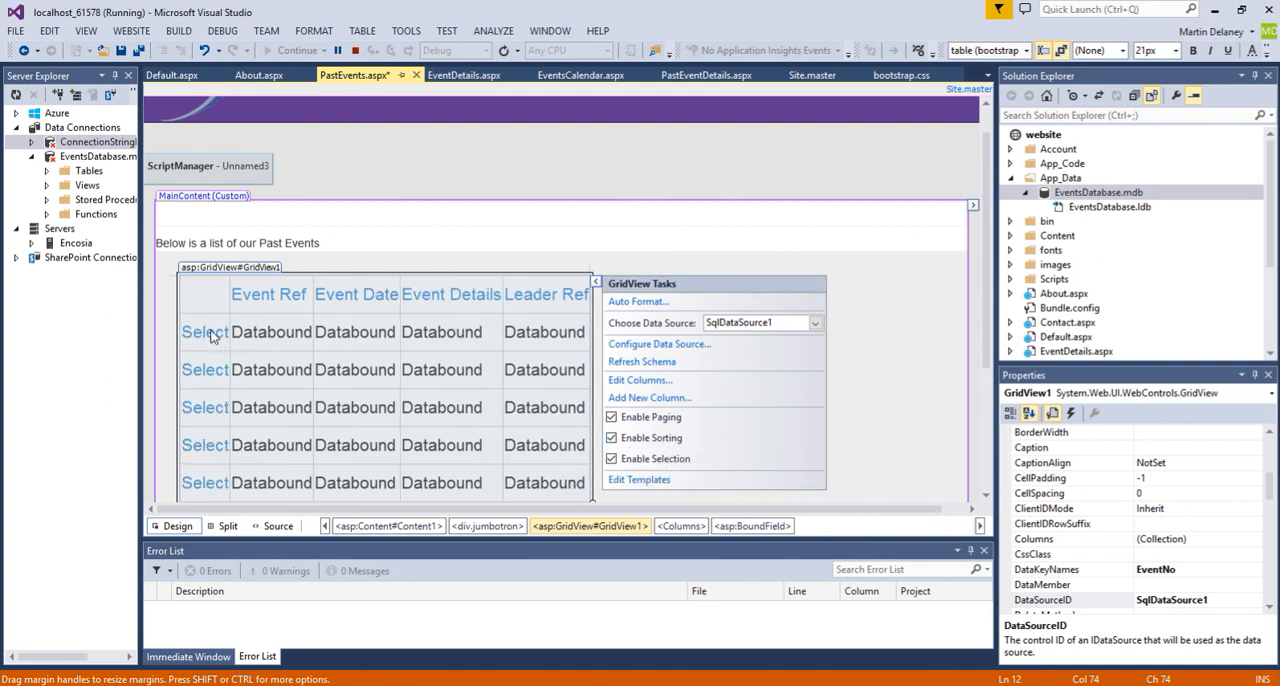
mouse_move(520, 292)
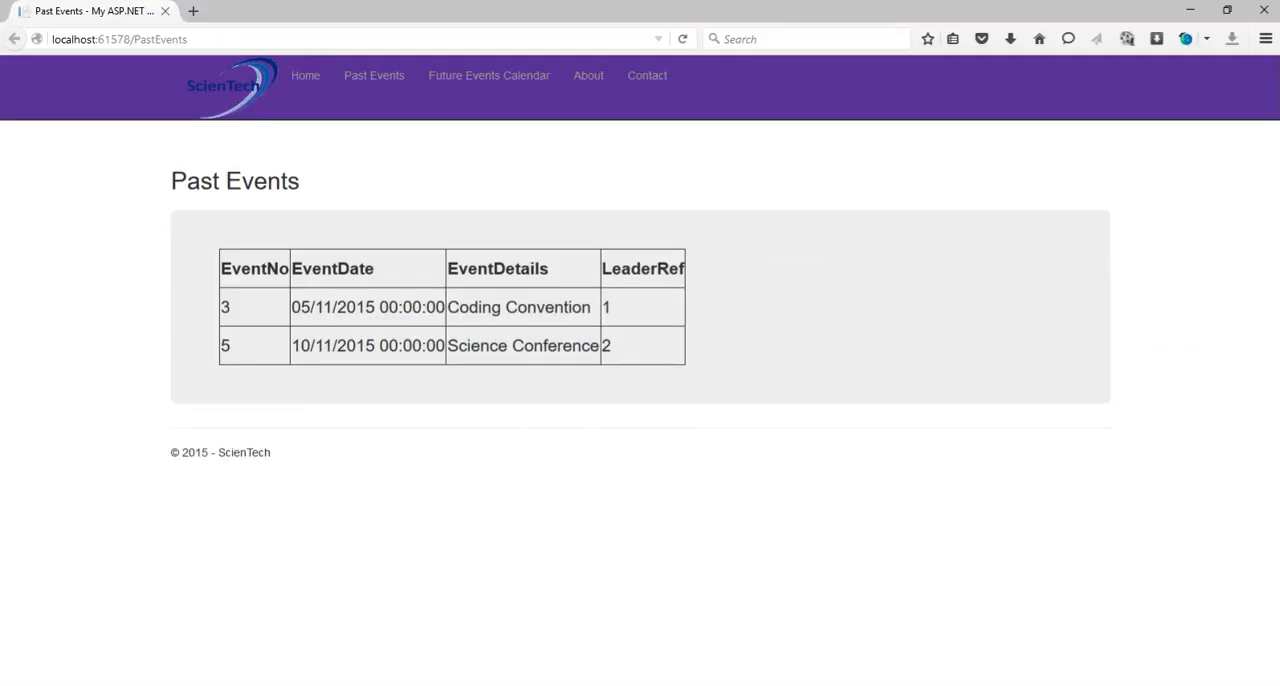
Check the still-unchanged Past Events page at localhost in Firefox.
click(684, 40)
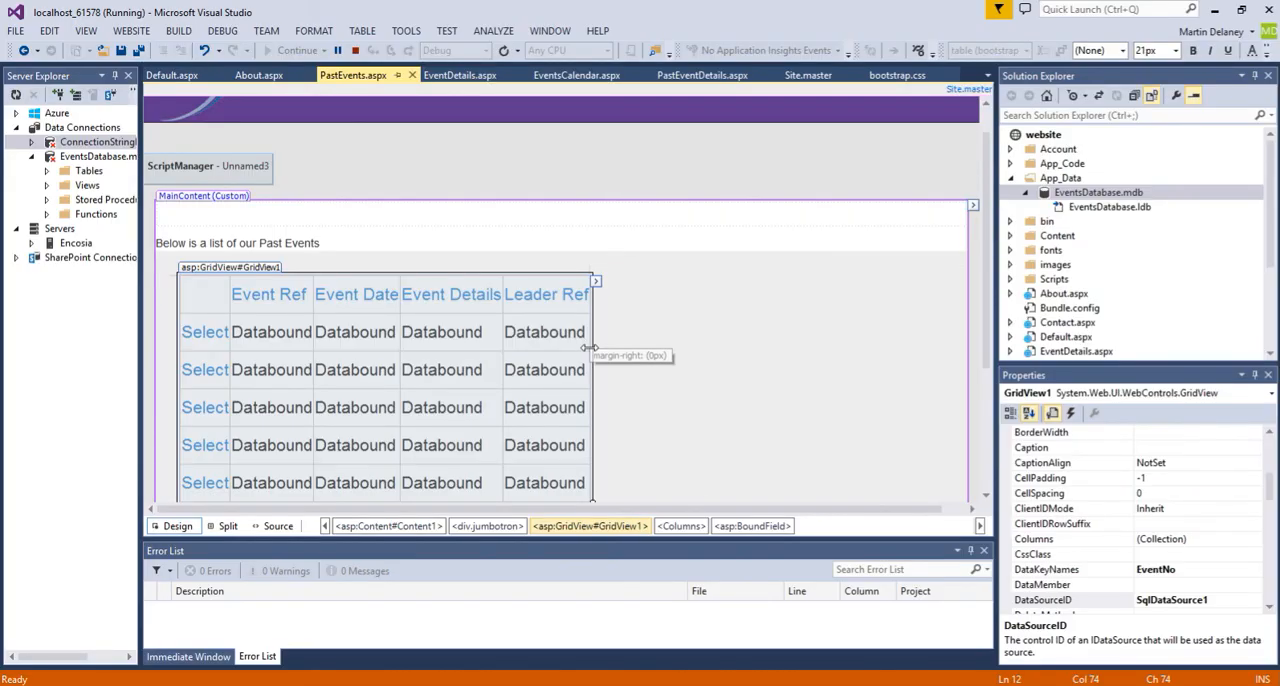
Drag the GridView's margin and resize handles to make the grid wider and taller.
drag(596, 350, 700, 350)
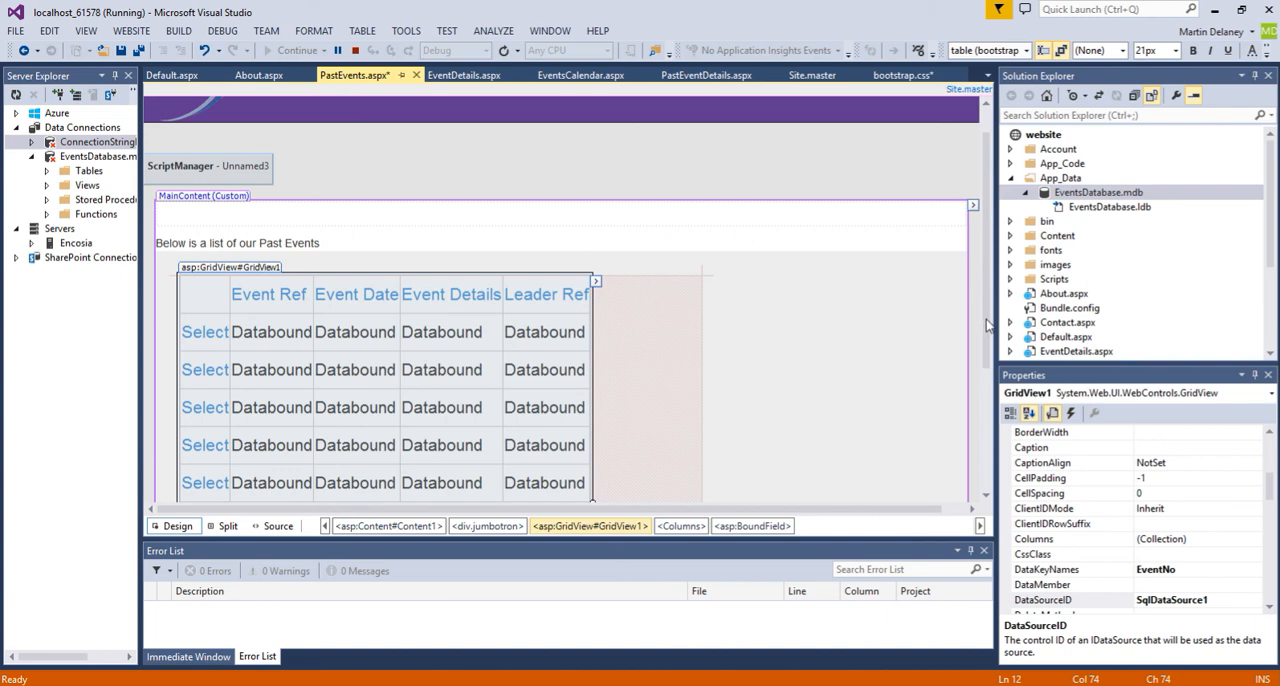
scroll(down, 3)
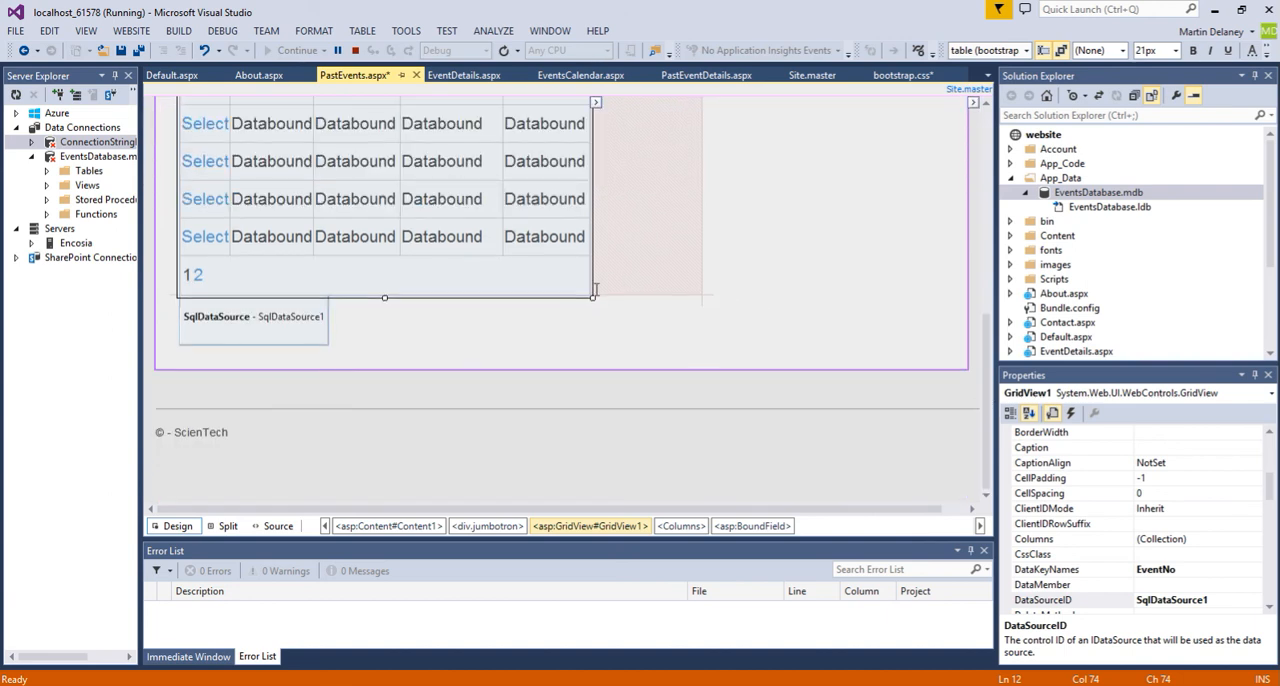
drag(596, 296, 720, 296)
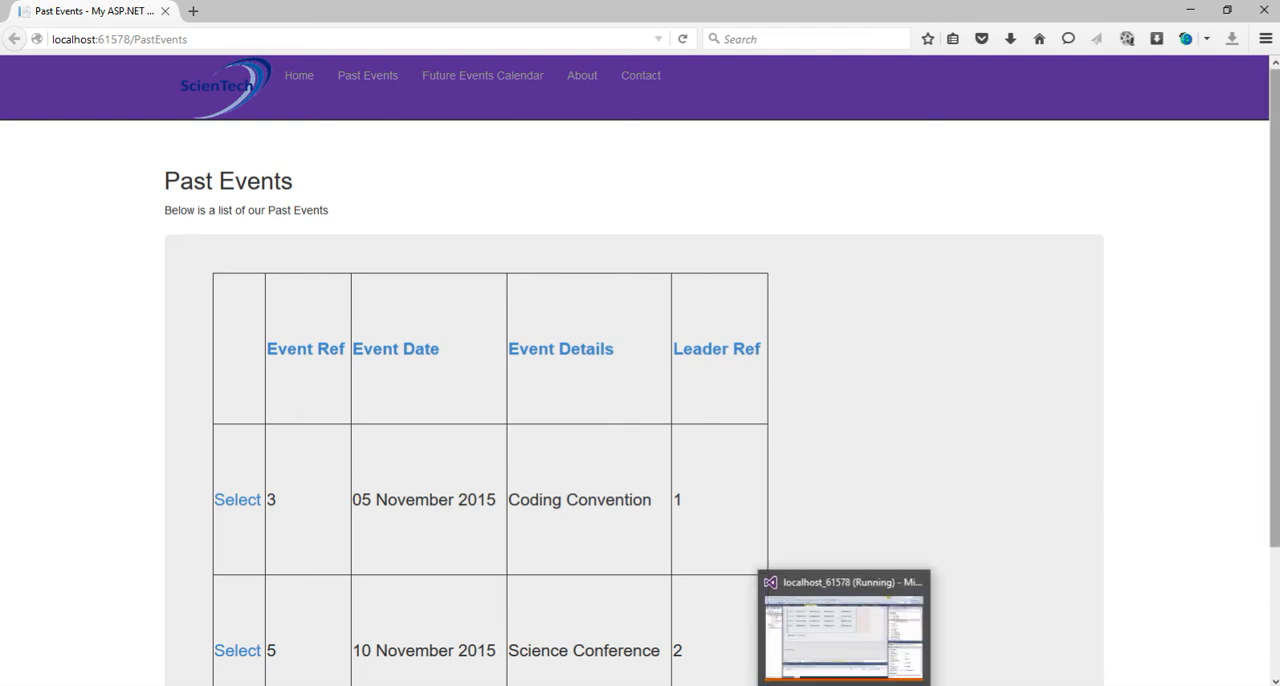
Scroll through the refreshed Past Events grid with long dates and Select links in Firefox.
scroll(down, 3)
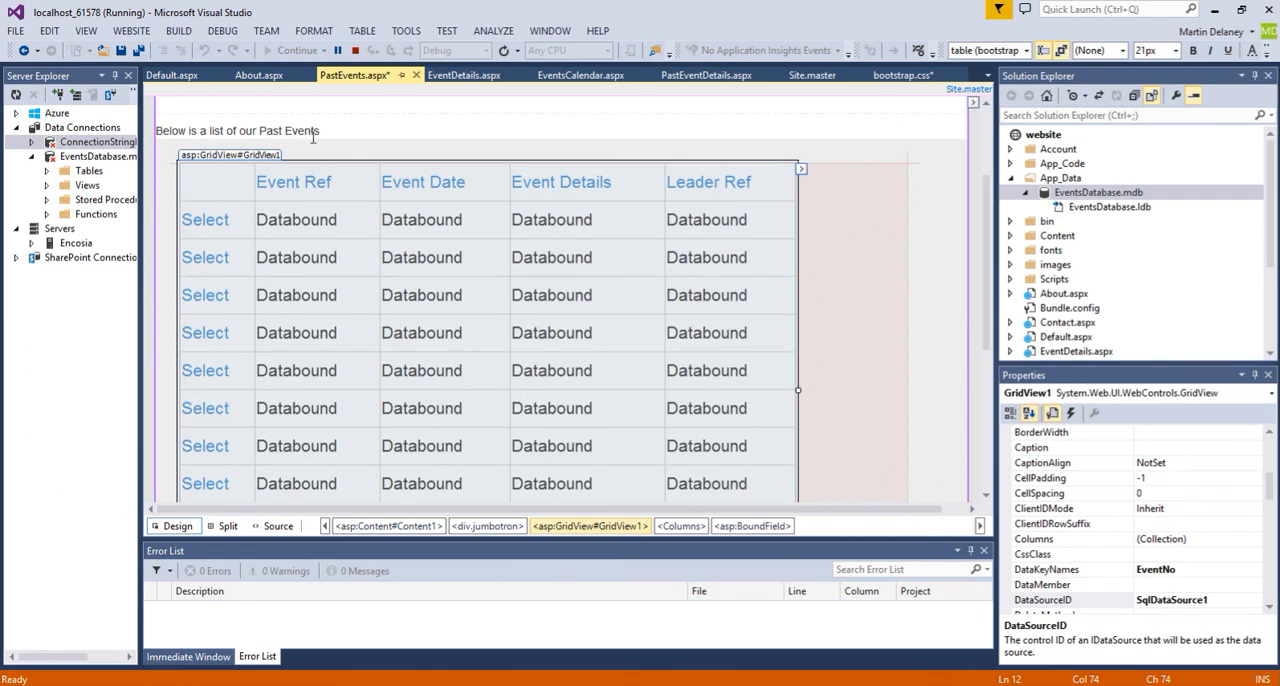
Select the GridView and drag its resize handle inward to make it compact again.
click(120, 50)
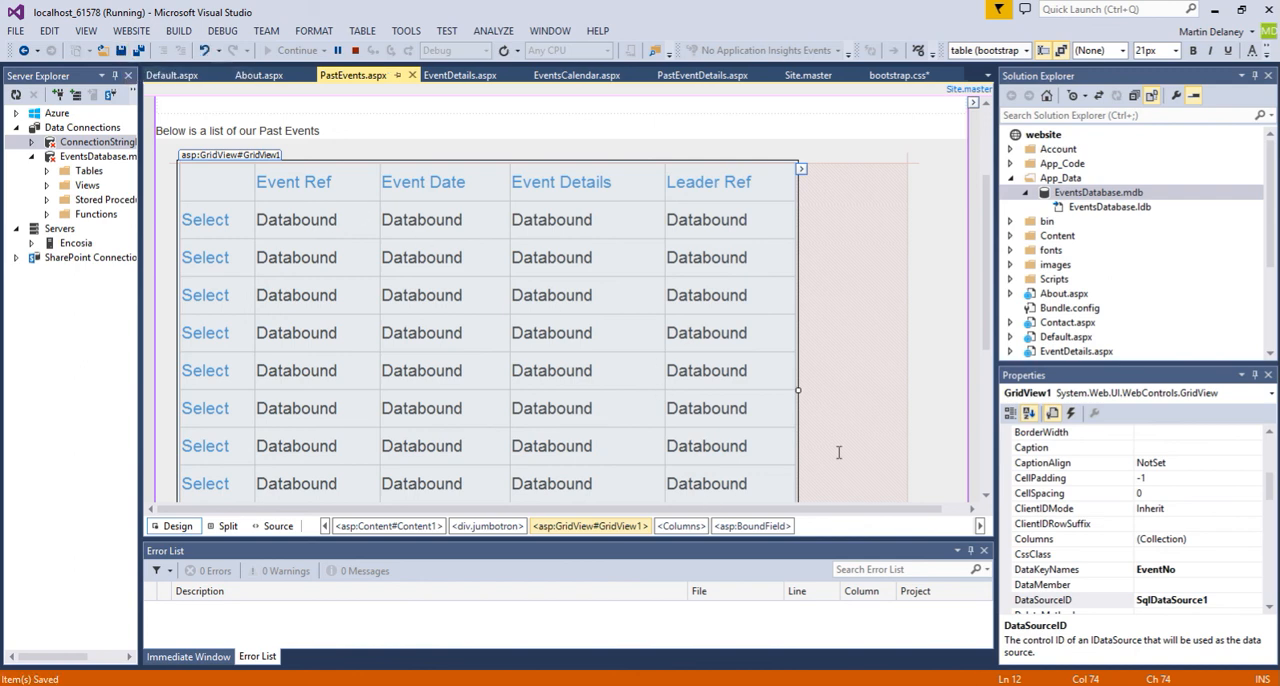
drag(800, 390, 736, 390)
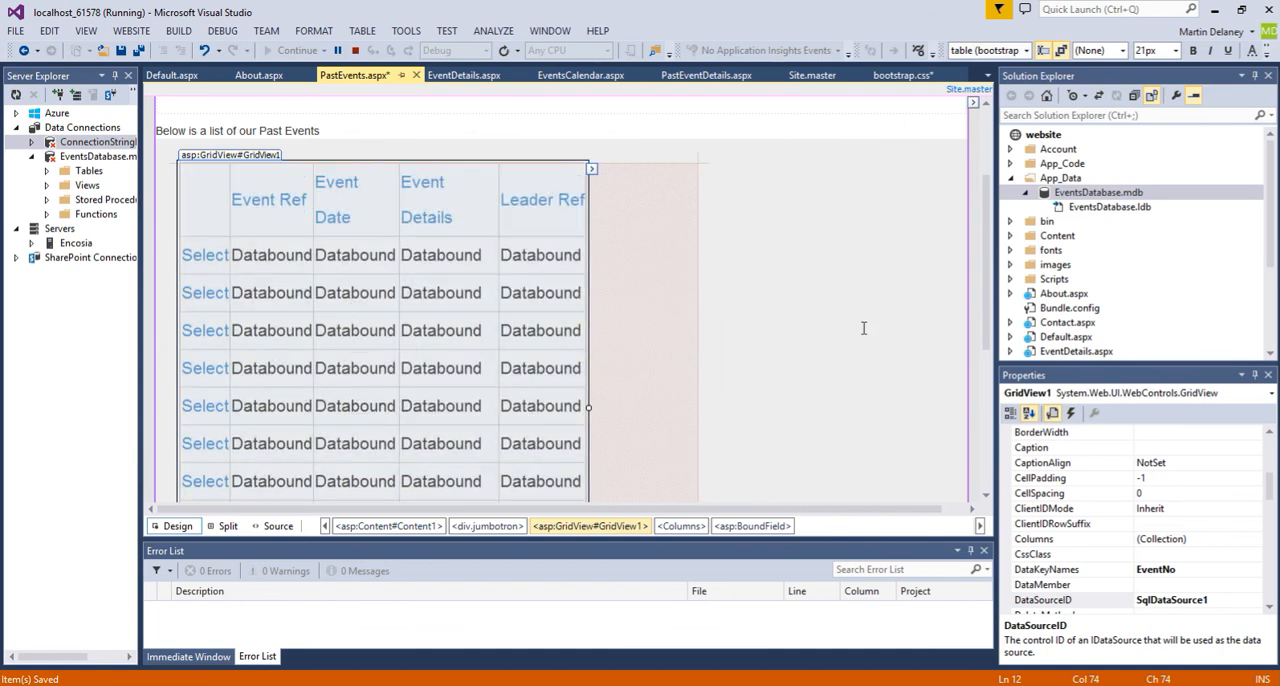
scroll(down, 3)
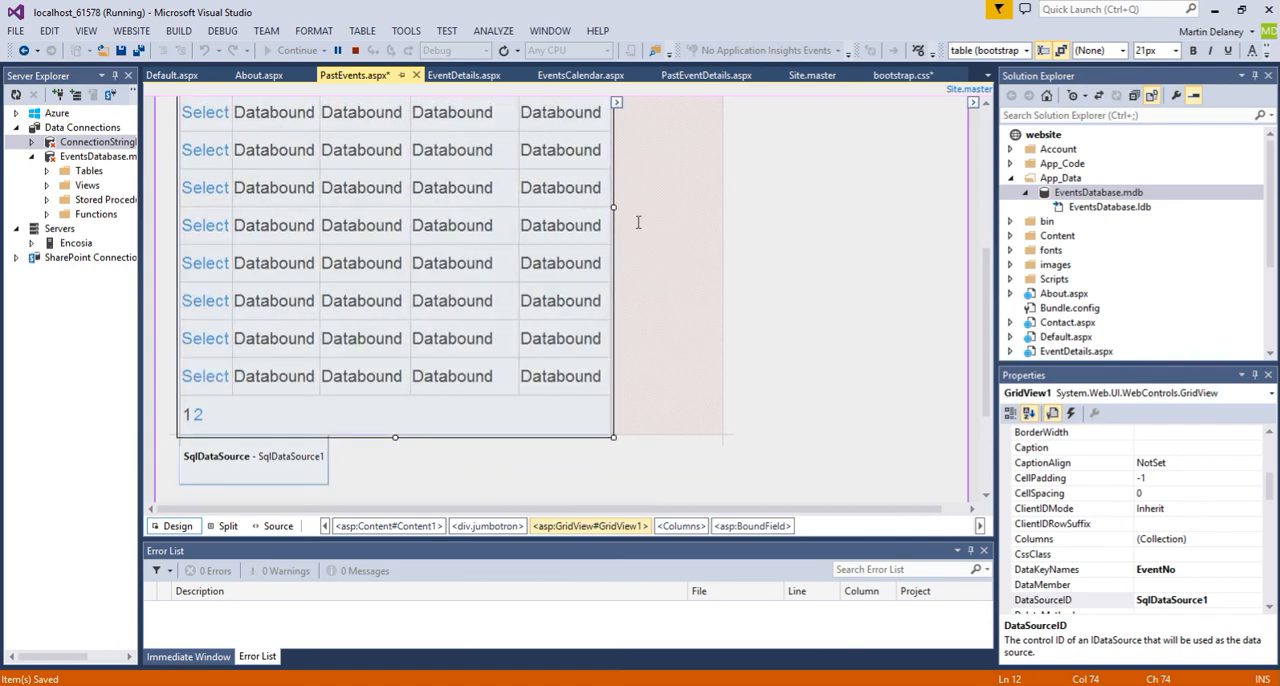
mouse_move(120, 50)
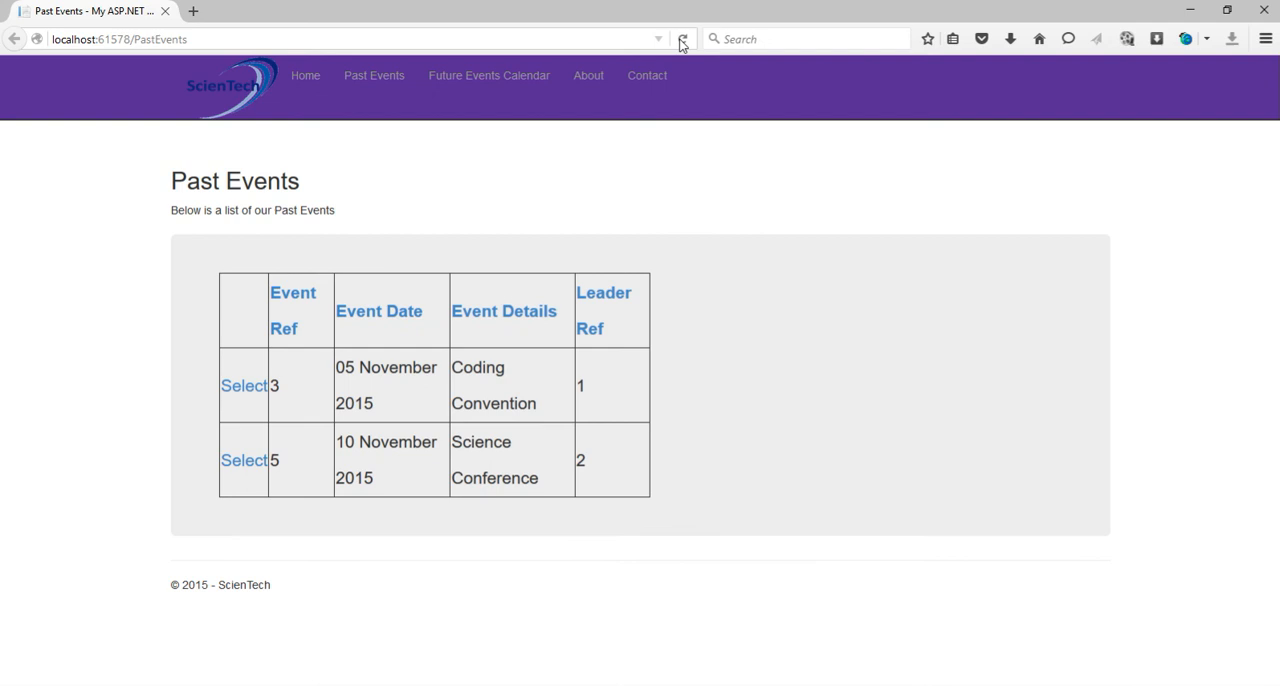
Reload the Past Events page in Firefox to show the compact two-event grid.
click(684, 38)
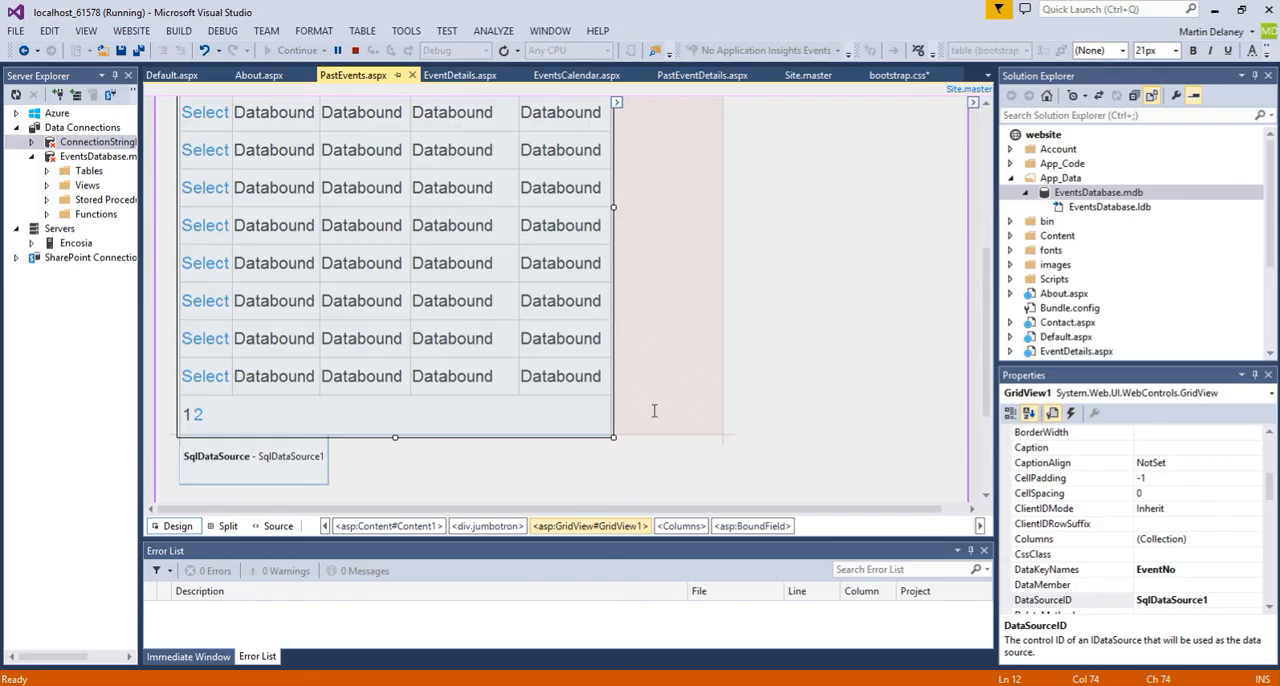
mouse_move(622, 144)
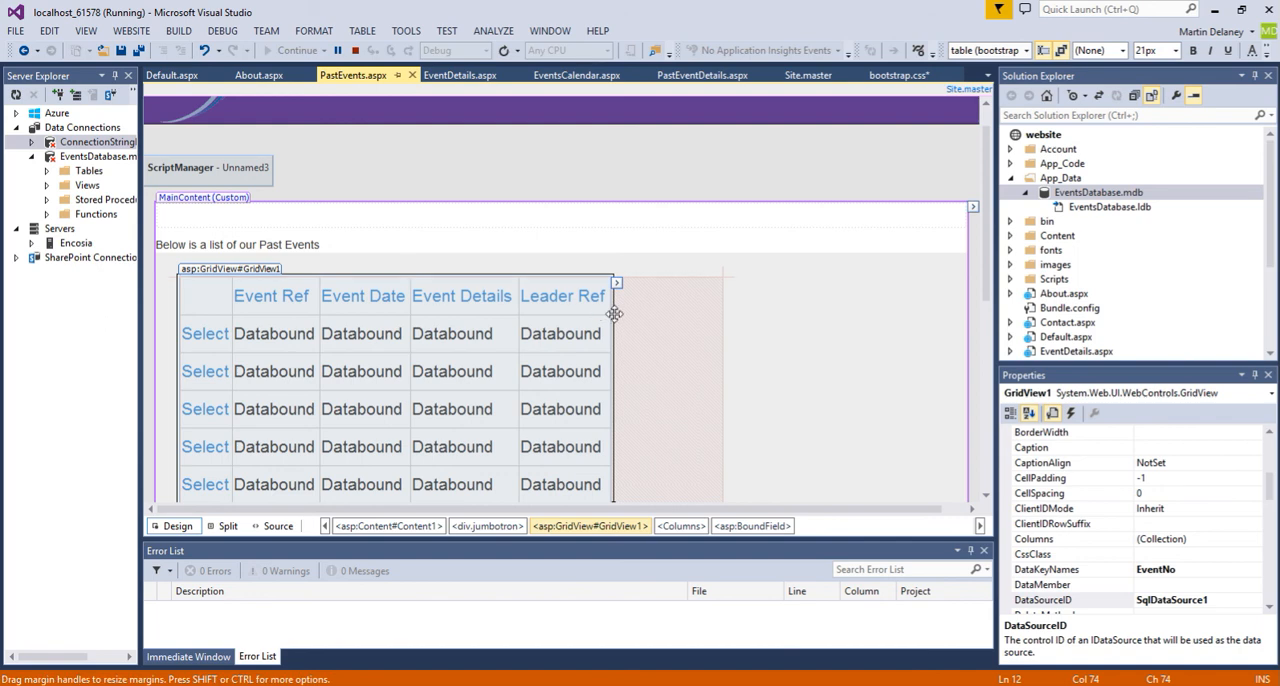
mouse_move(984, 296)
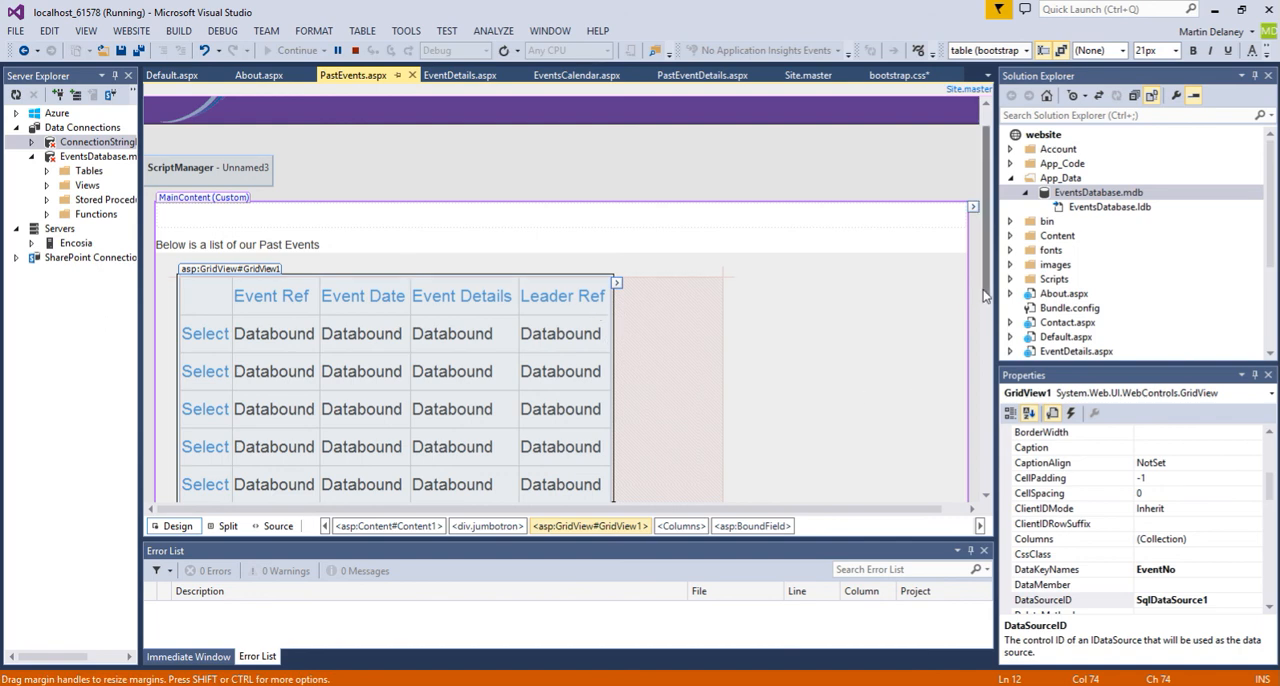